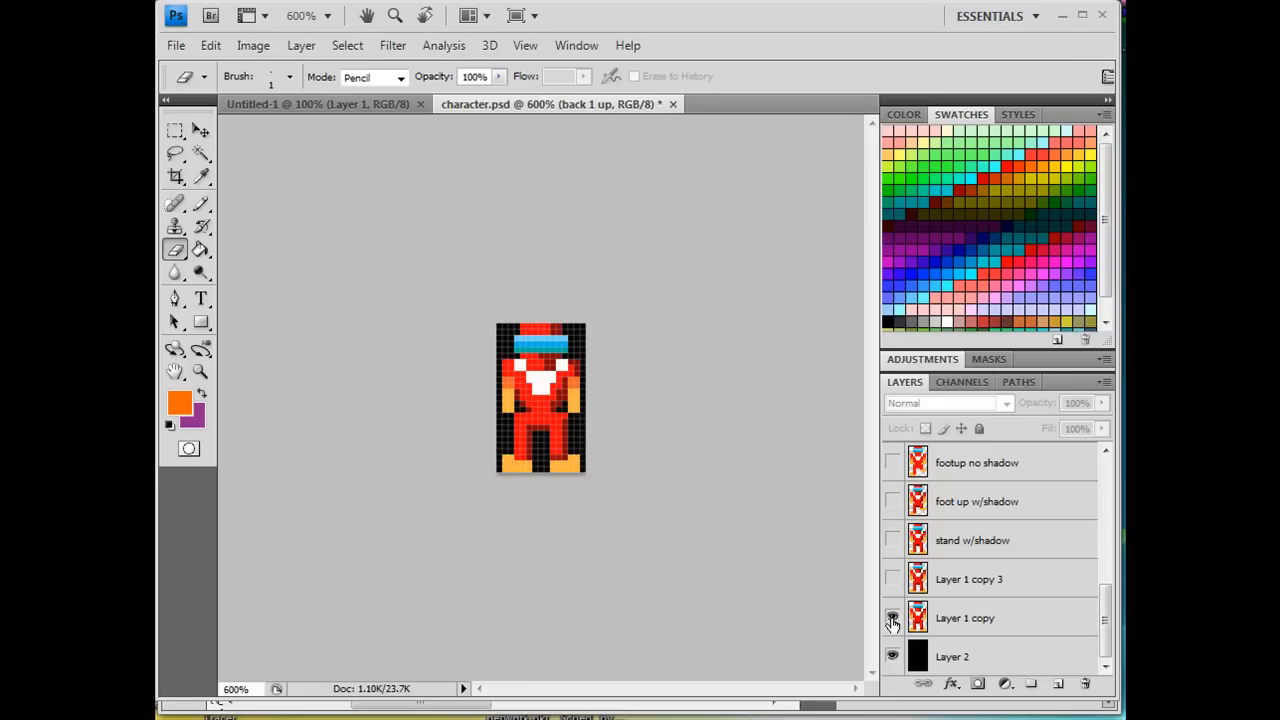
Hide the Layer 1 copy pose and show the stand pose layer instead
click(892, 618)
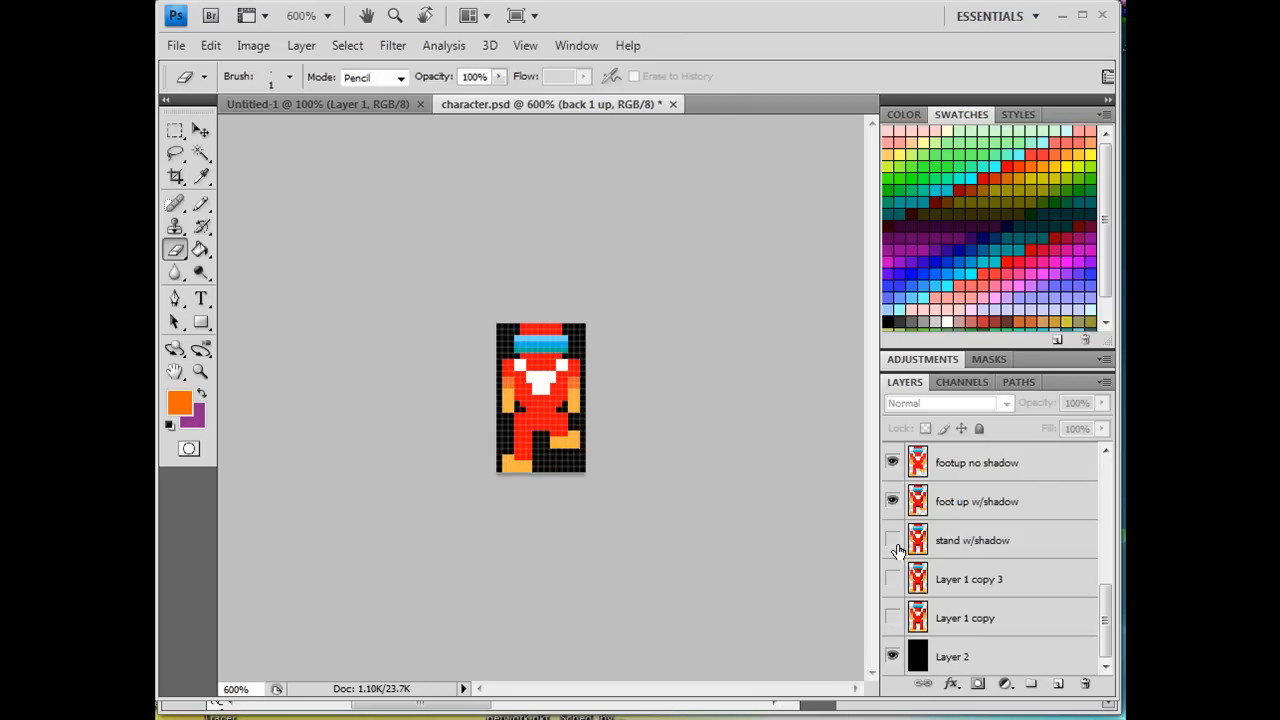
click(972, 540)
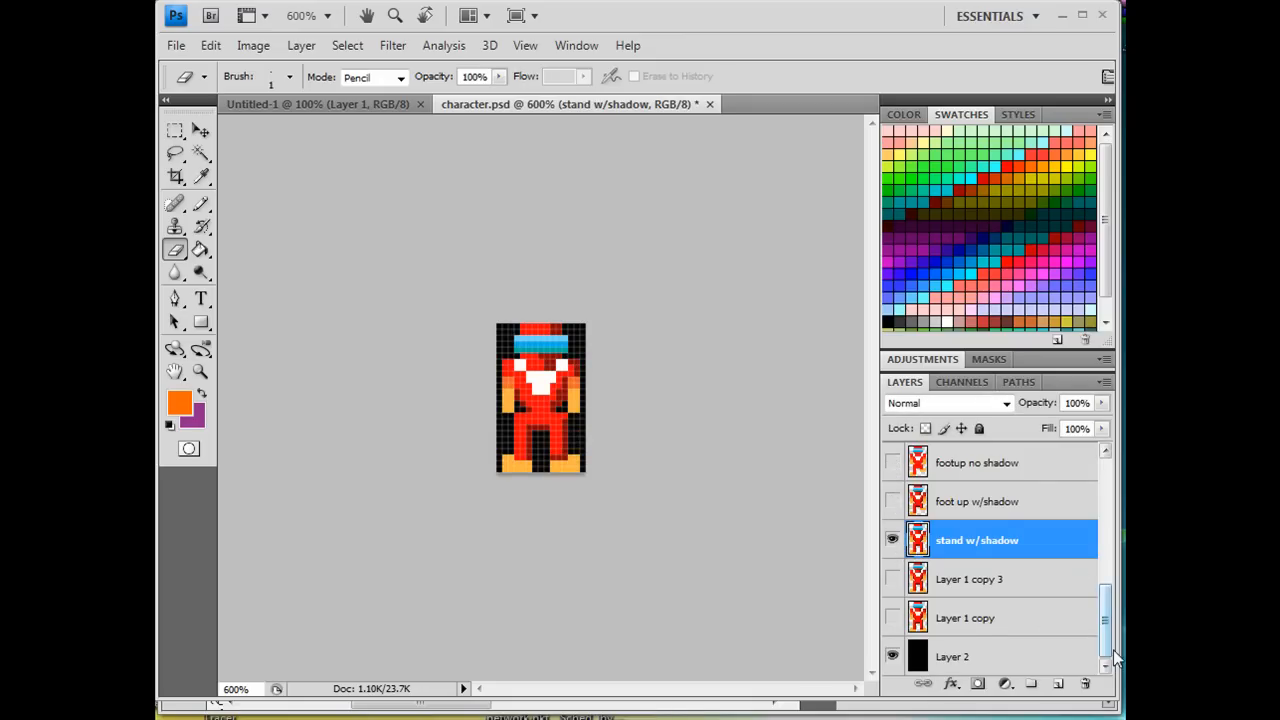
scroll(down, 3)
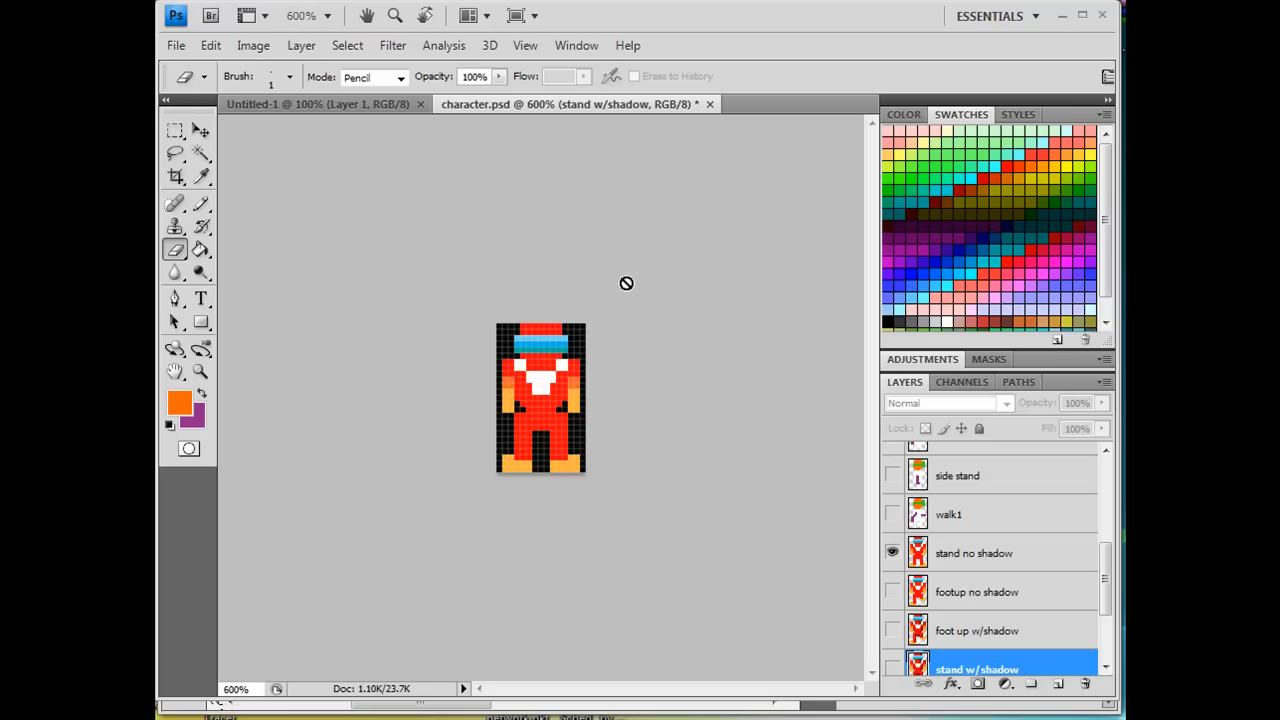
mouse_move(688, 436)
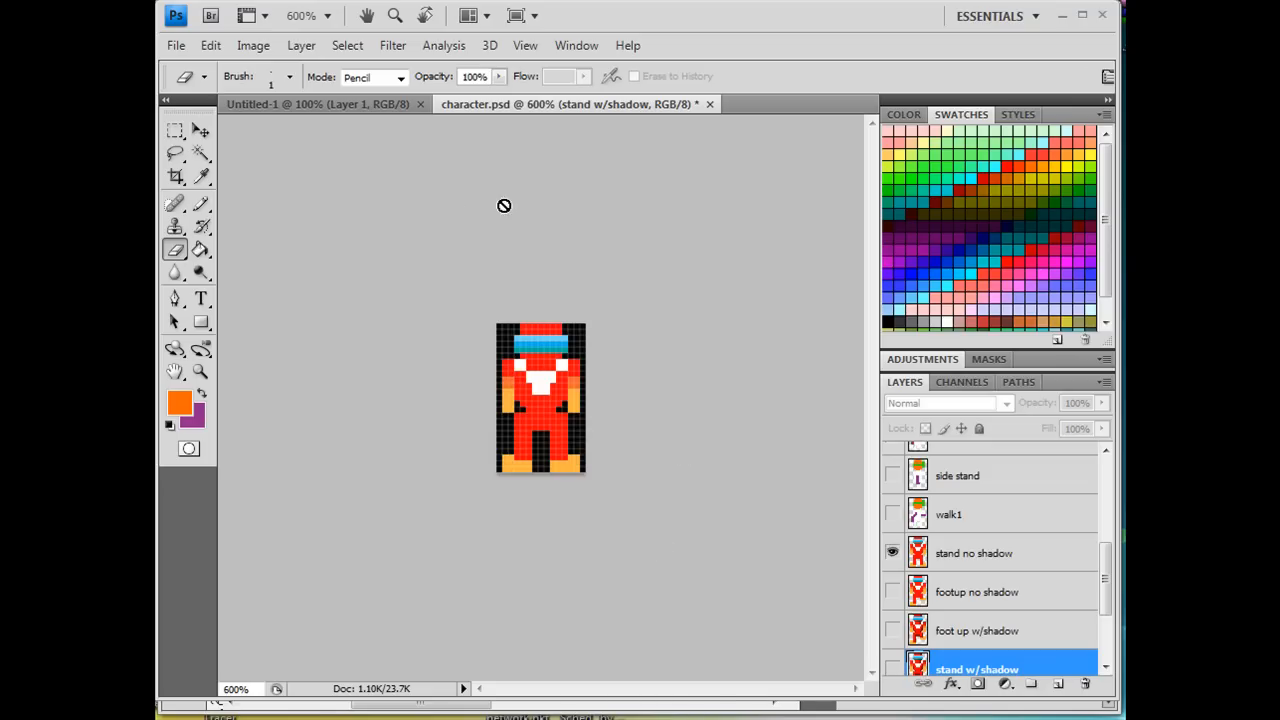
mouse_move(564, 324)
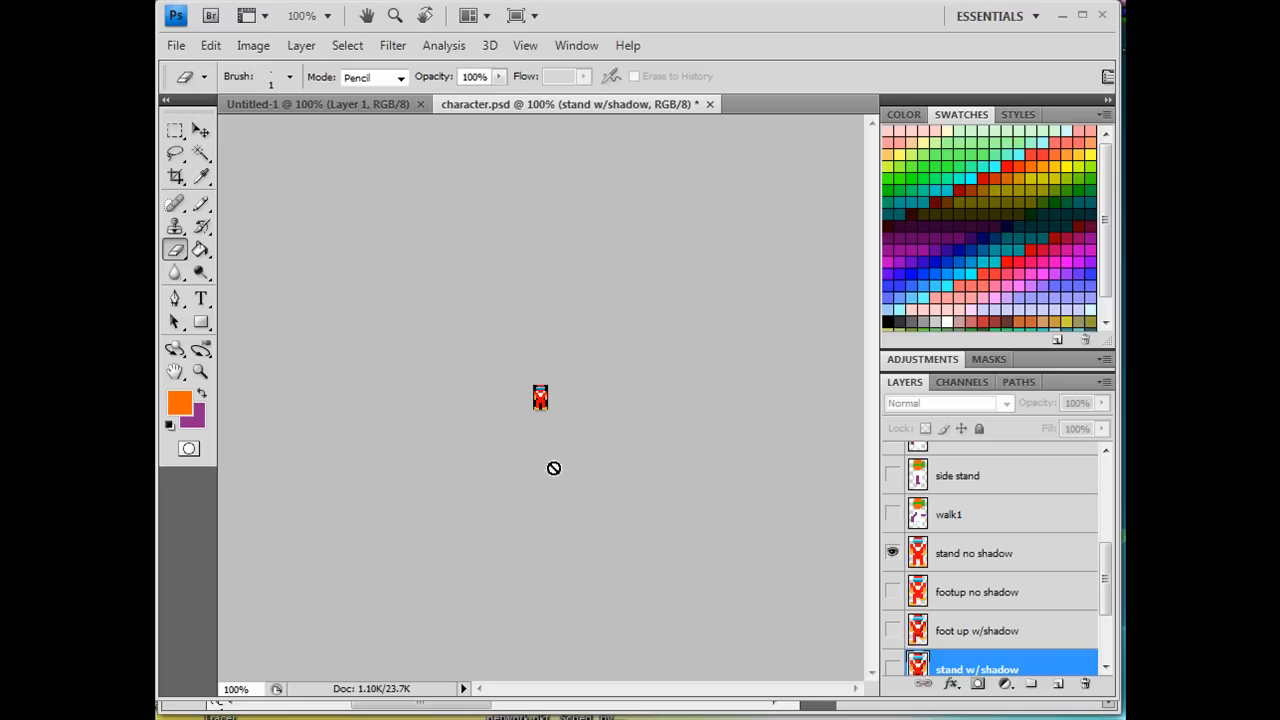
mouse_move(532, 420)
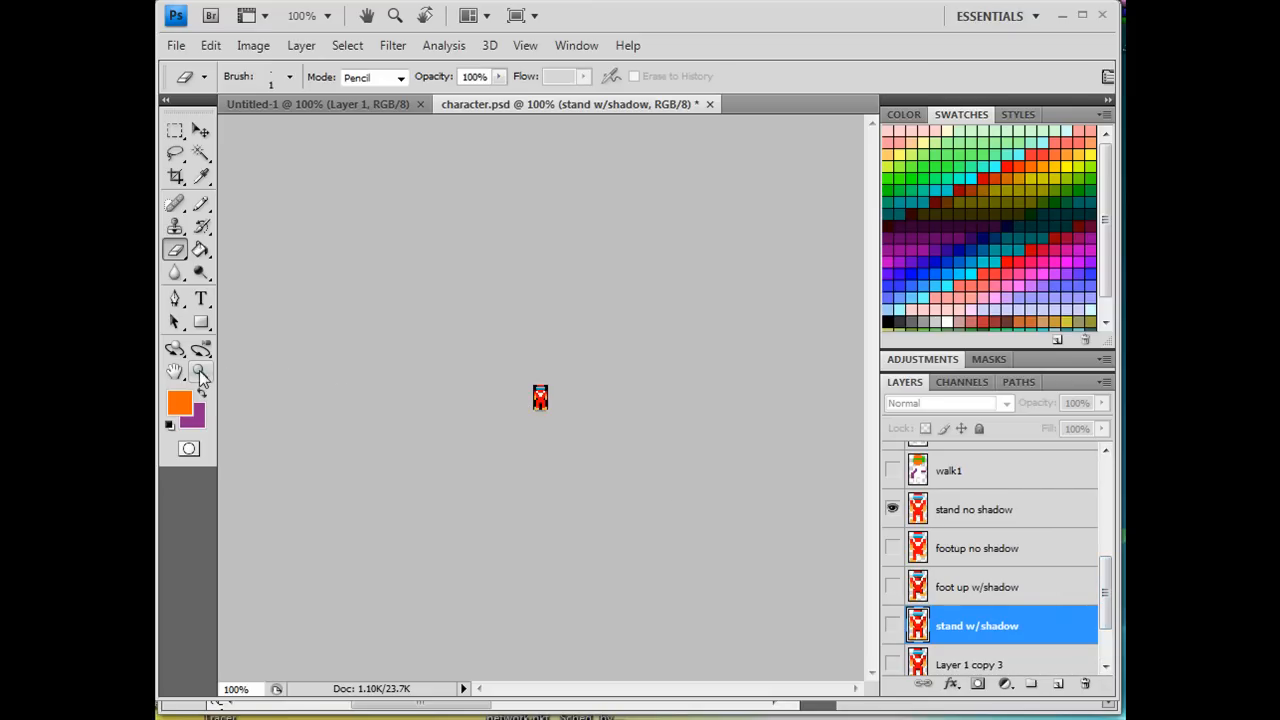
Zoom in and show the footup no shadow pose layer
click(200, 372)
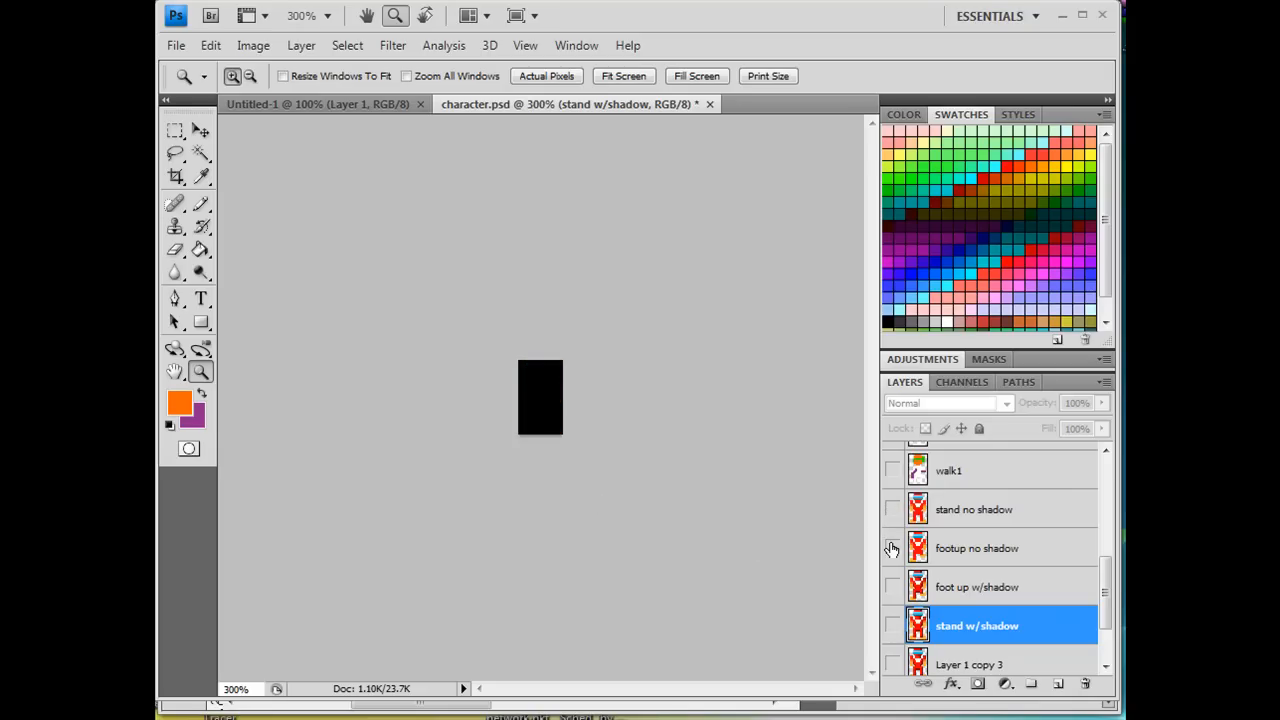
click(892, 548)
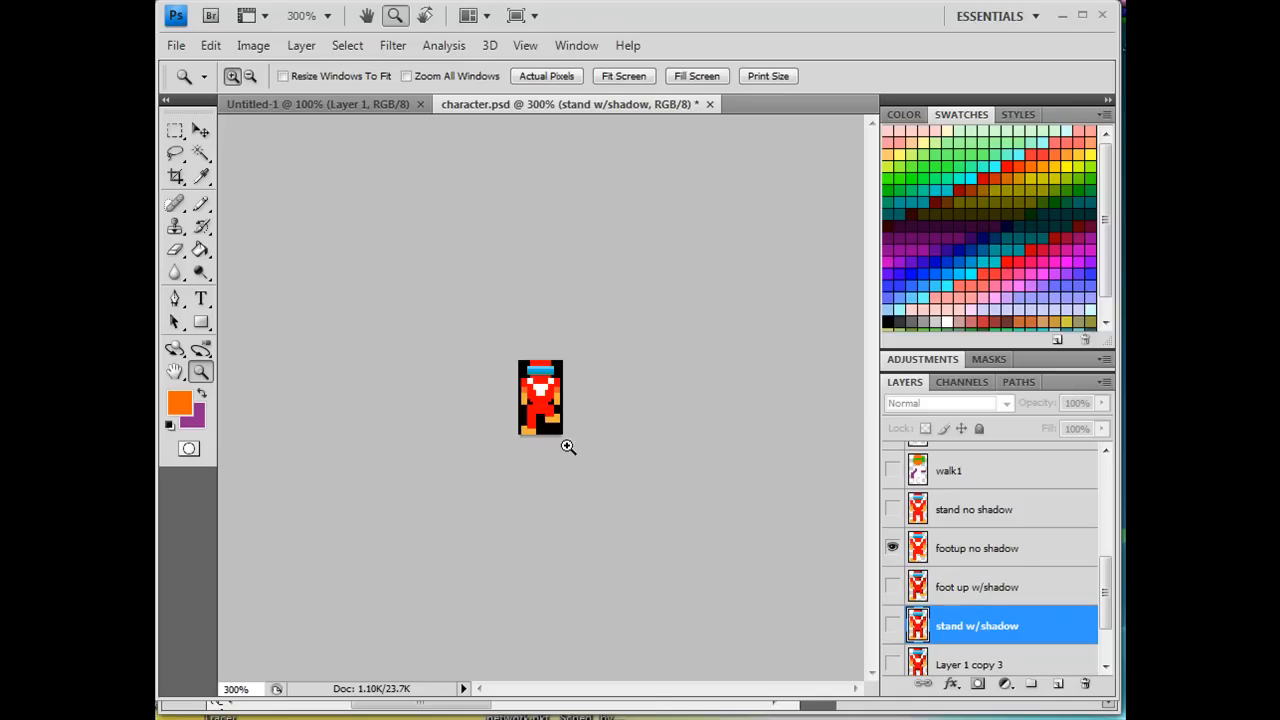
mouse_move(904, 520)
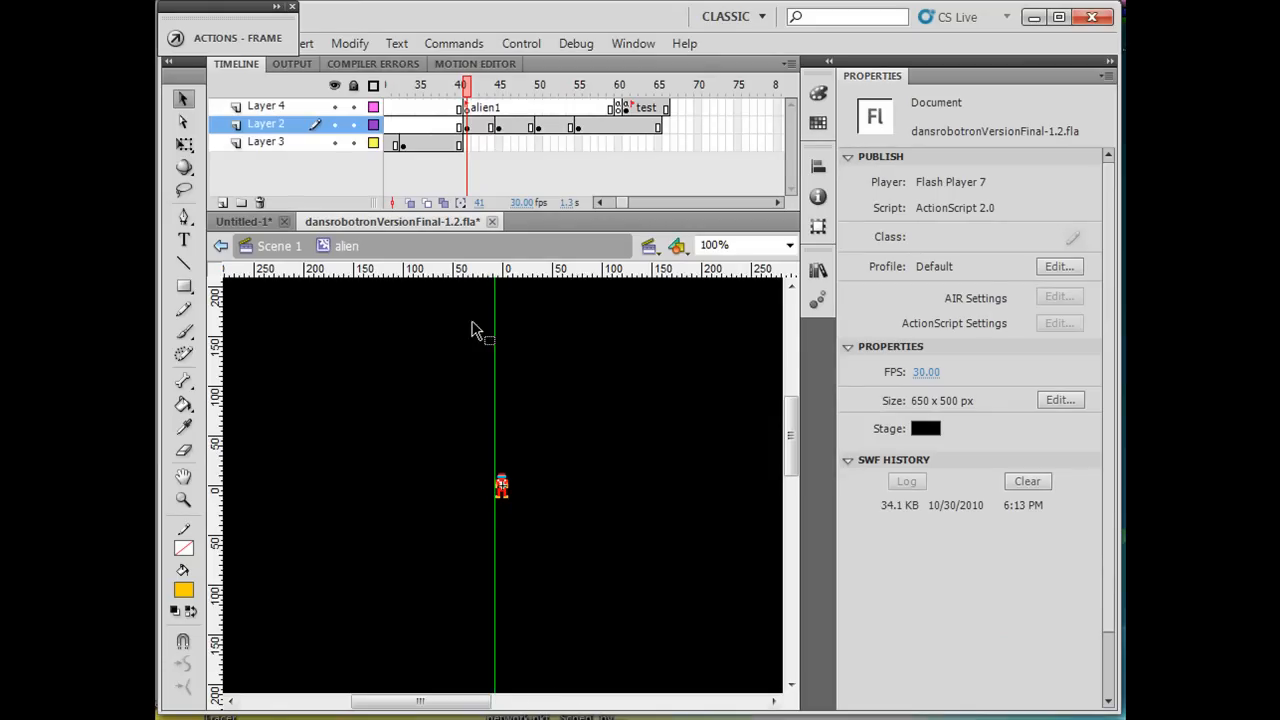
mouse_move(704, 584)
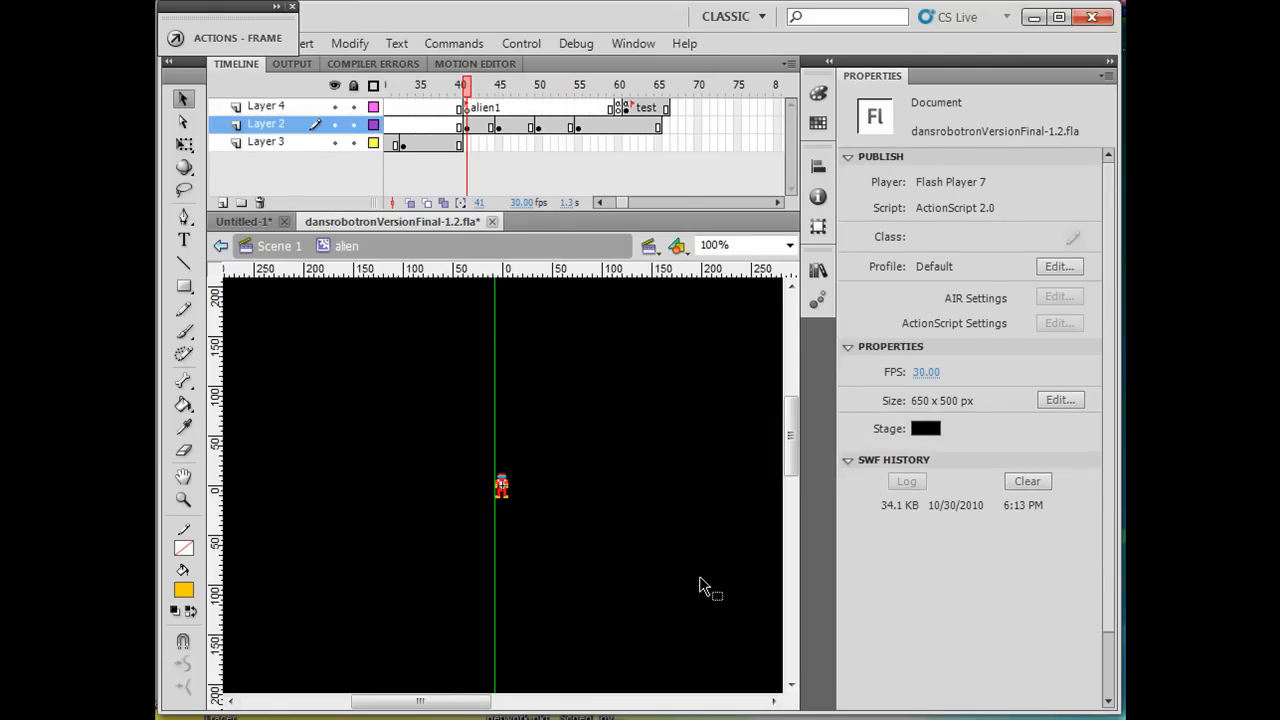
mouse_move(592, 576)
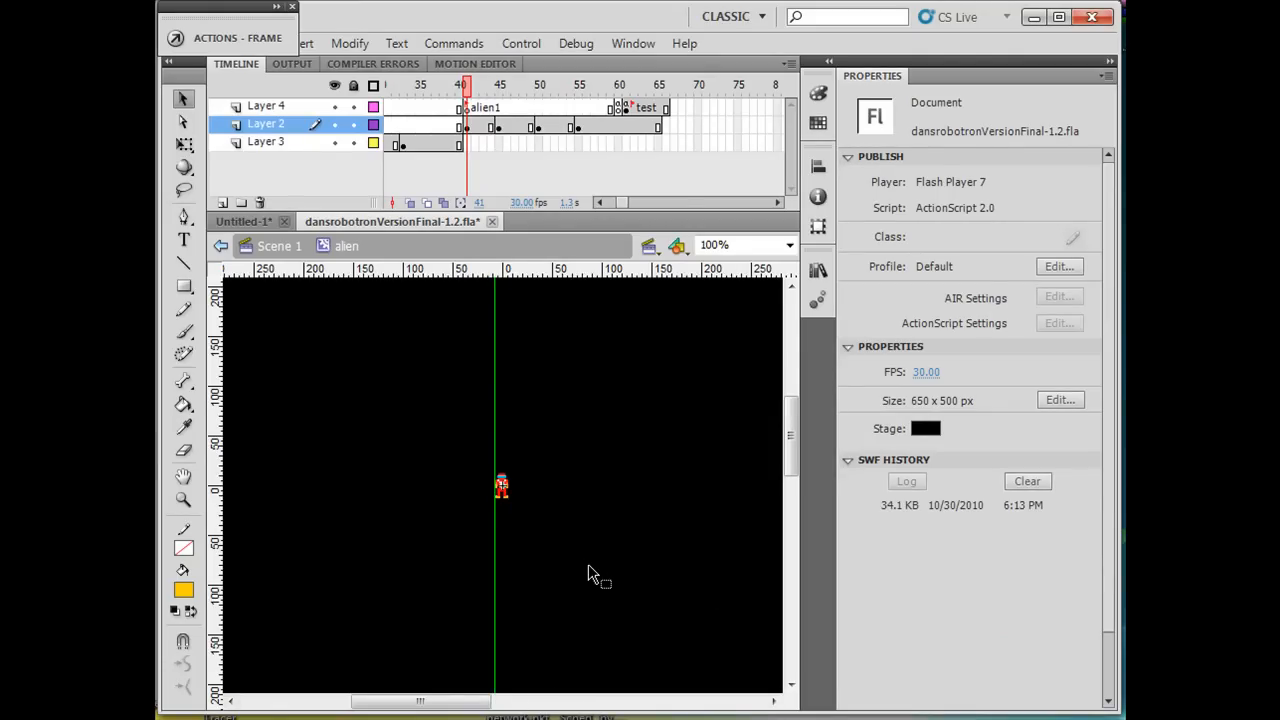
key(ctrl+enter)
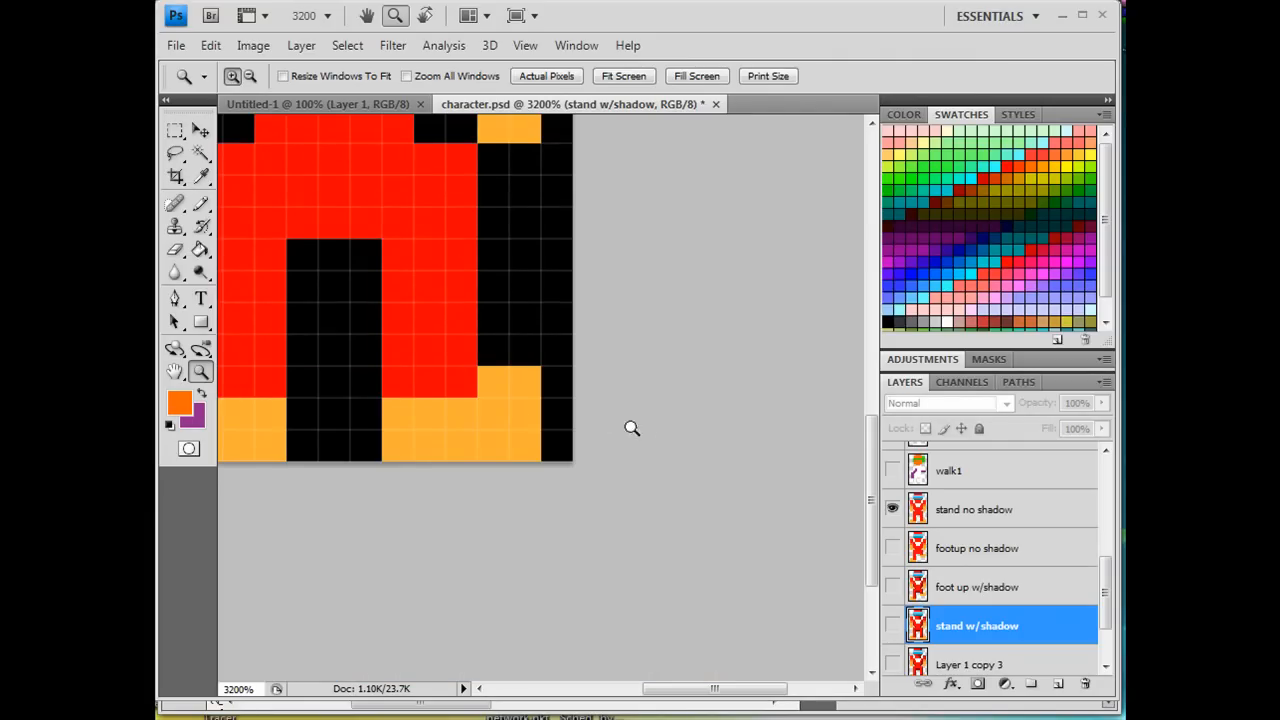
mouse_move(528, 426)
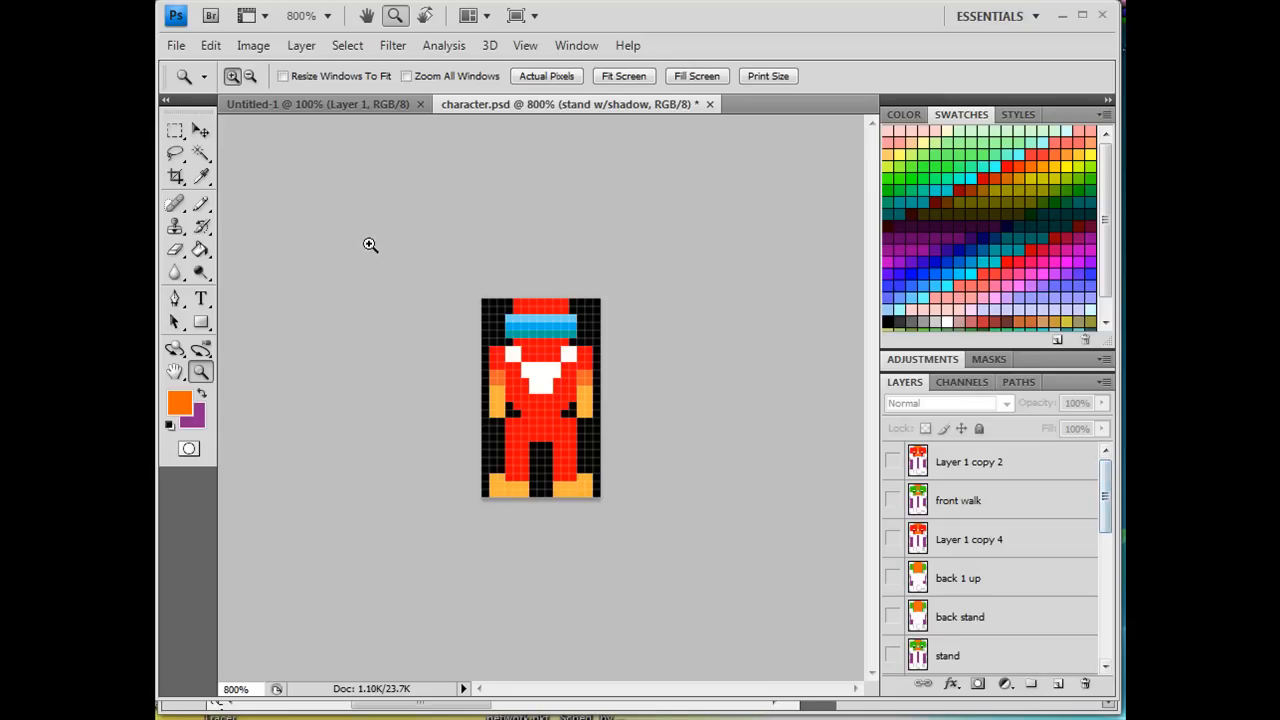
click(252, 44)
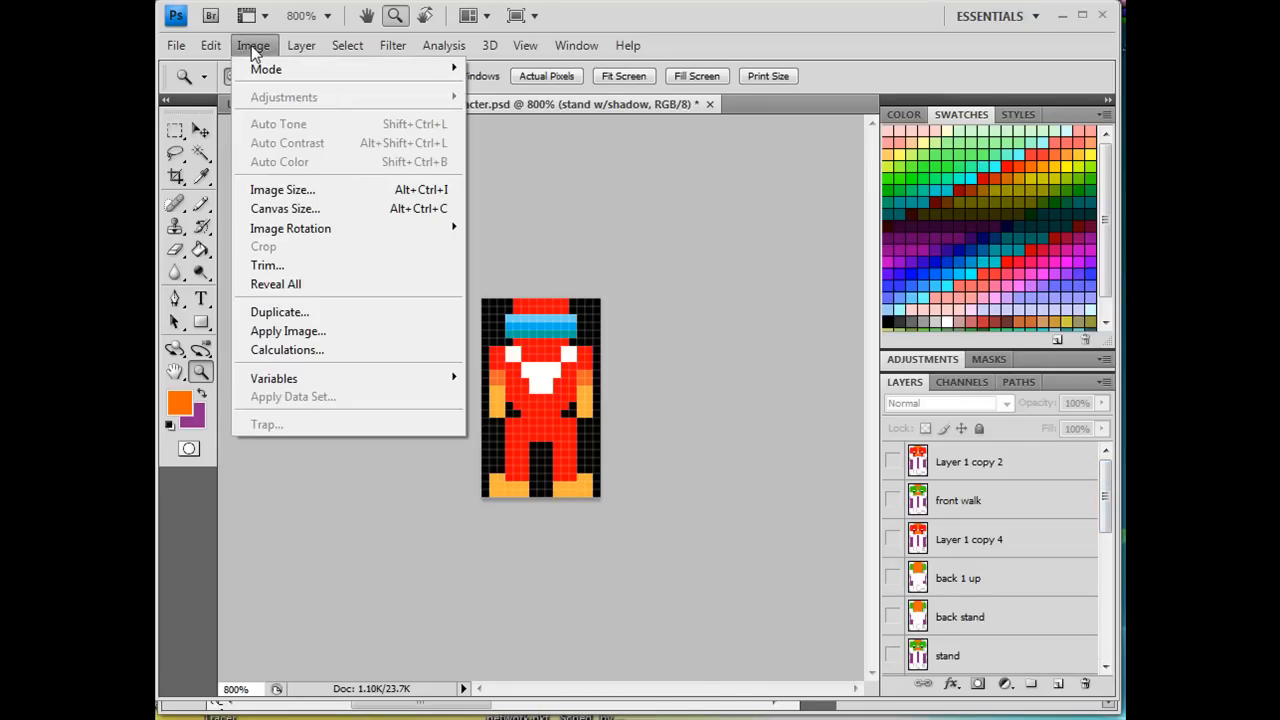
click(284, 208)
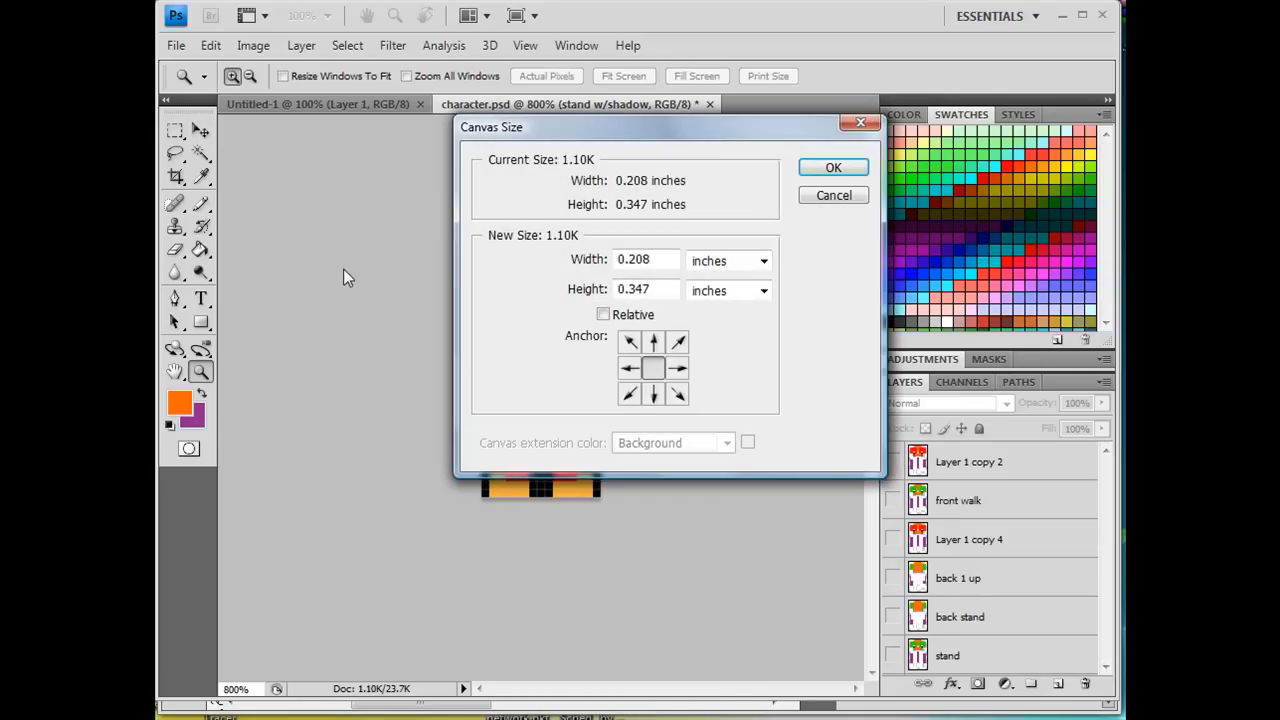
click(764, 260)
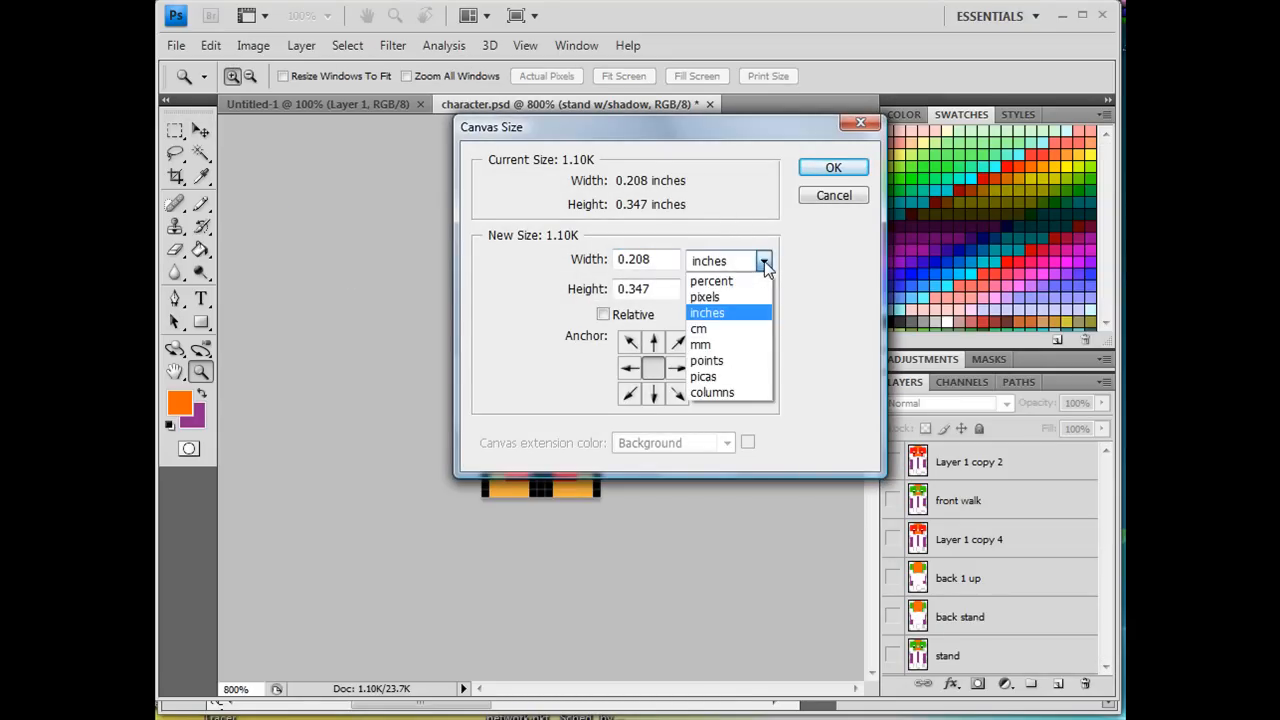
click(704, 296)
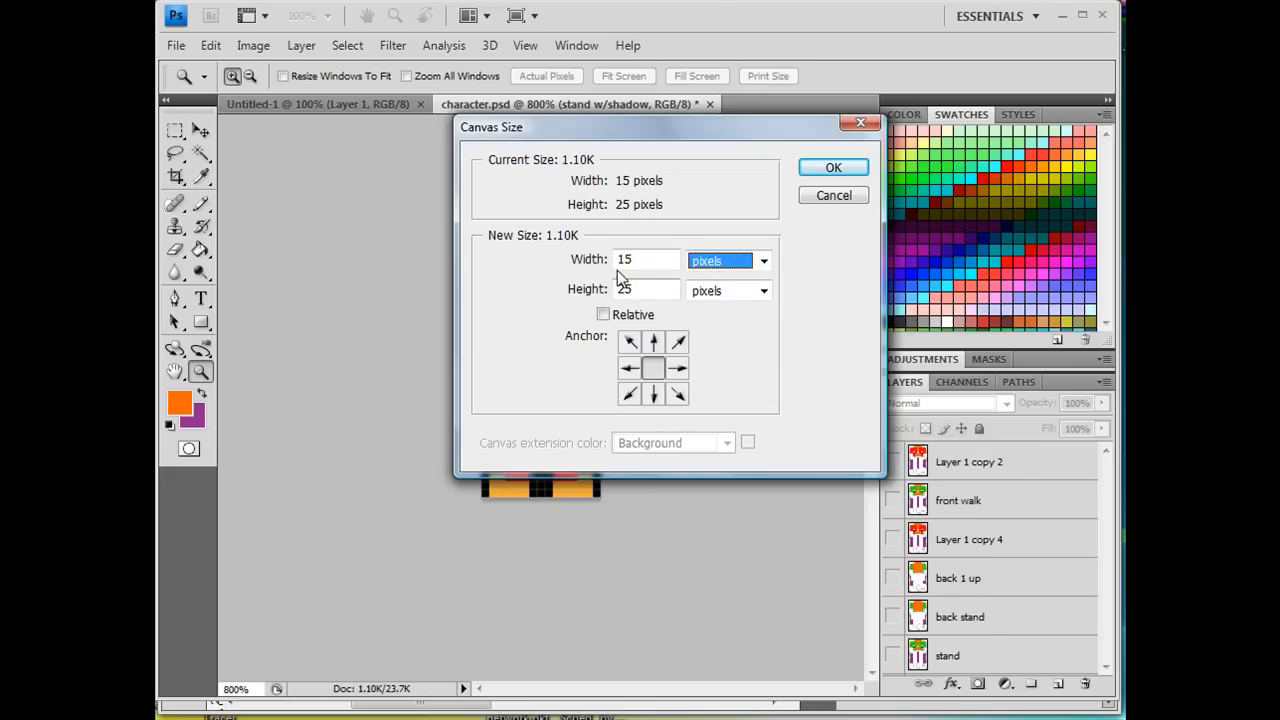
mouse_move(640, 316)
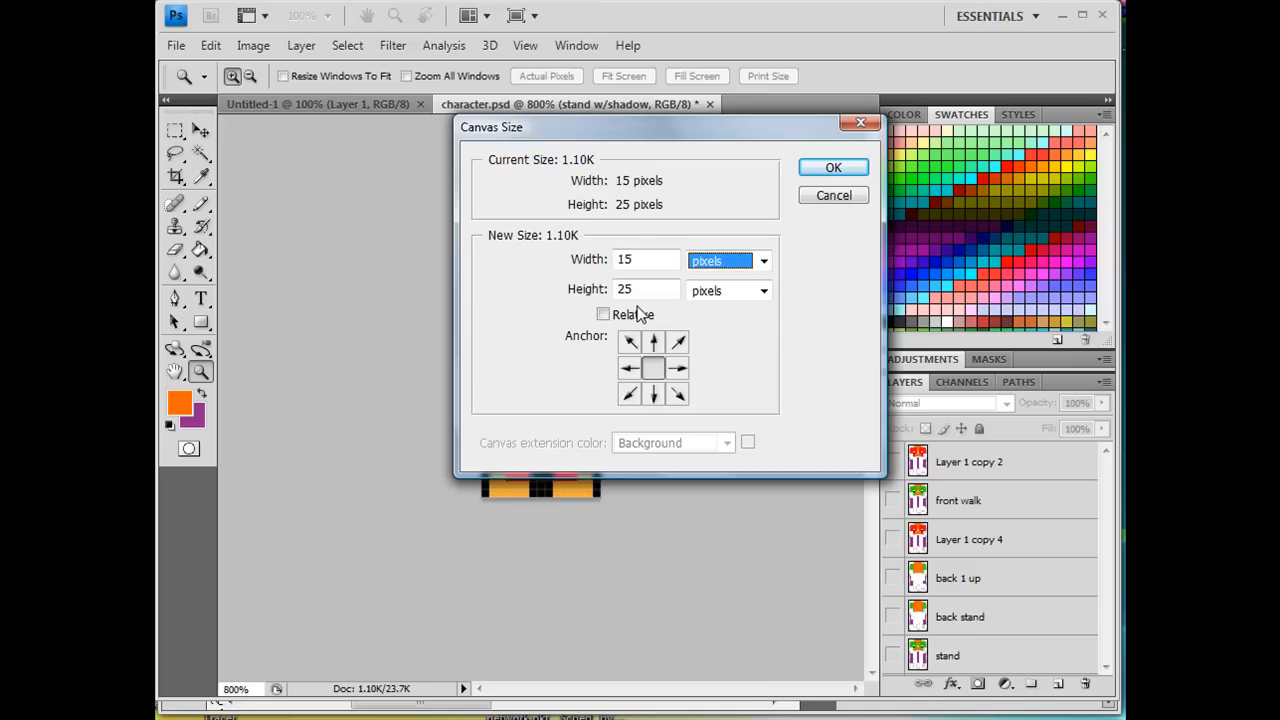
click(832, 168)
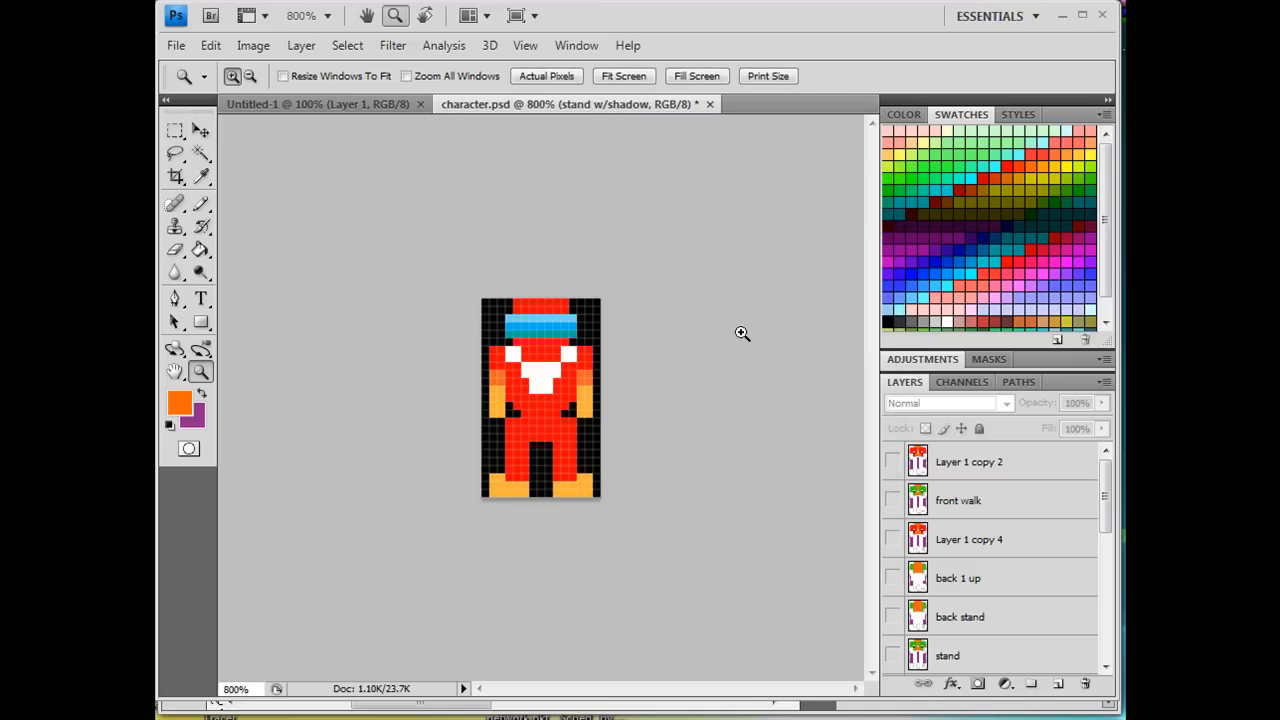
Create a new 15 × 25 px transparent document at 72 pixels per inch
click(176, 44)
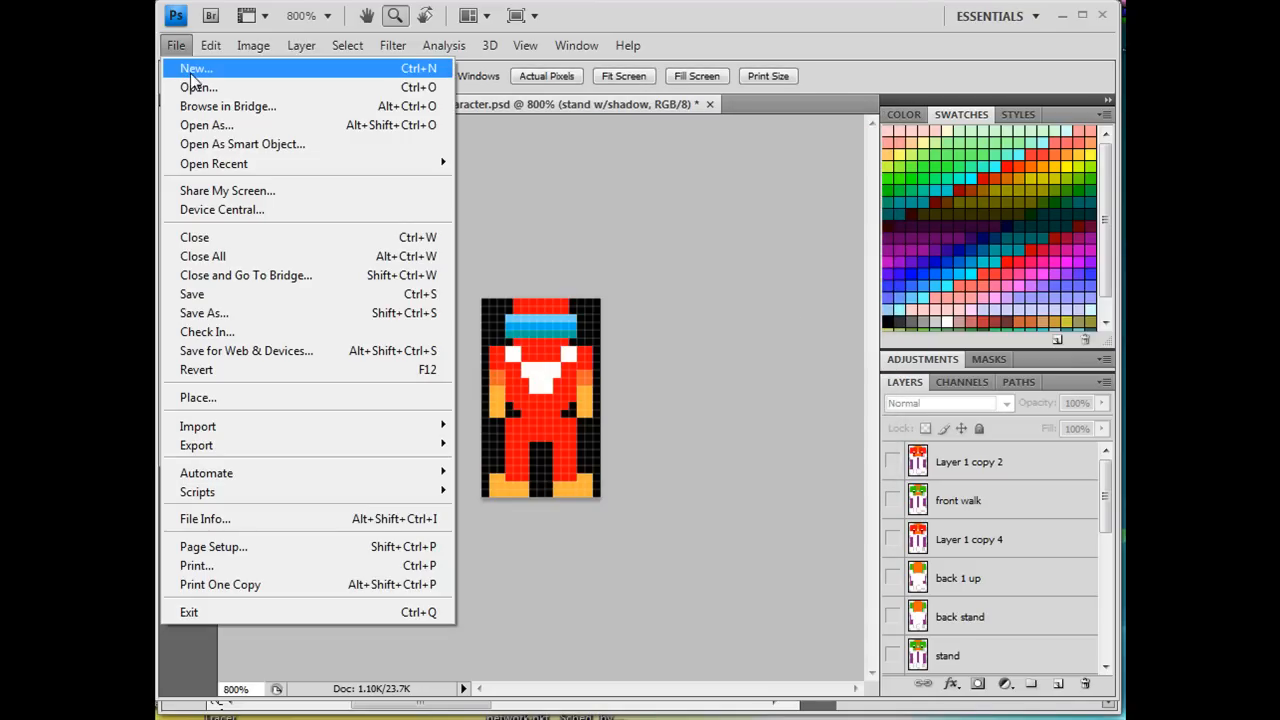
click(196, 68)
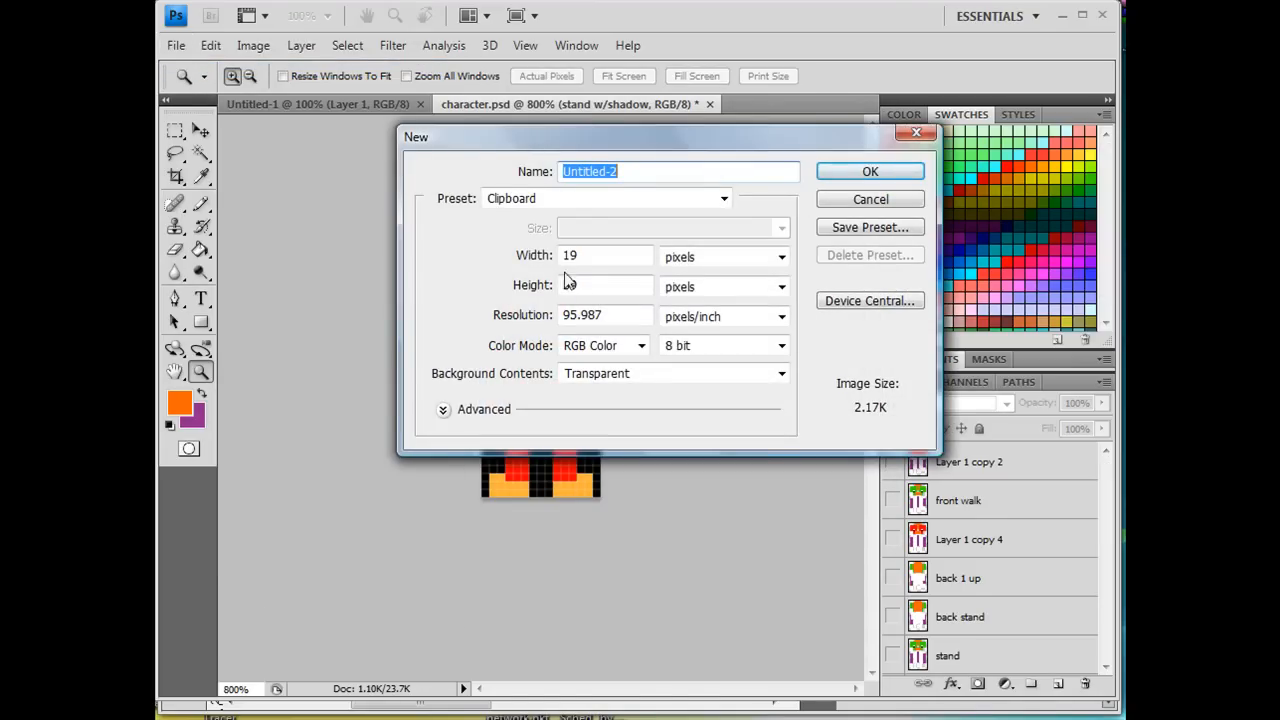
click(720, 256)
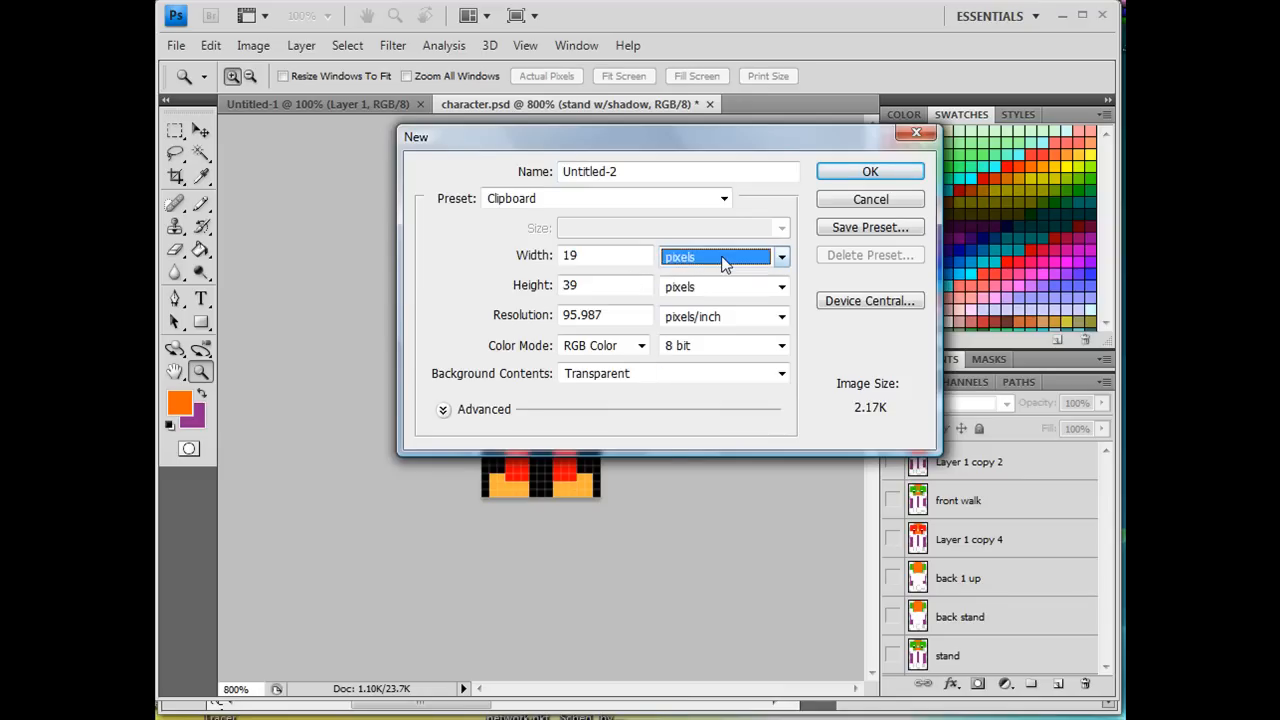
click(604, 256)
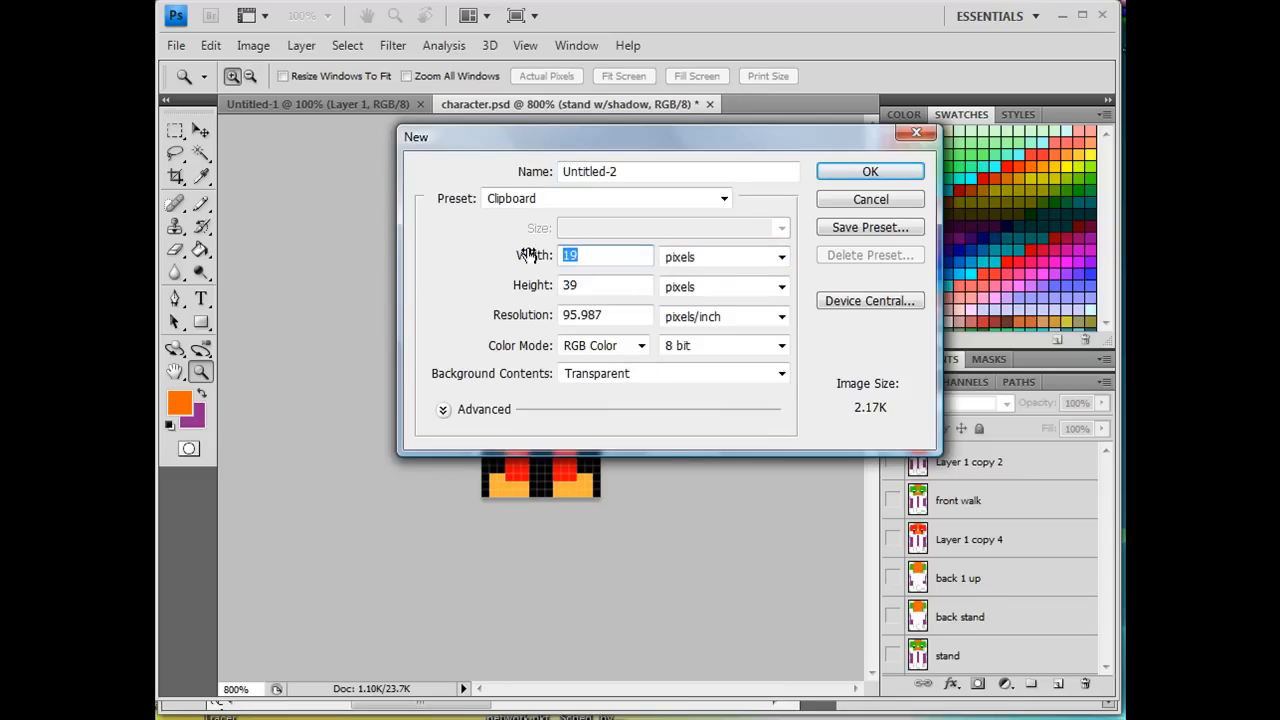
text(15)
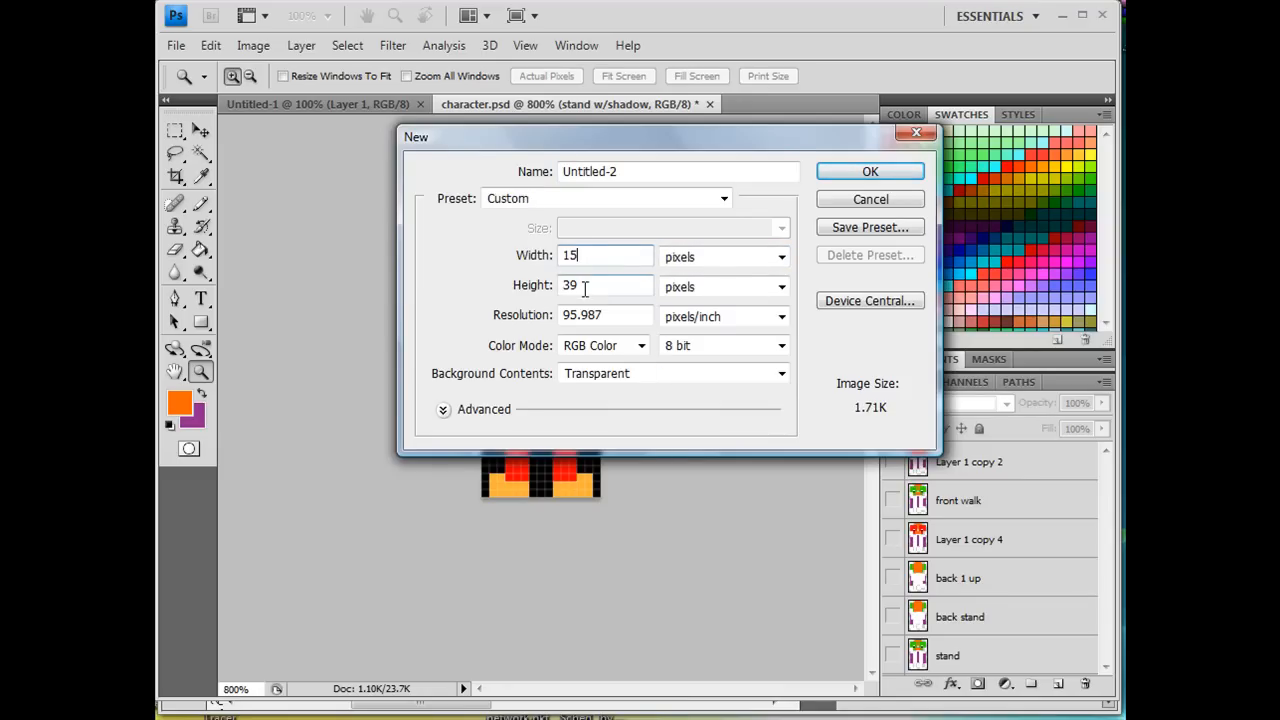
click(604, 286)
text(25)
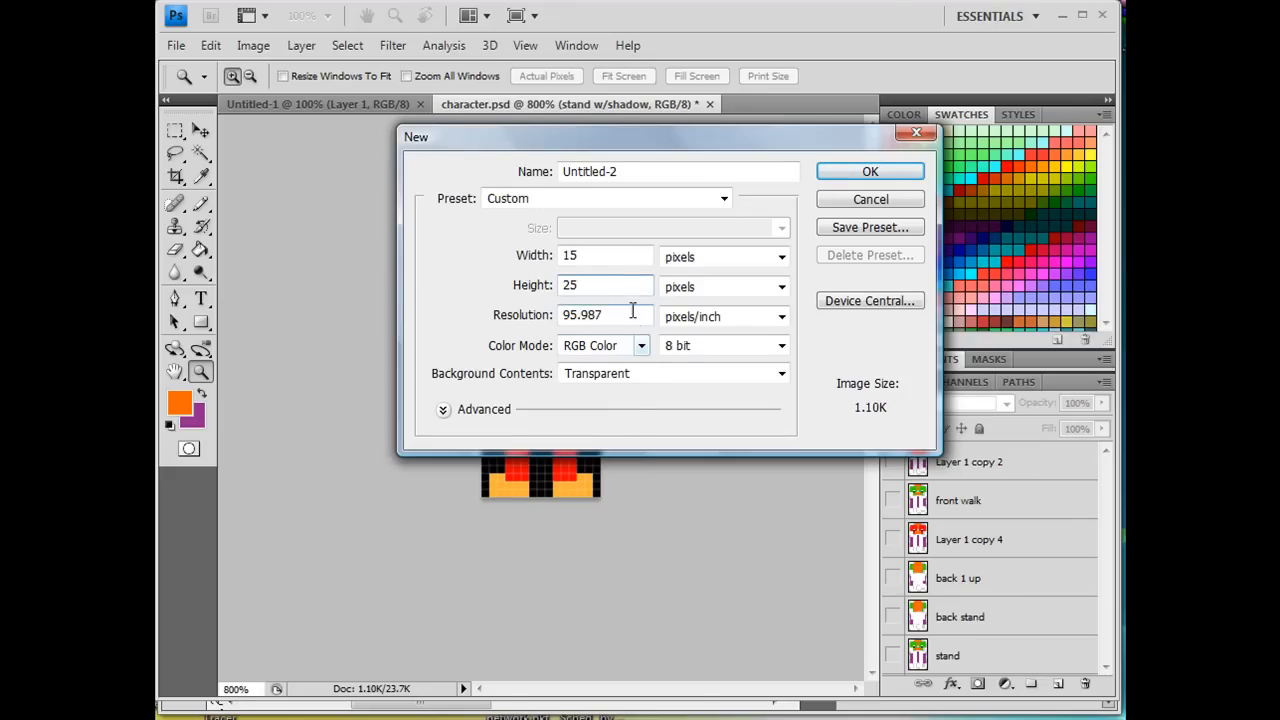
triple_click(582, 316)
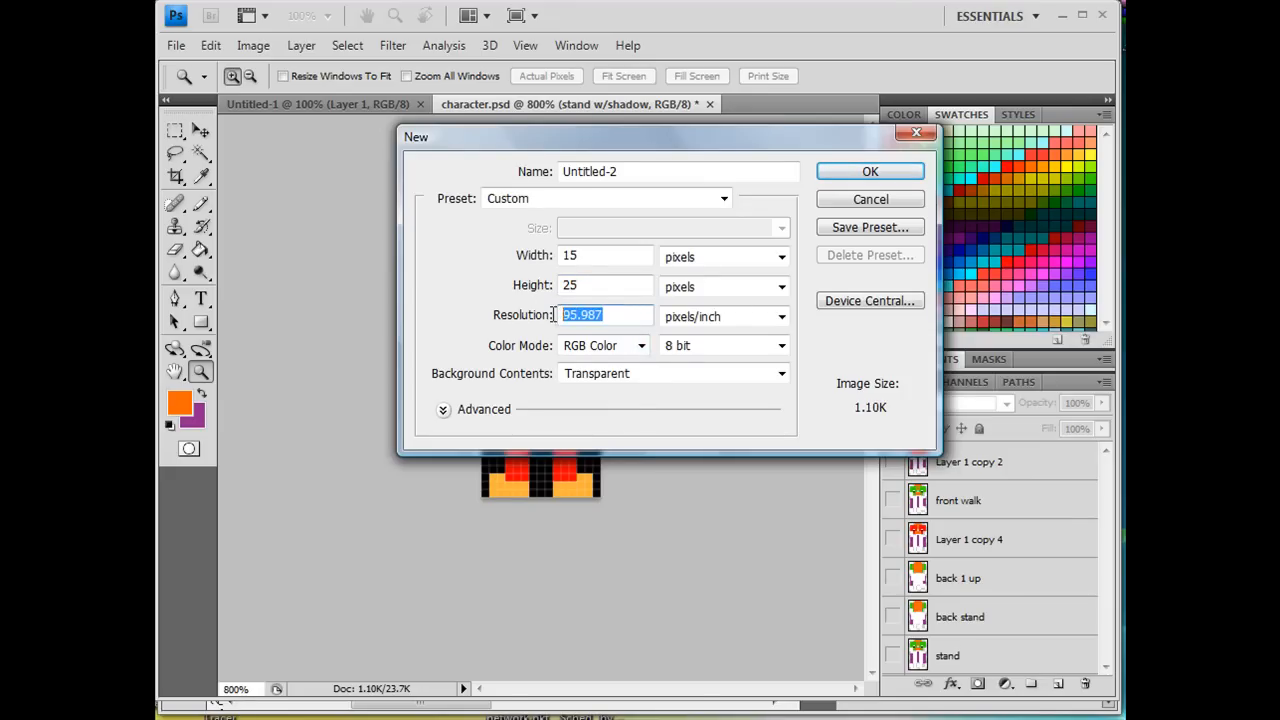
text(72)
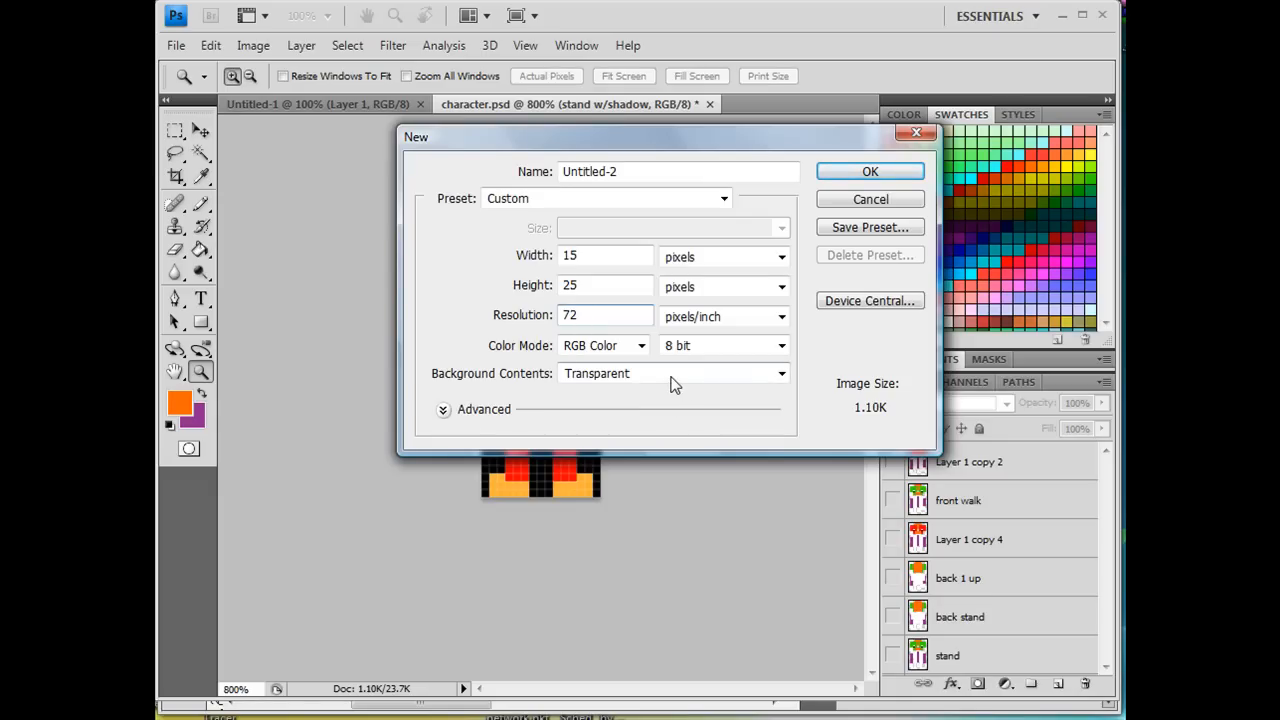
mouse_move(600, 390)
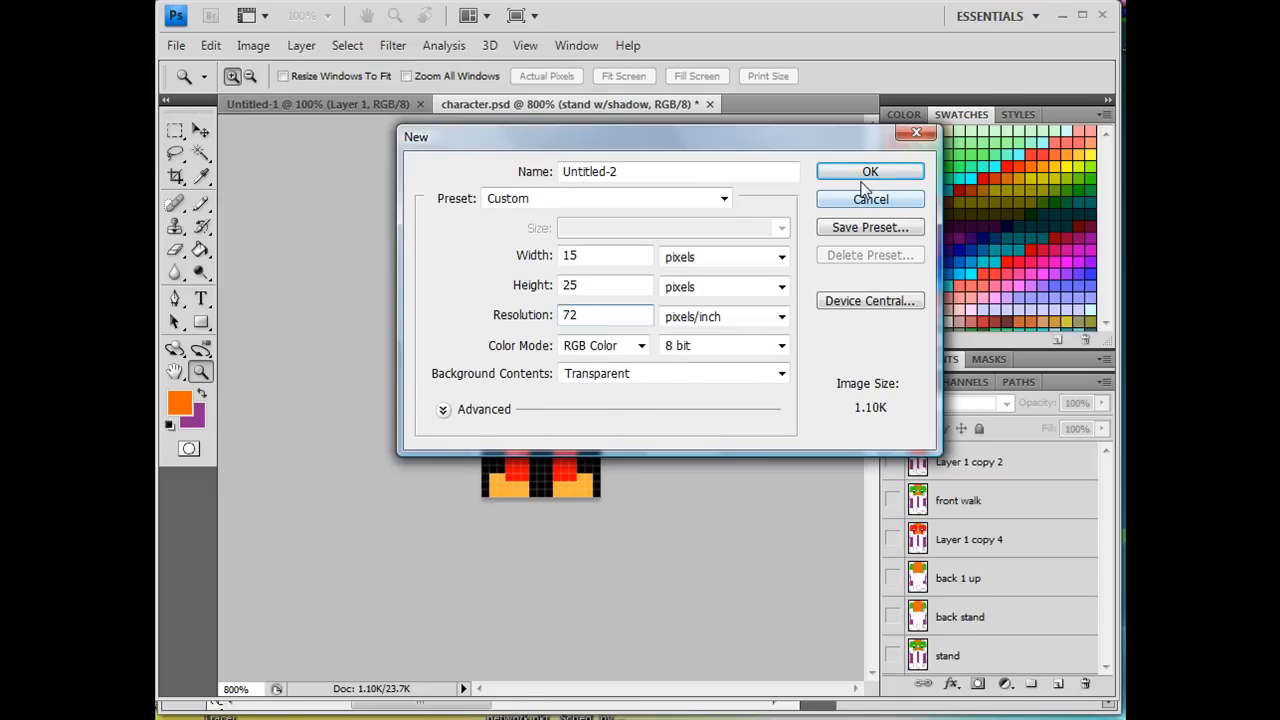
click(868, 172)
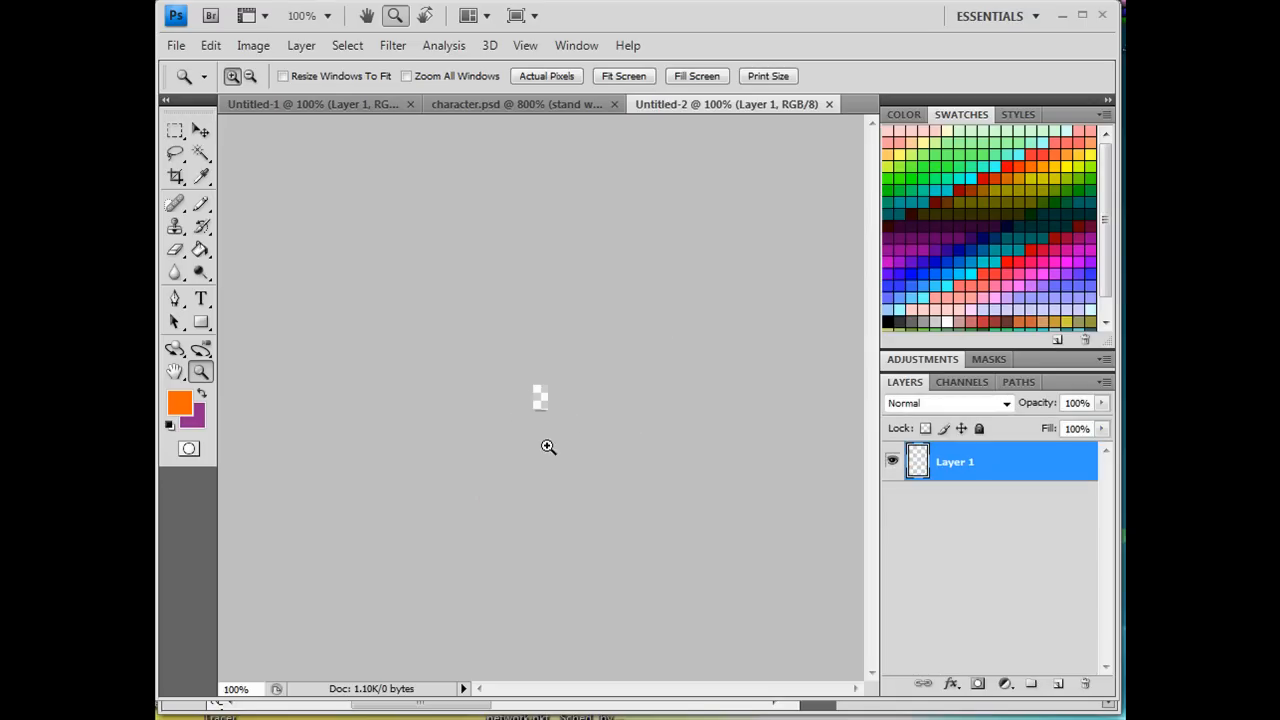
mouse_move(544, 408)
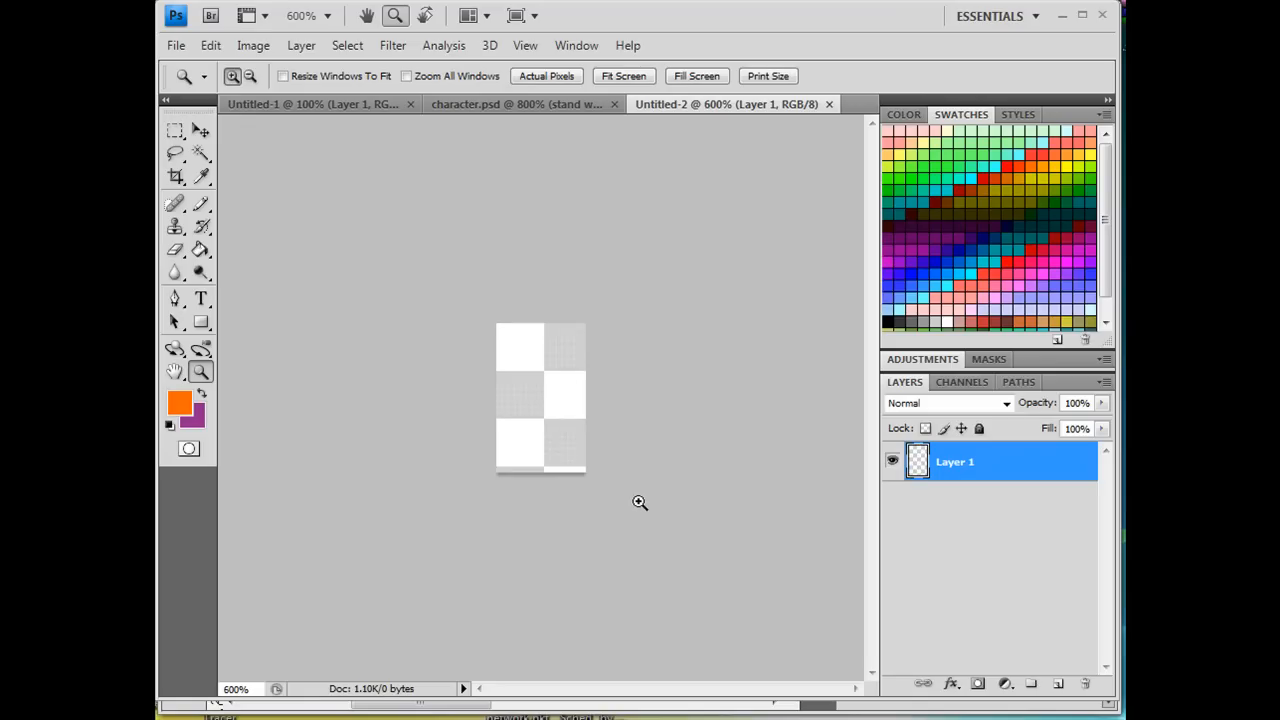
mouse_move(568, 376)
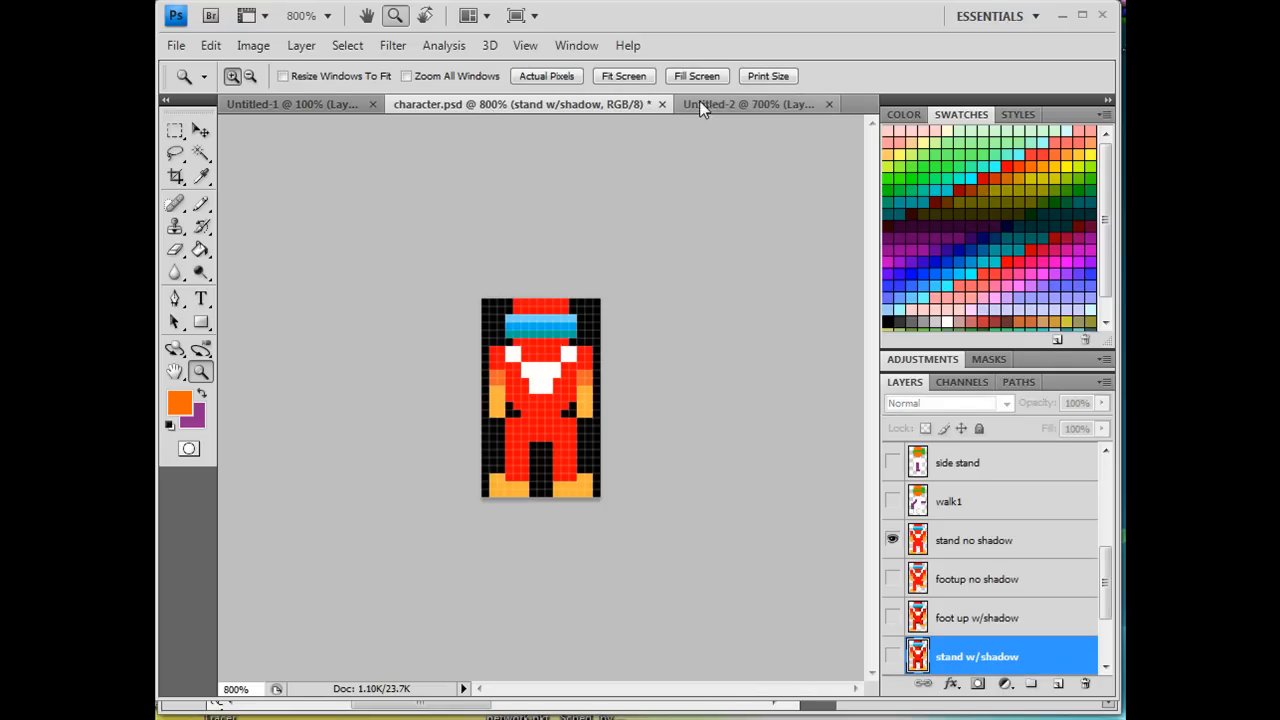
click(748, 104)
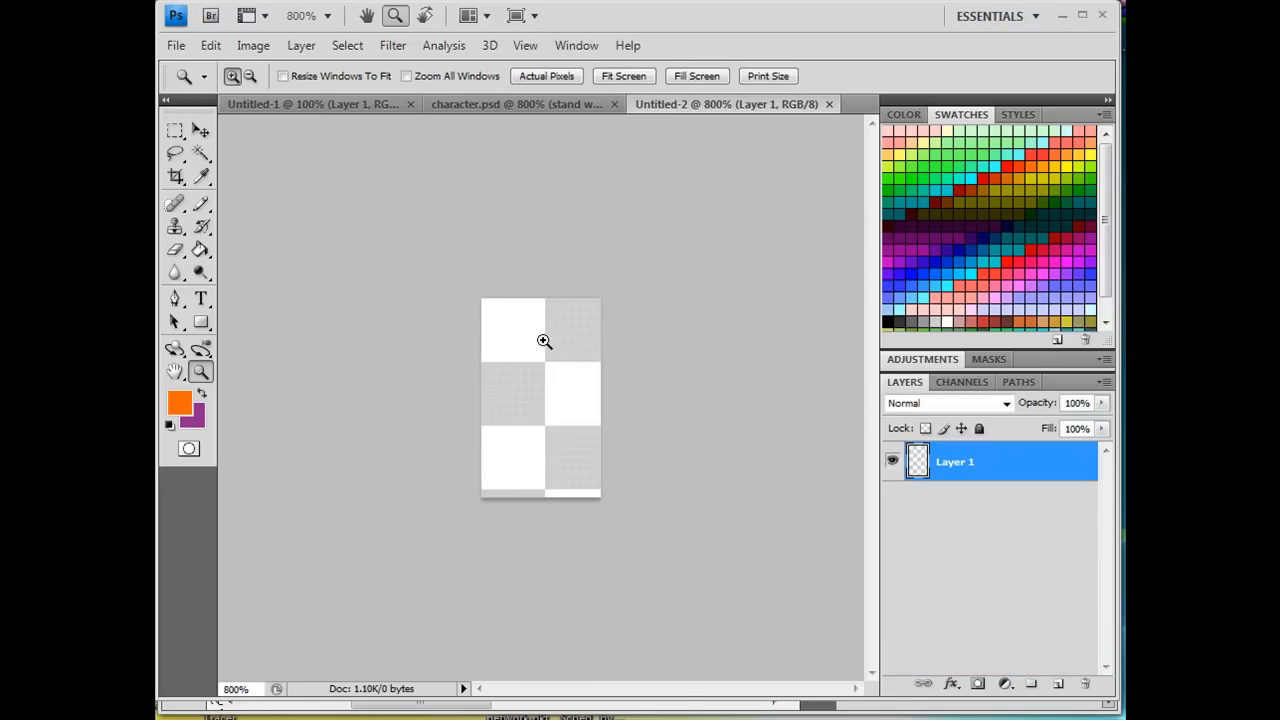
mouse_move(676, 470)
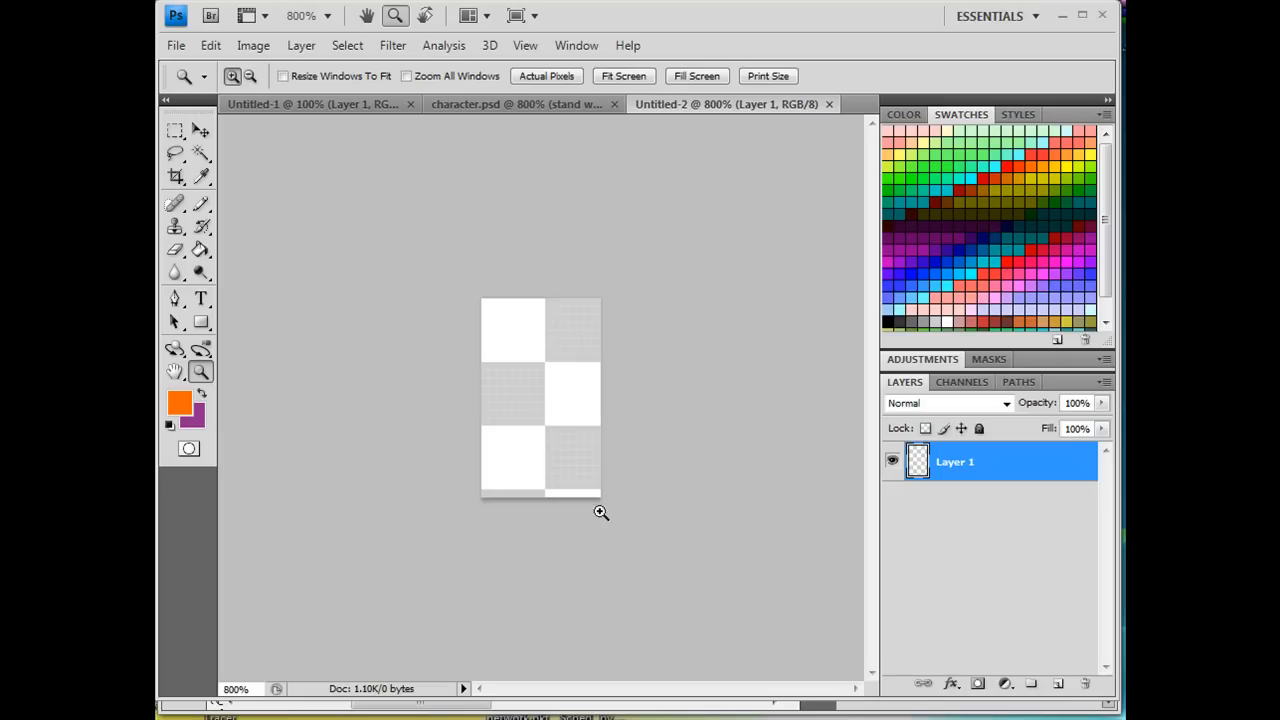
mouse_move(644, 532)
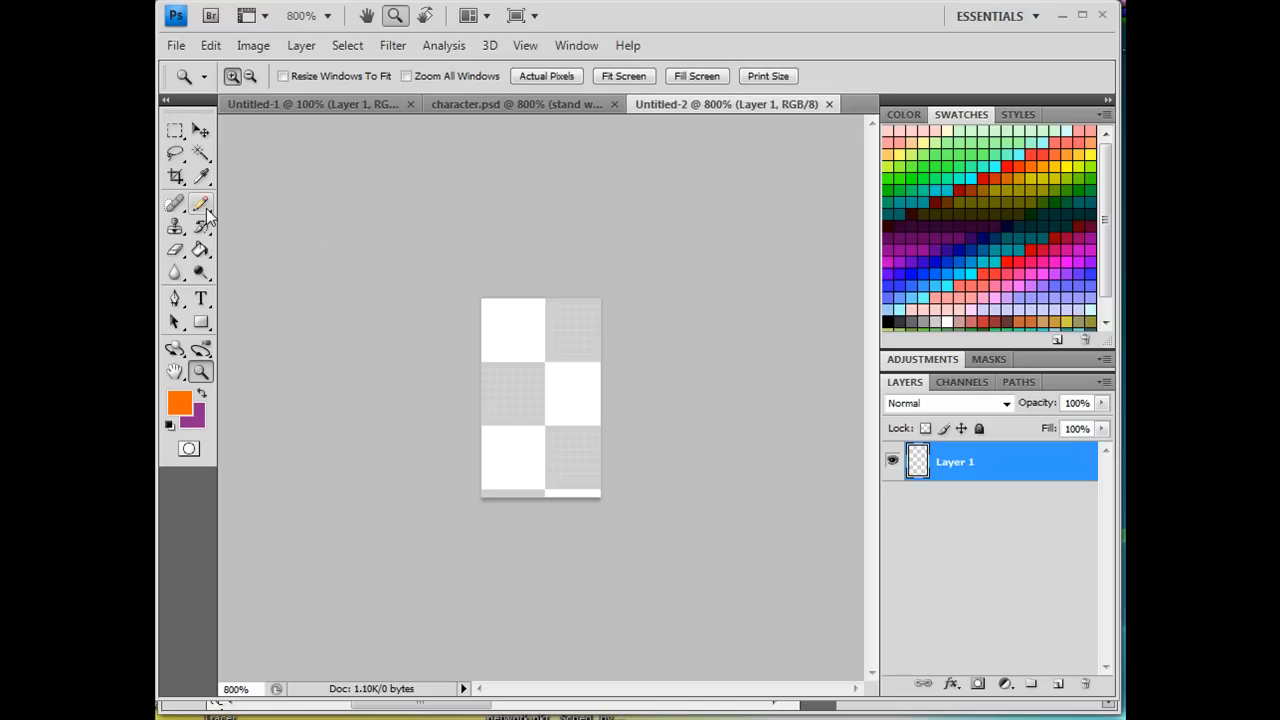
Choose the Pencil tool at size 1 with green as the foreground colour
click(200, 204)
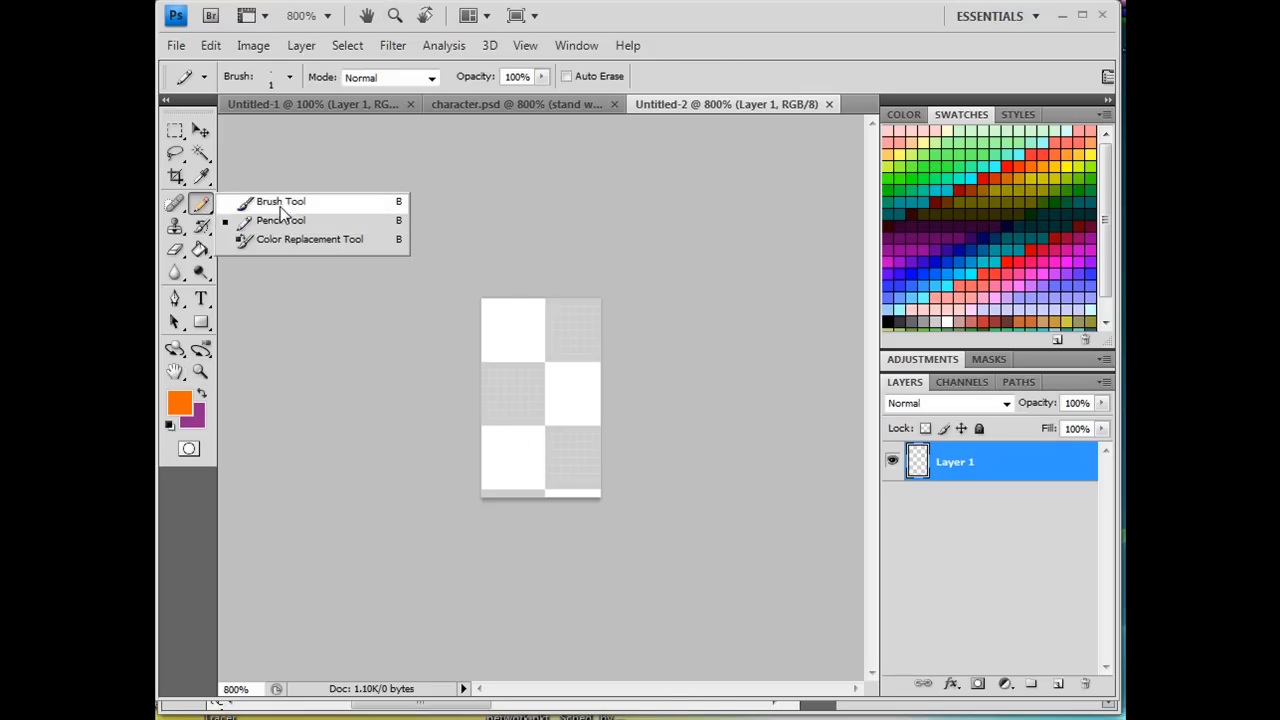
click(280, 200)
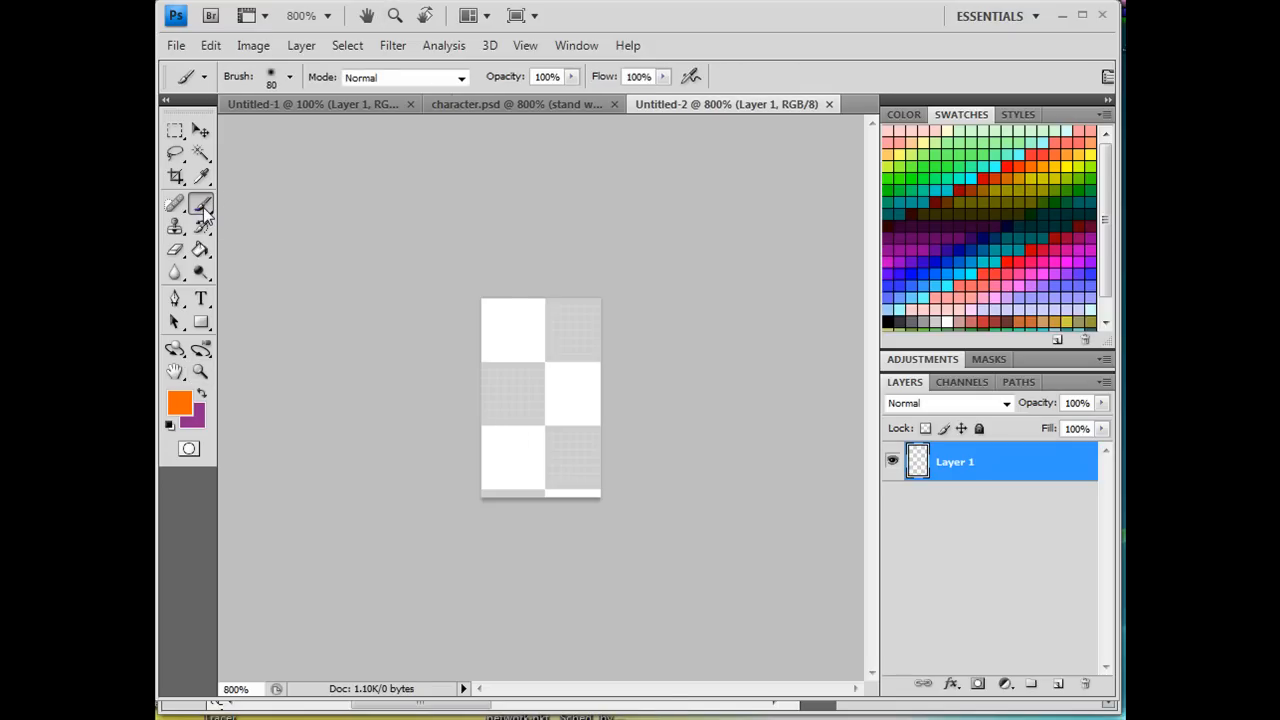
click(200, 204)
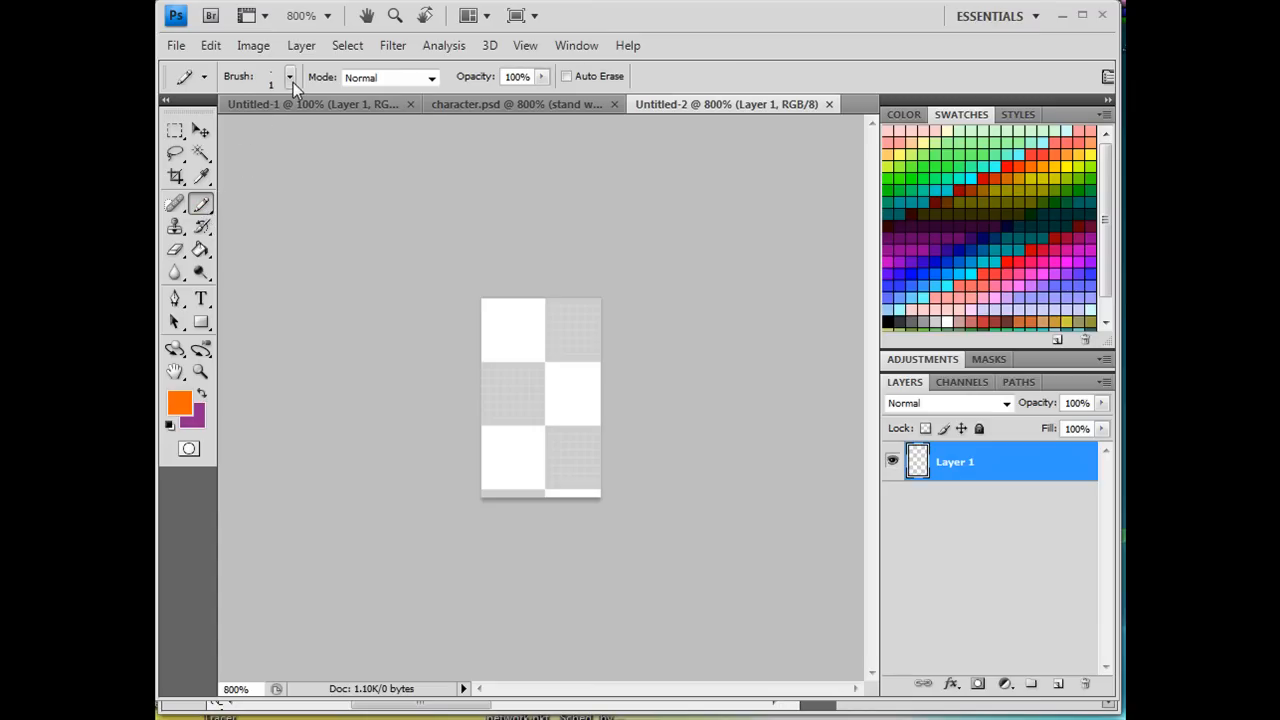
click(290, 76)
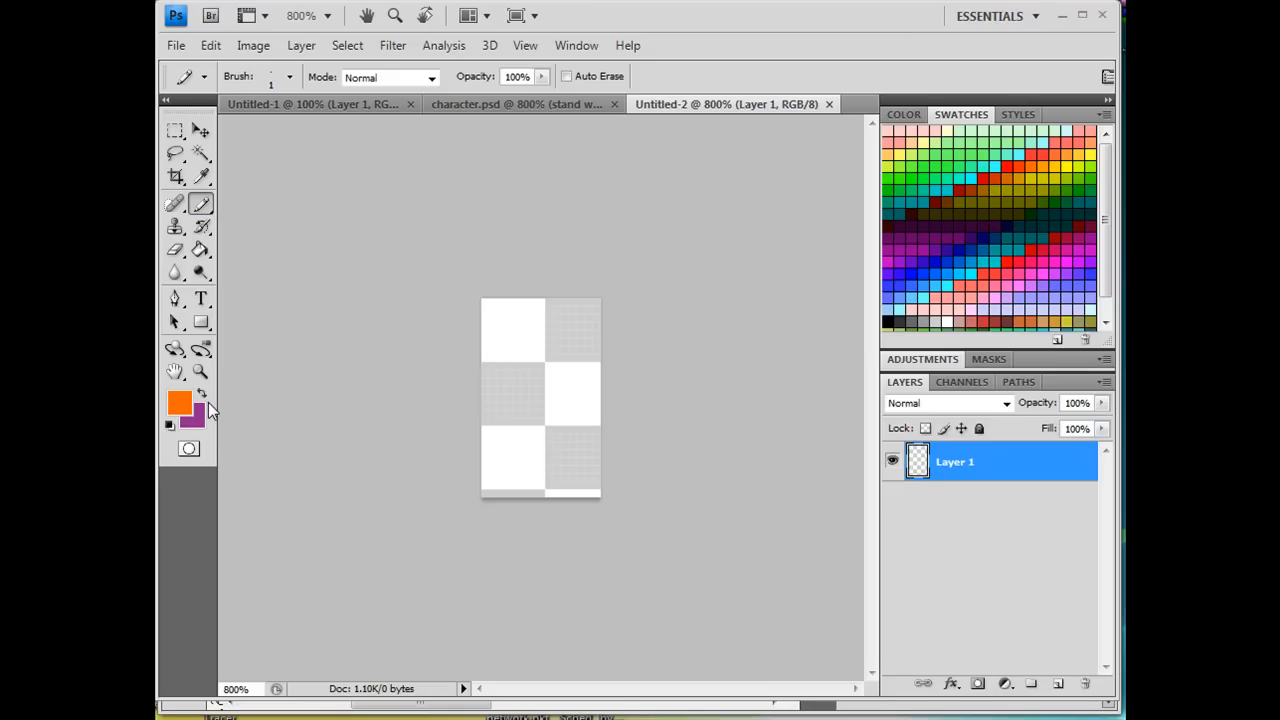
mouse_move(876, 170)
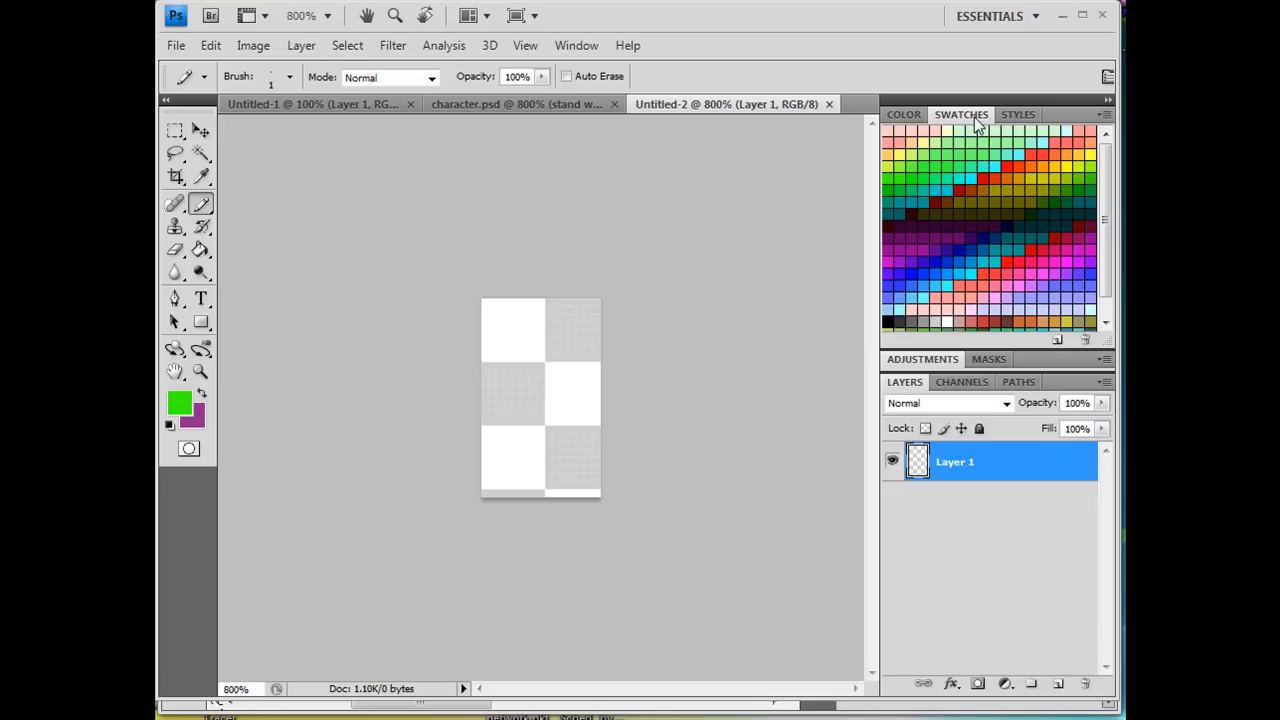
click(1108, 100)
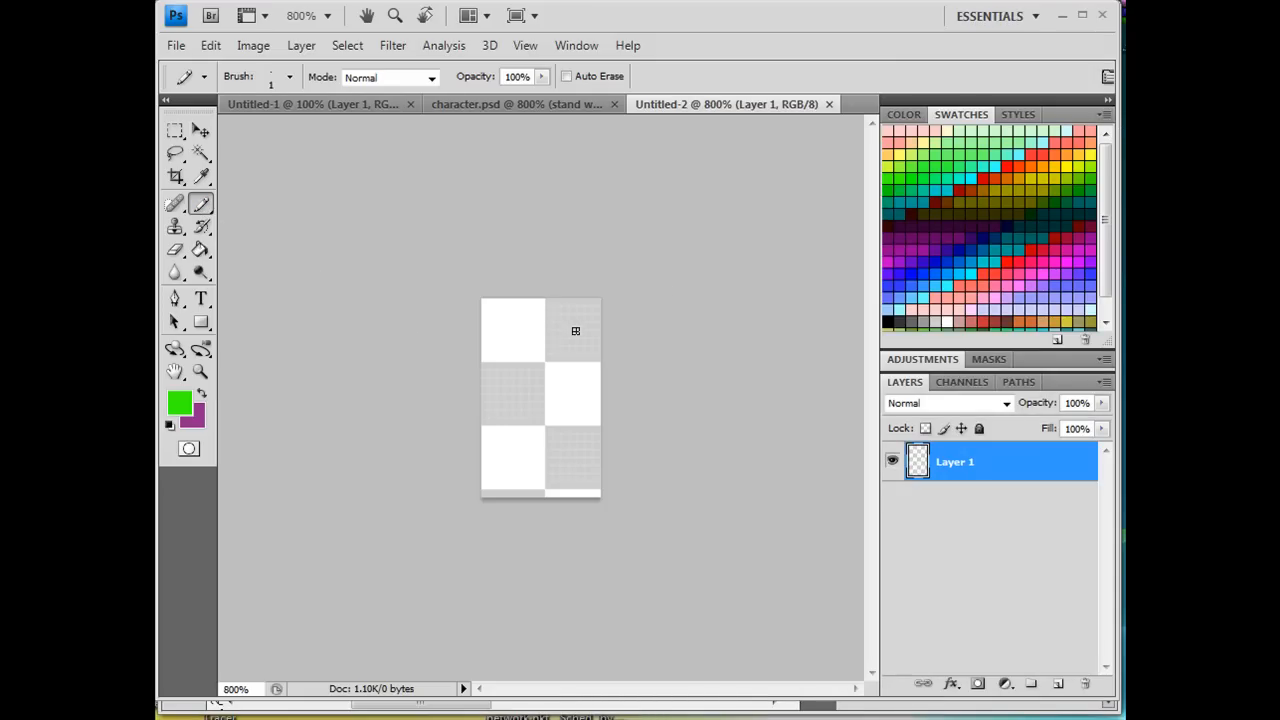
mouse_move(584, 342)
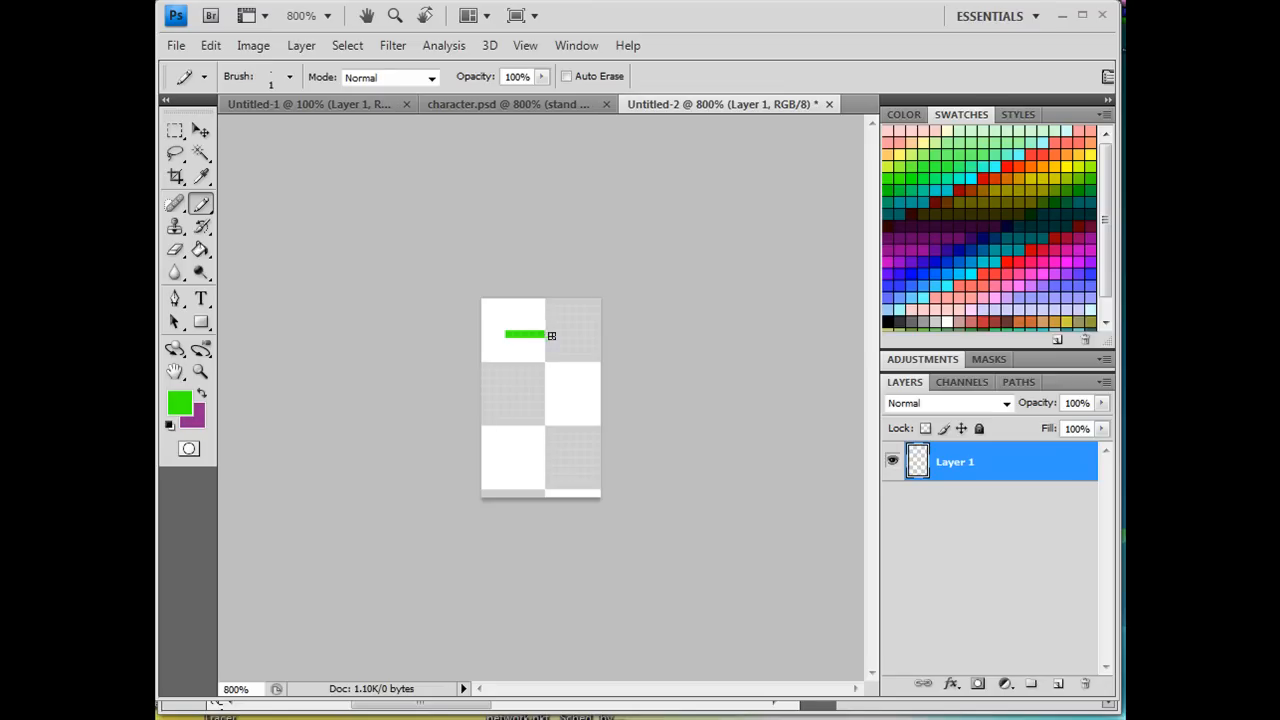
Draw the green body outline near the top of the canvas and fill it solid
drag(536, 336, 584, 344)
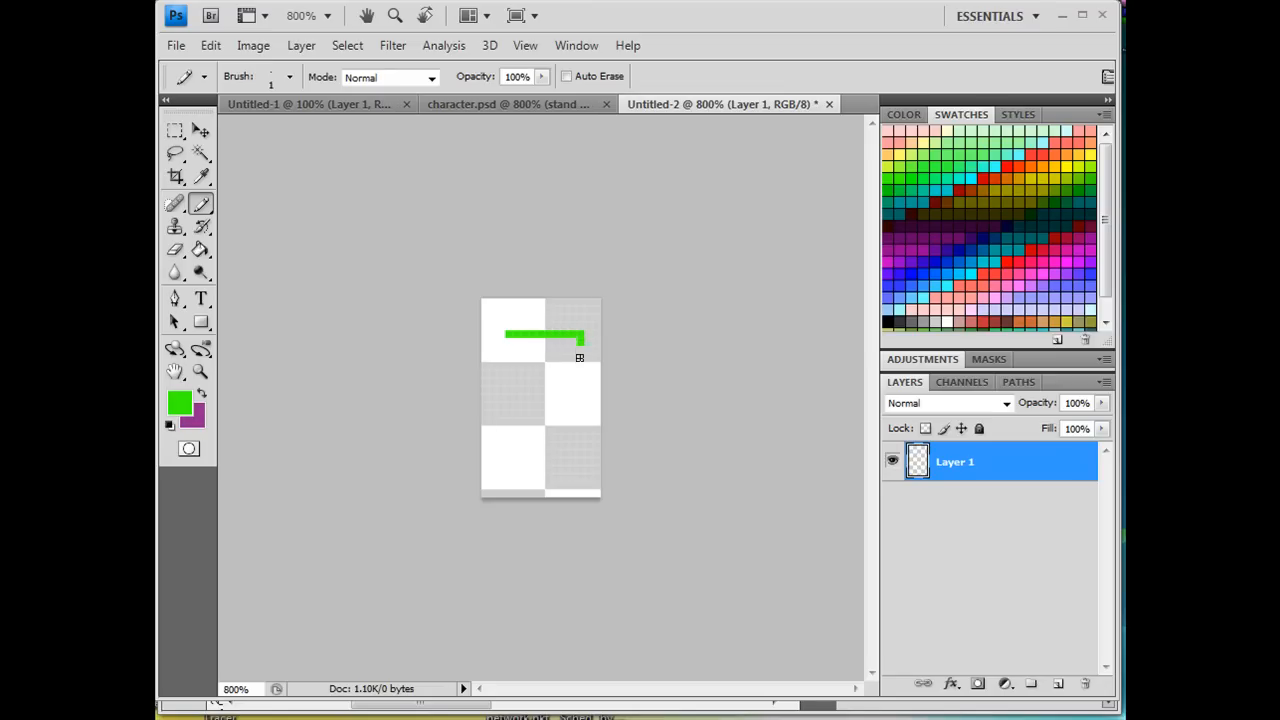
drag(580, 340, 580, 390)
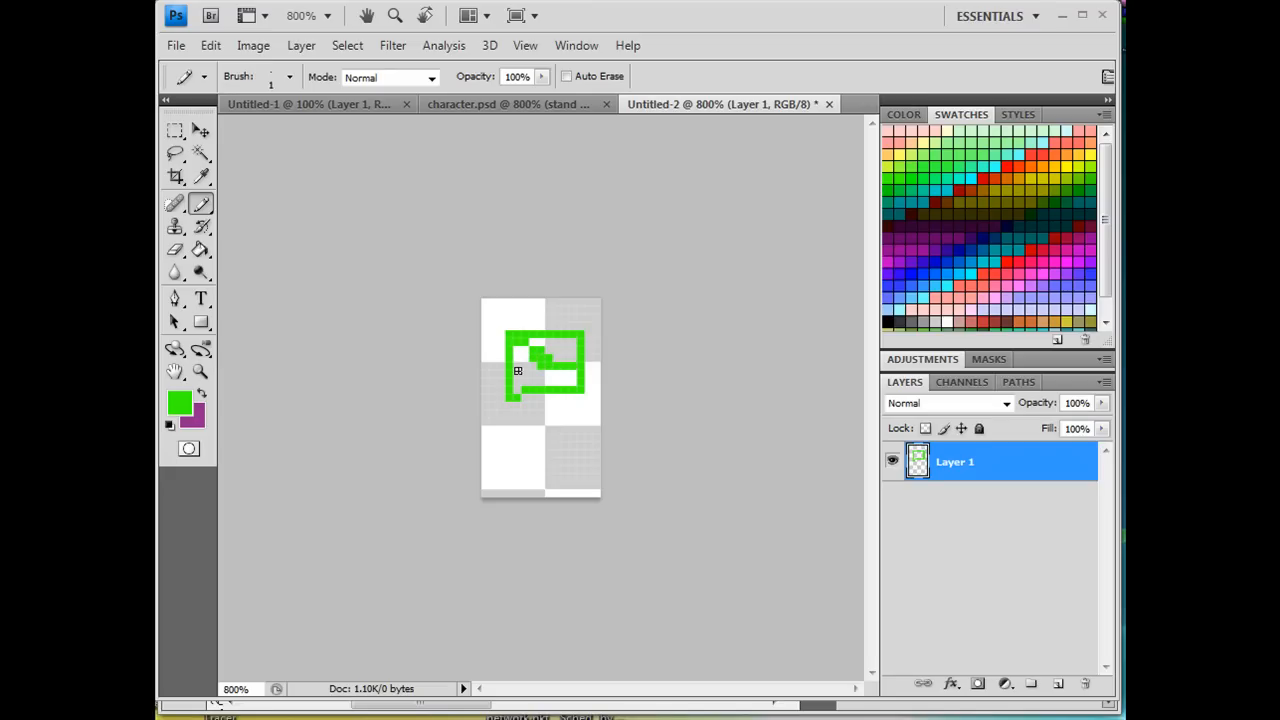
click(288, 76)
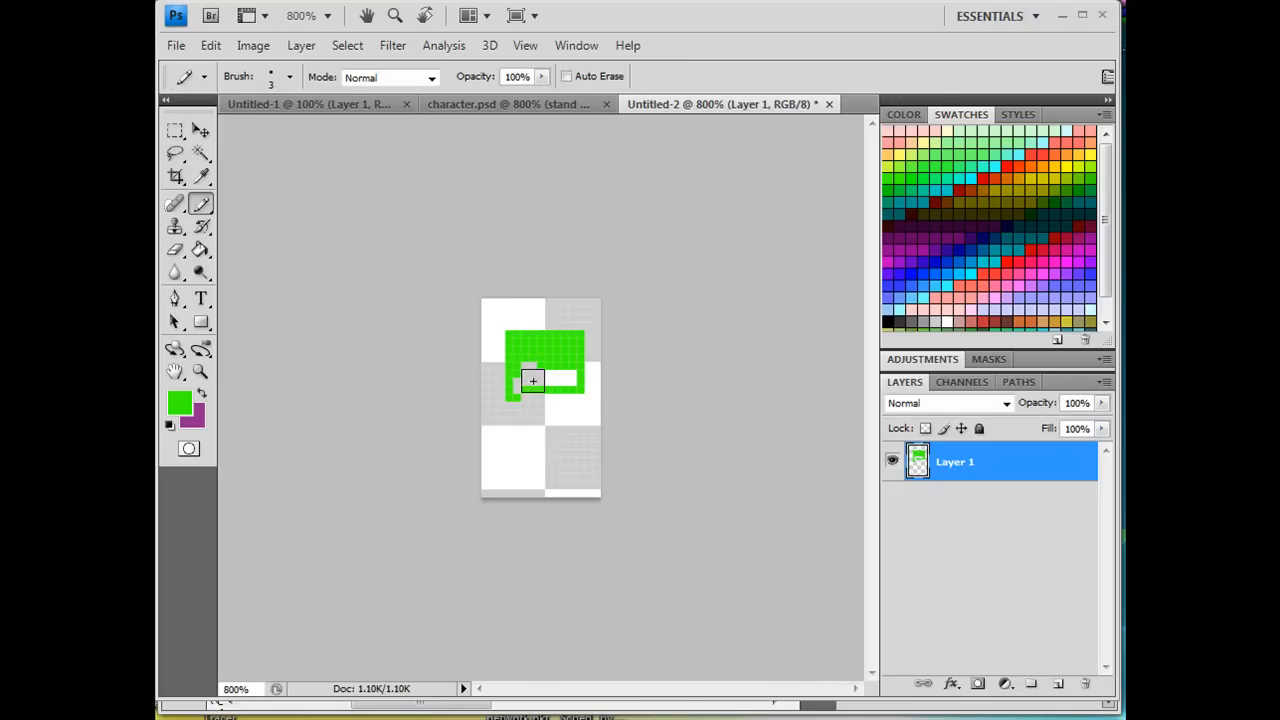
click(528, 382)
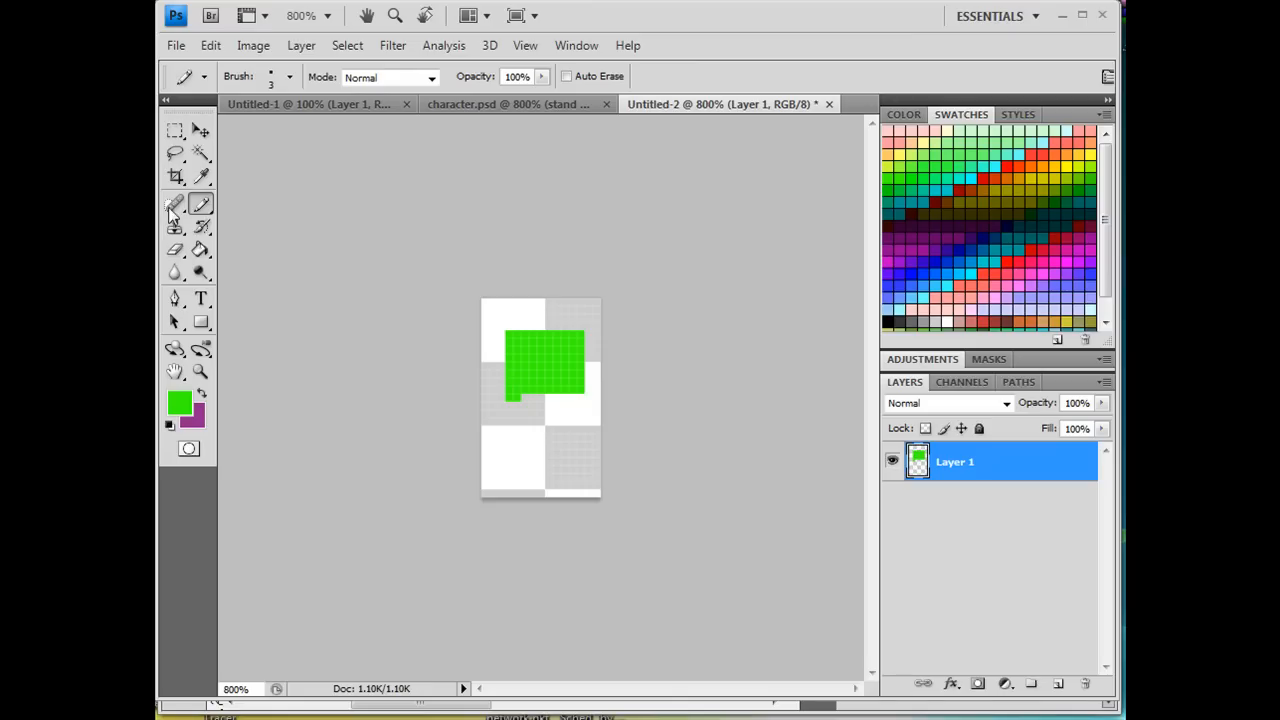
Set the Eraser to Pencil mode and erase the stray pixel at the body's lower left
click(174, 248)
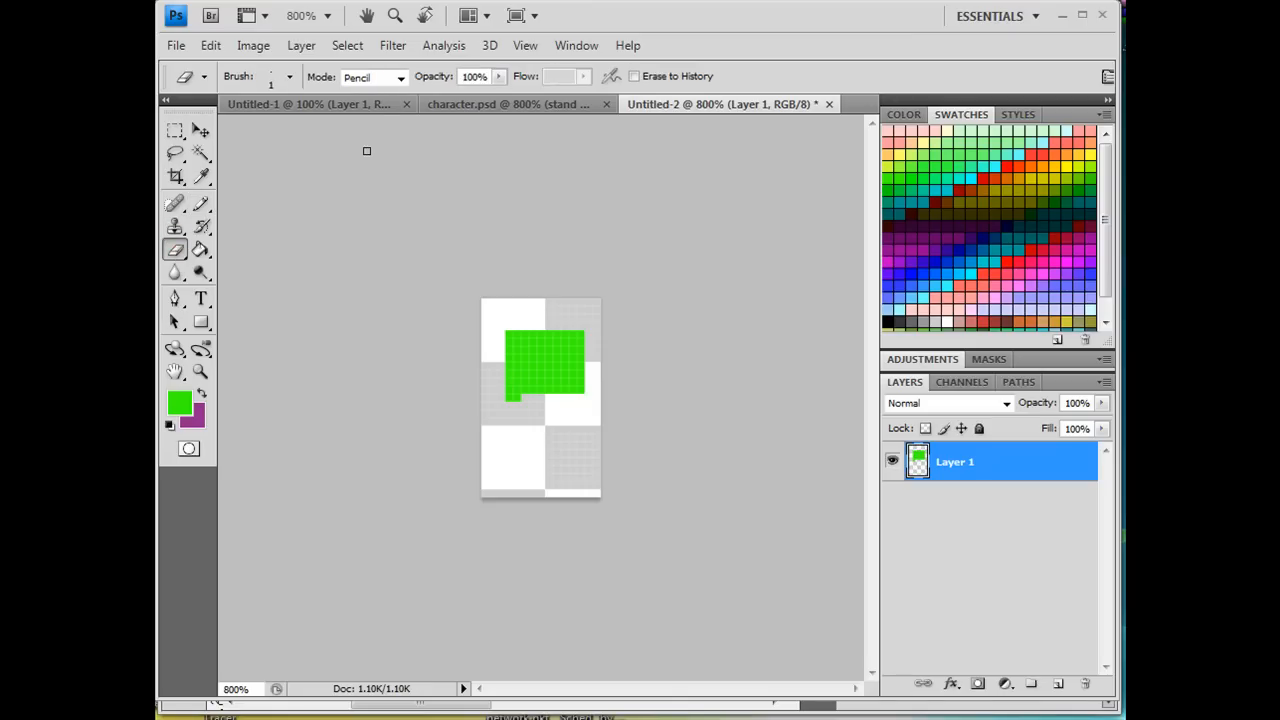
click(400, 76)
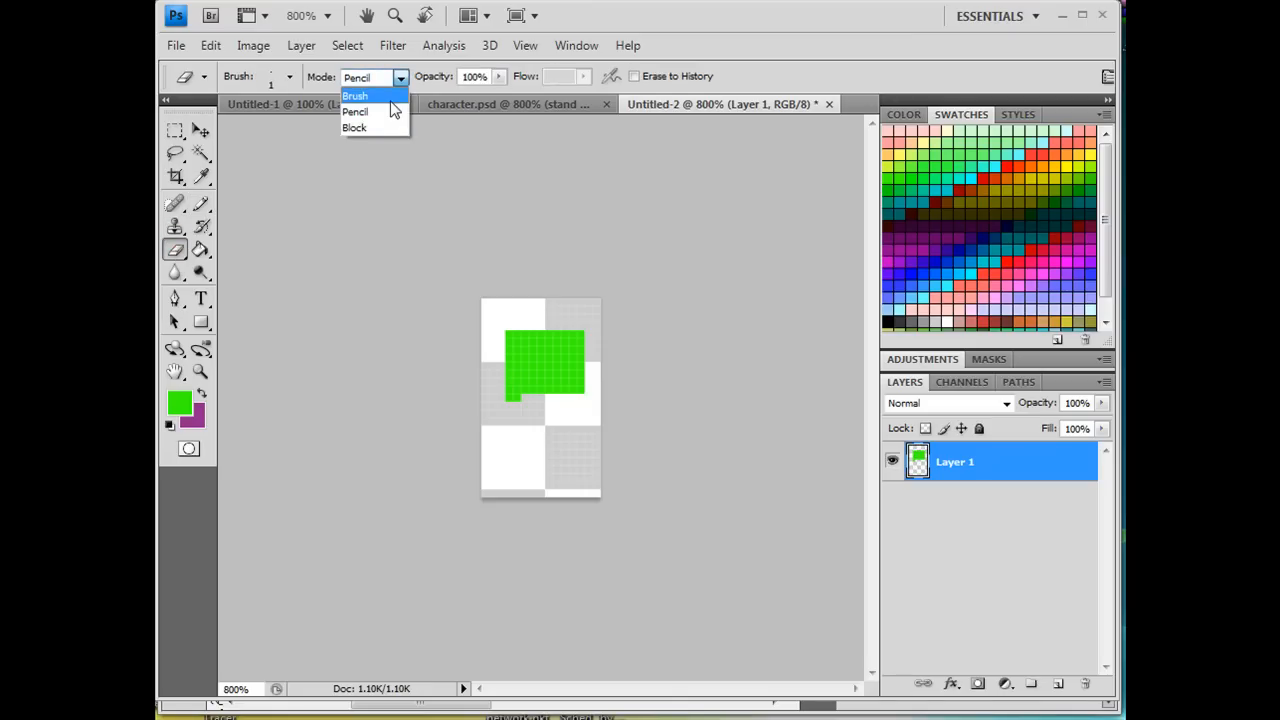
mouse_move(388, 112)
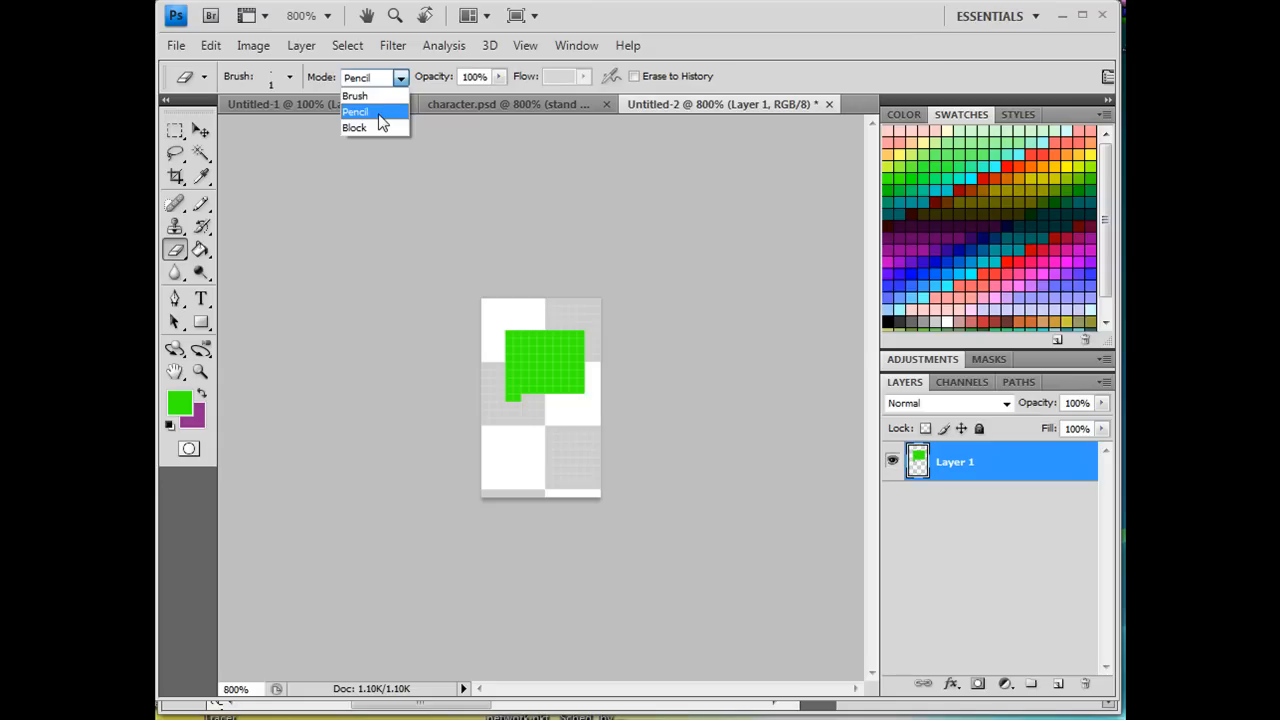
click(356, 112)
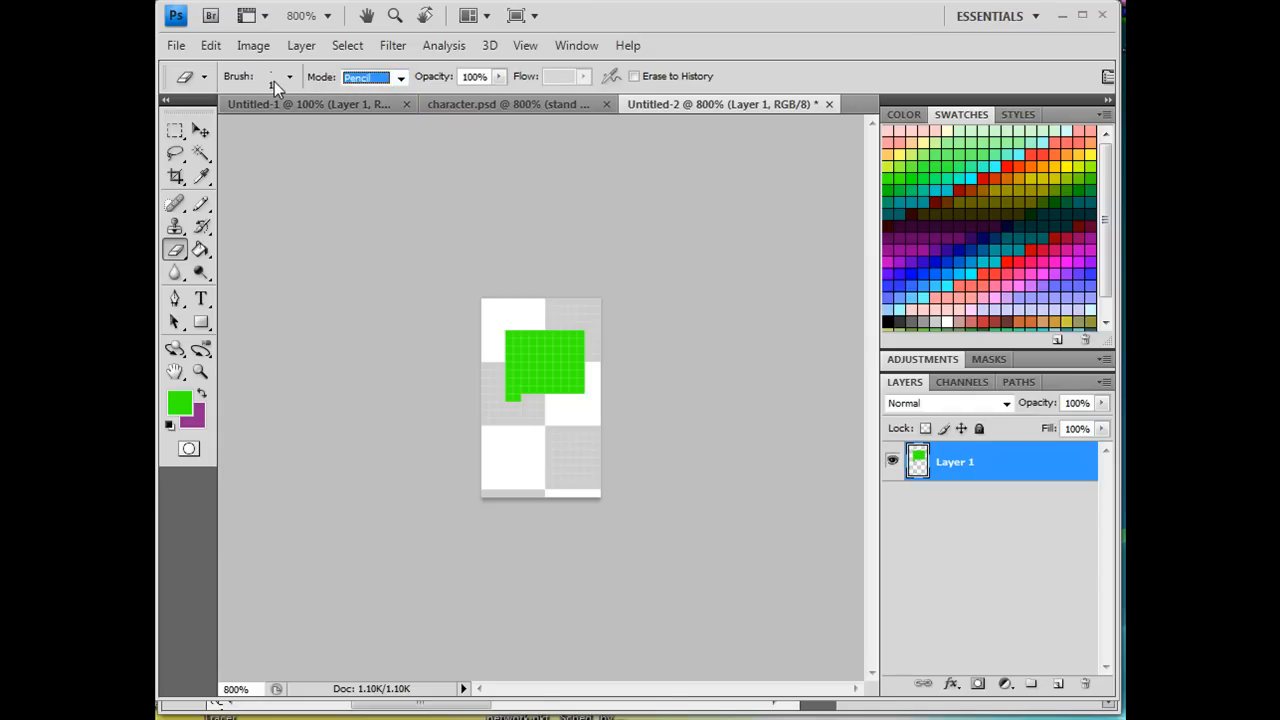
click(290, 76)
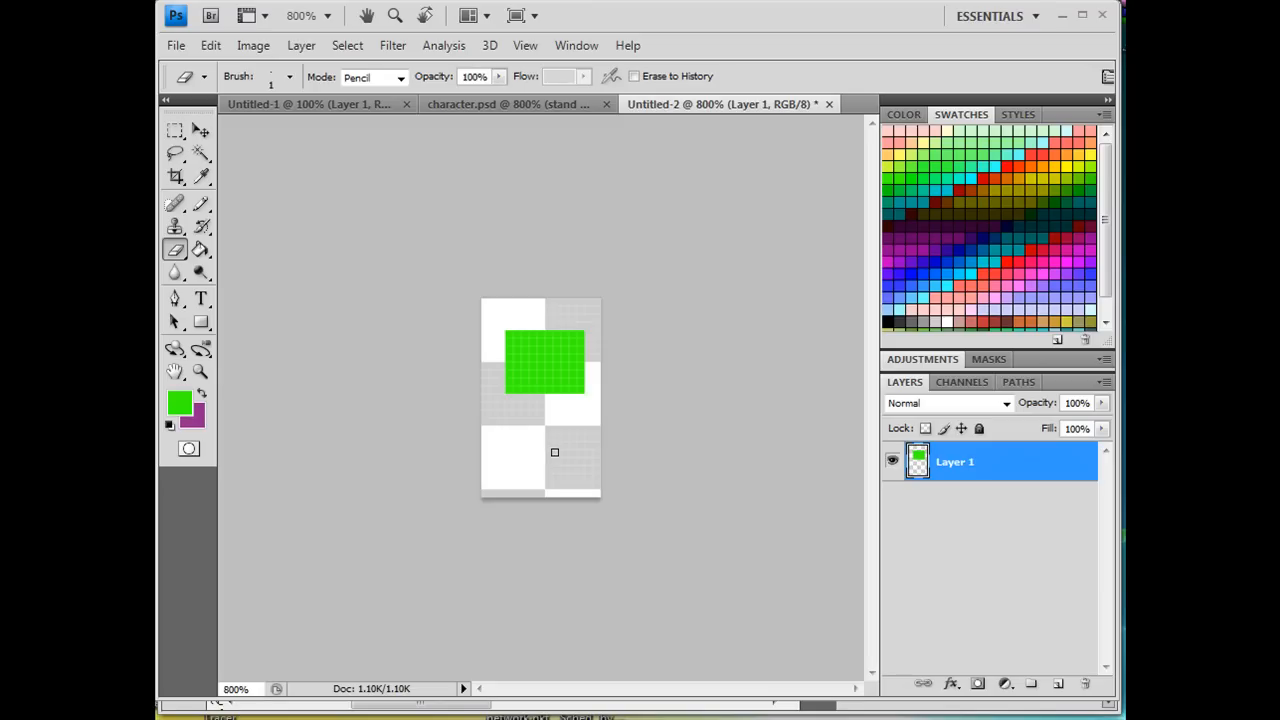
Draw the red head above the body, then sample green back with the Eyedropper
click(200, 204)
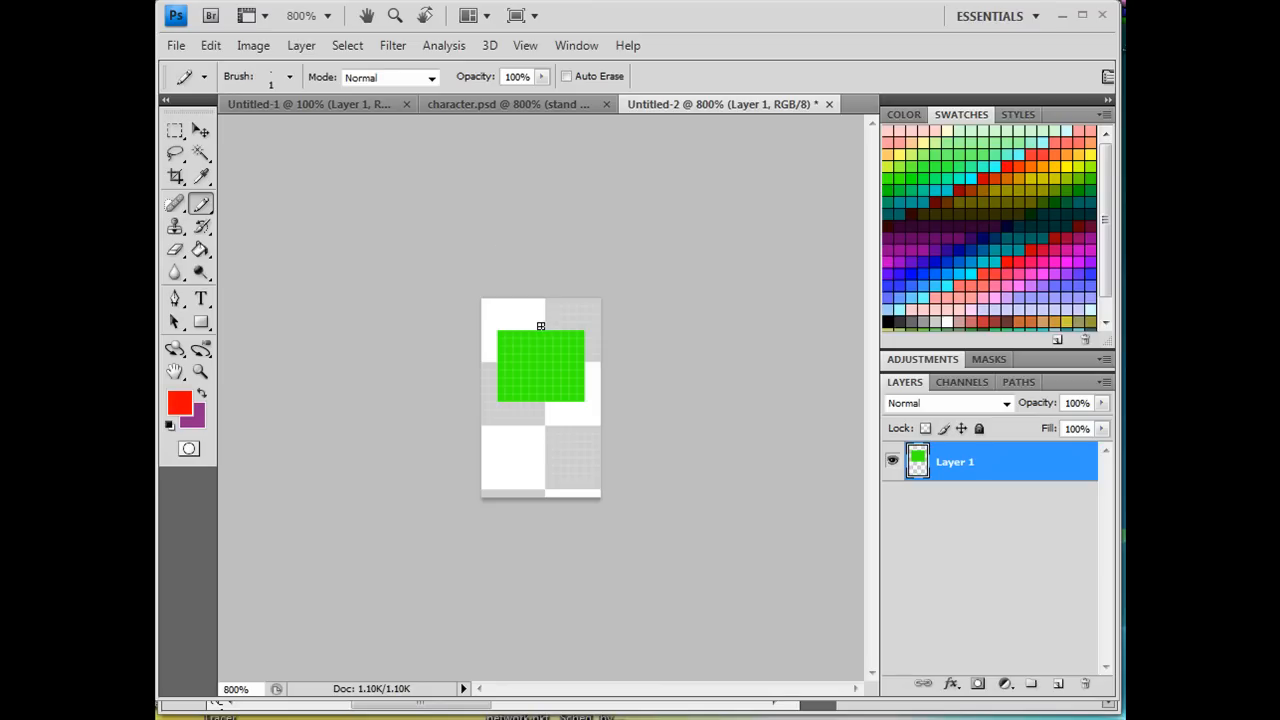
click(540, 318)
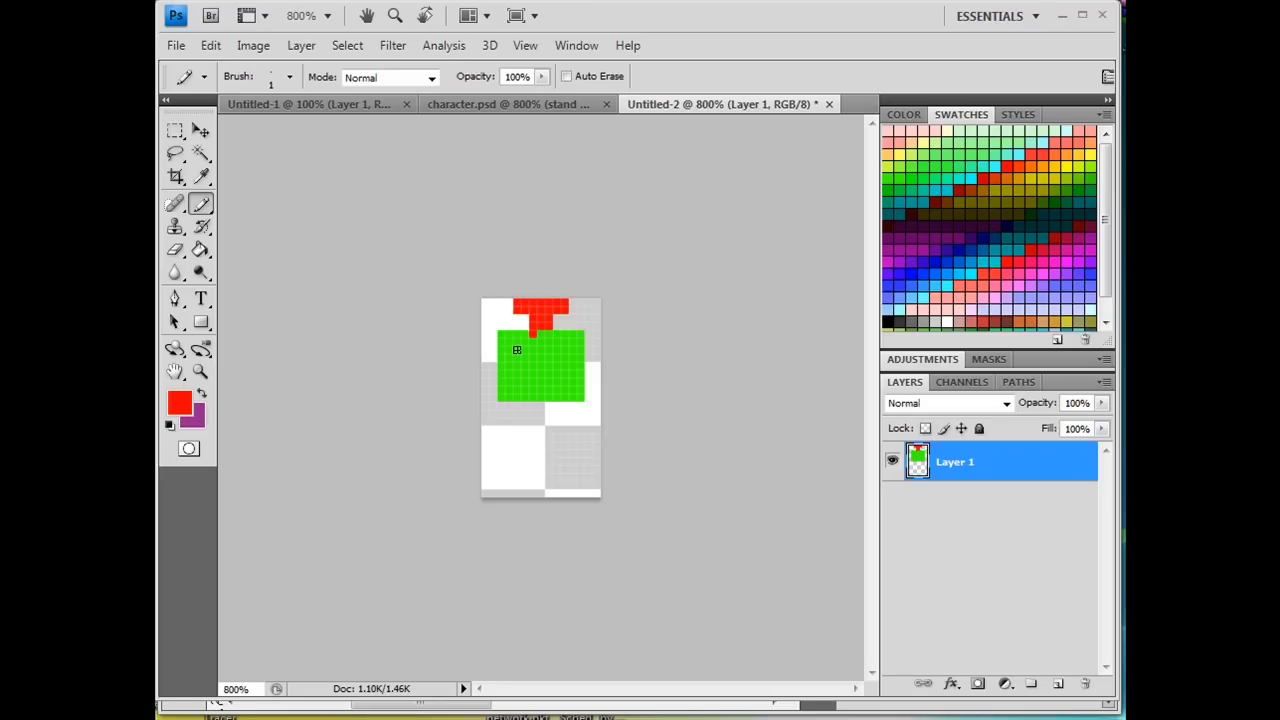
mouse_move(418, 326)
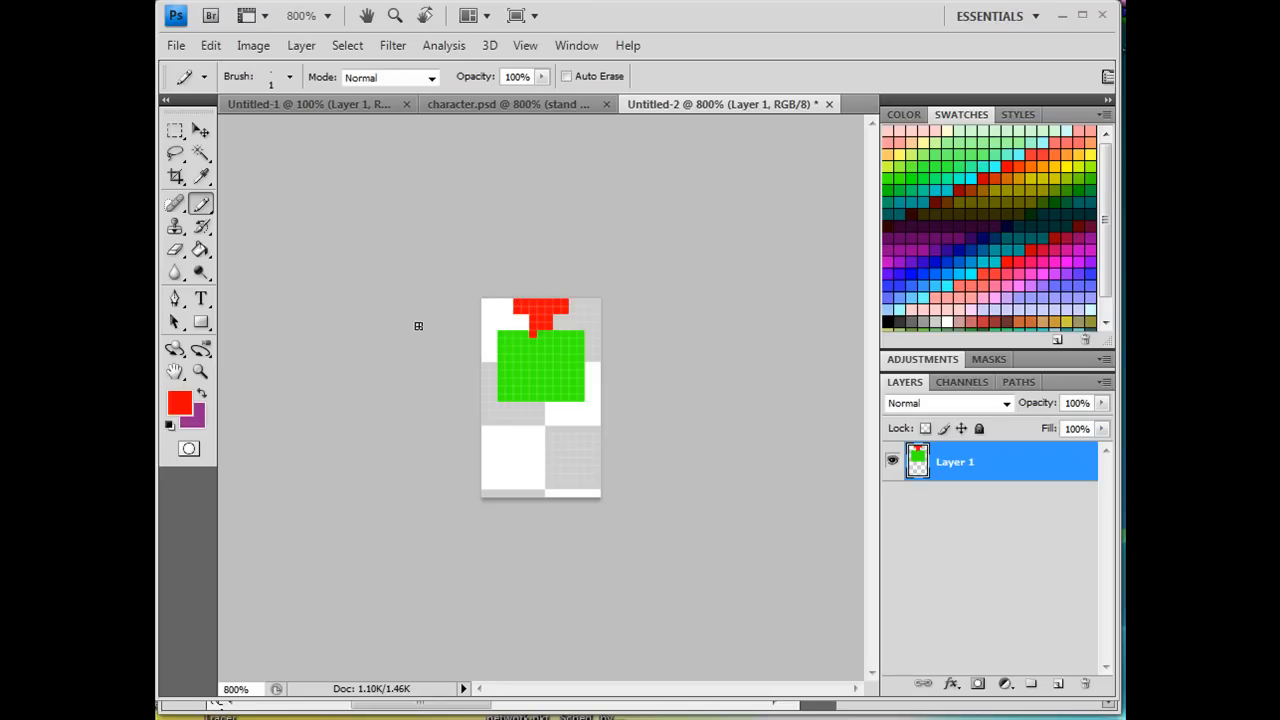
click(200, 176)
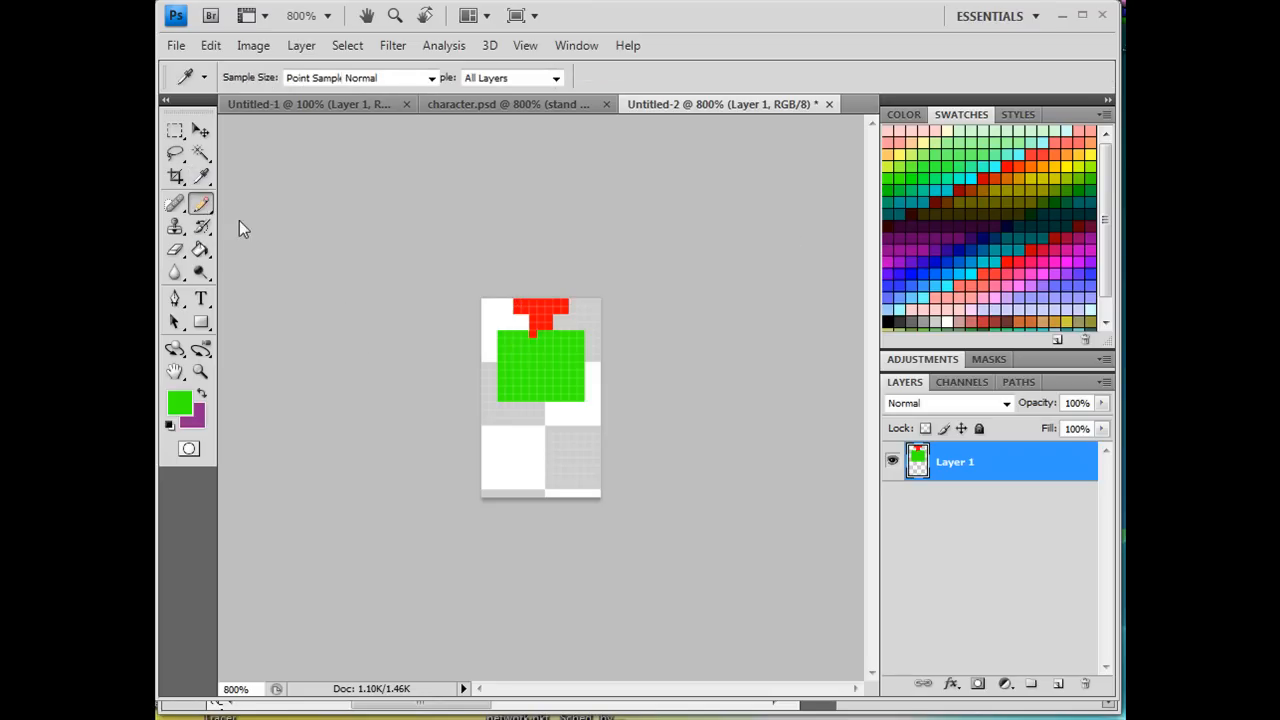
click(200, 204)
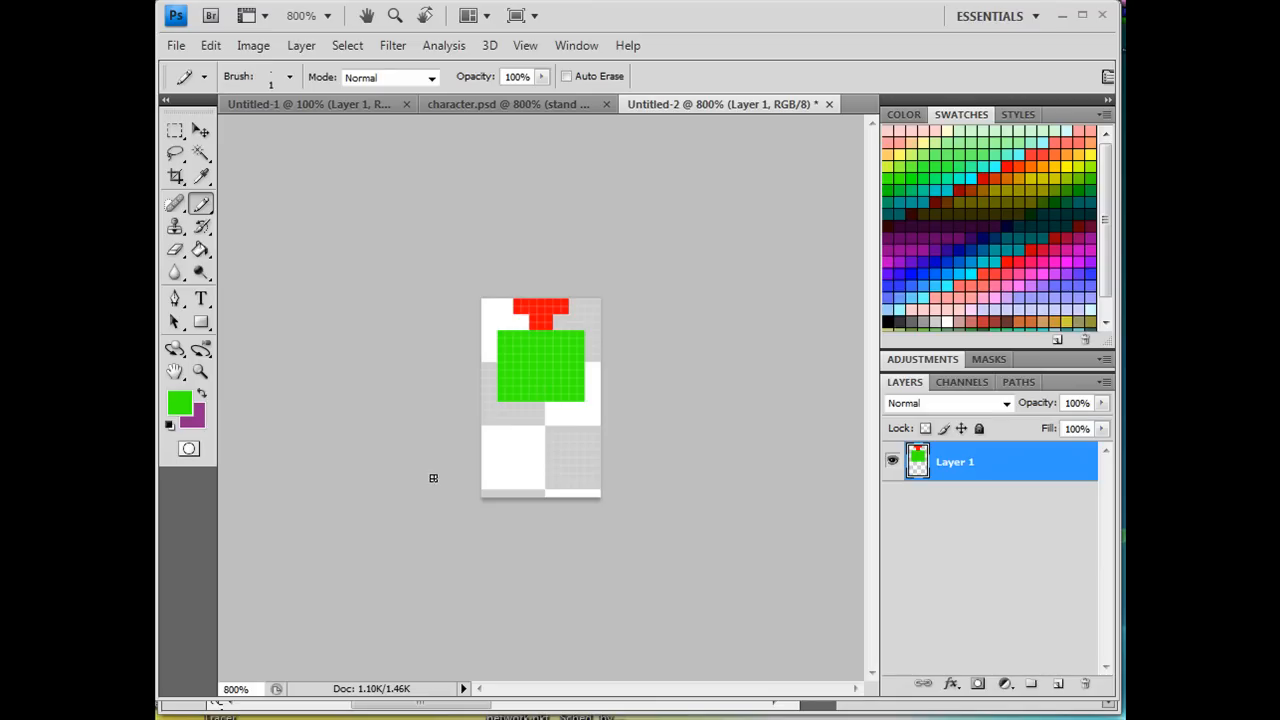
mouse_move(500, 444)
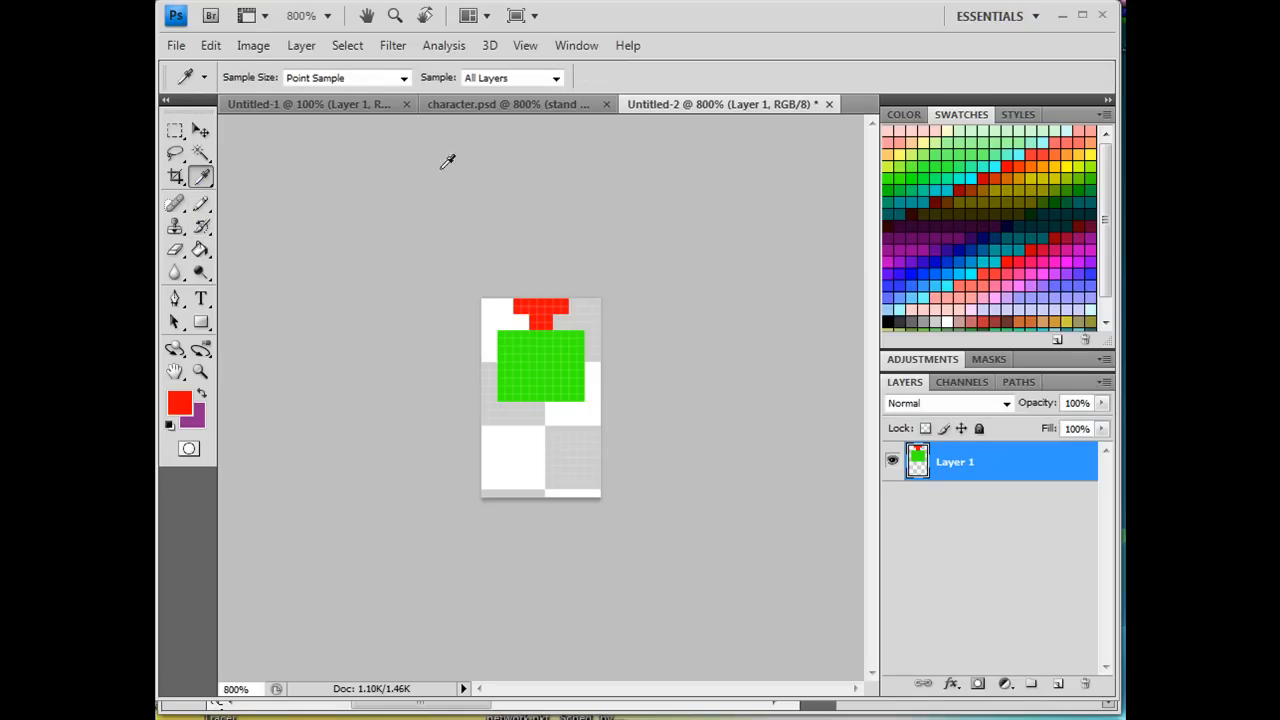
Draw two red legs extending down from the green body on Layer 1
click(200, 202)
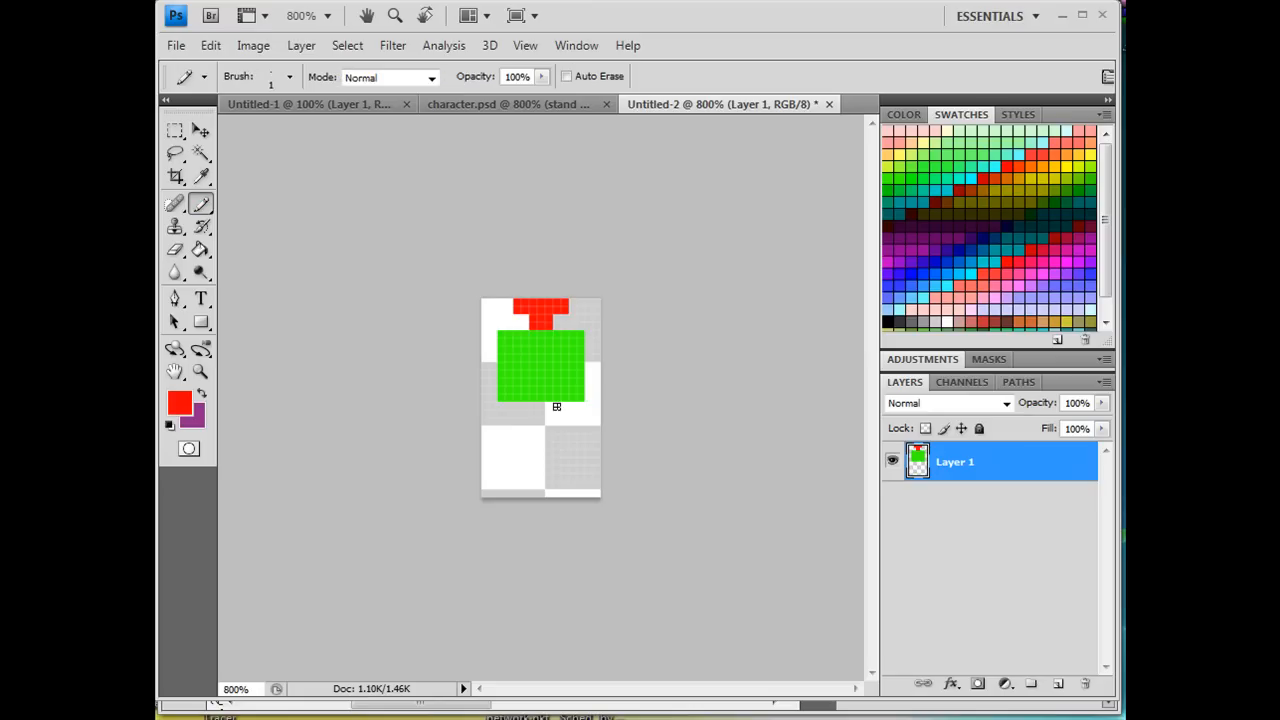
mouse_move(552, 404)
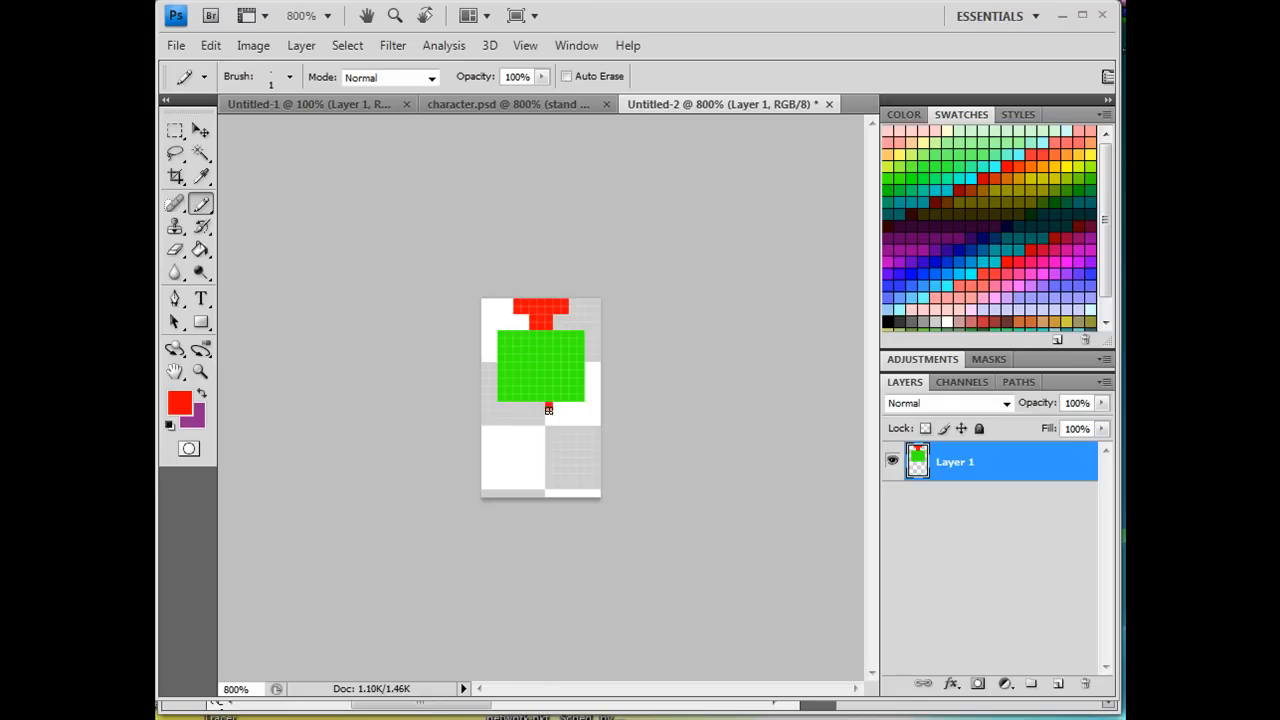
drag(548, 408, 550, 458)
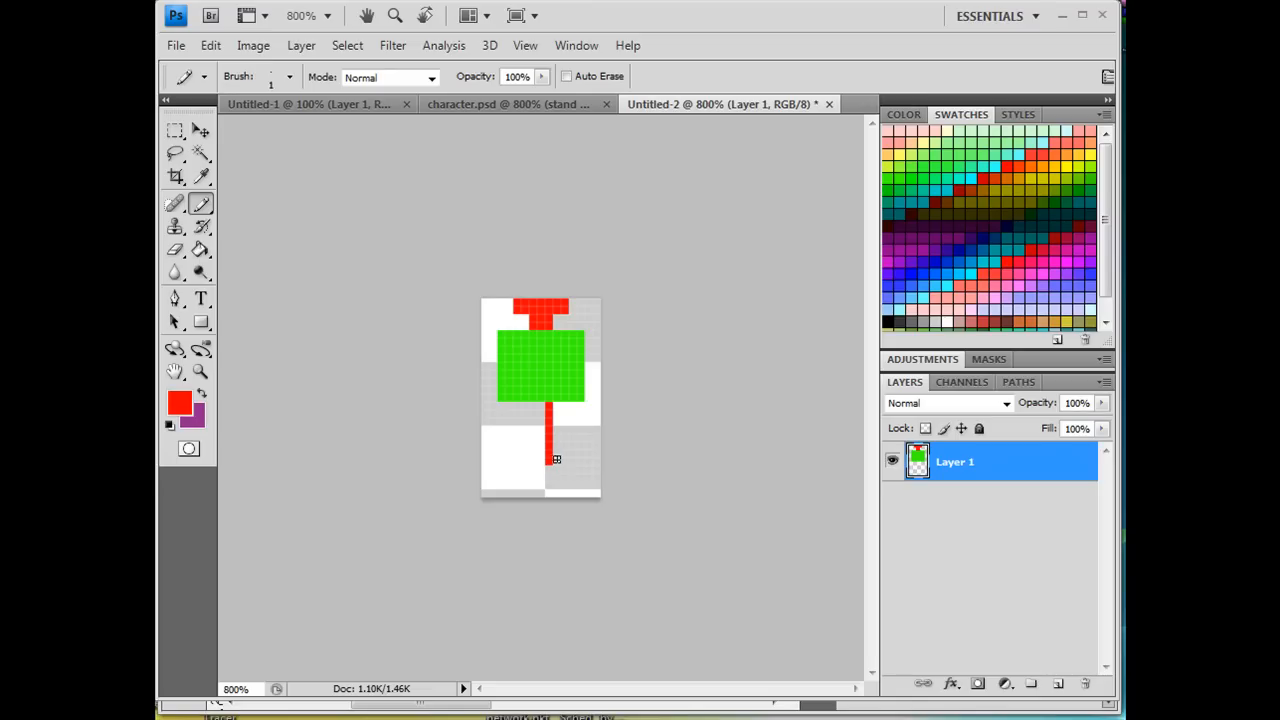
click(570, 460)
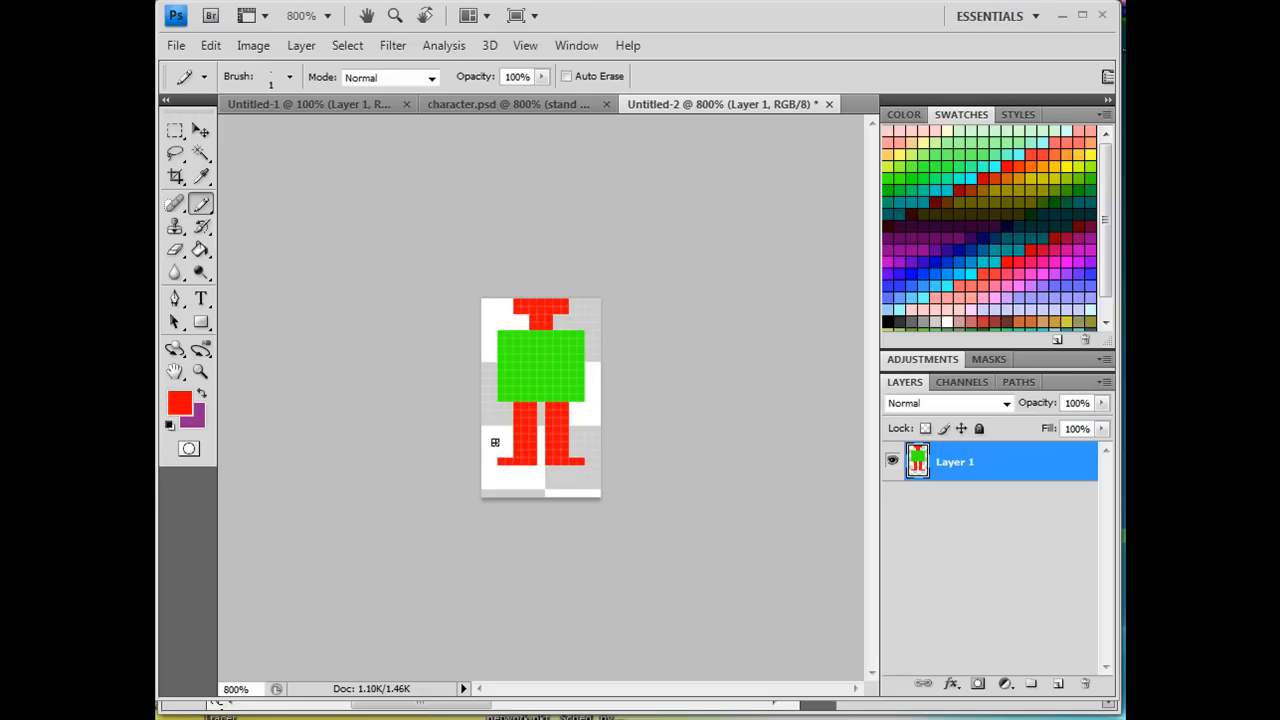
mouse_move(606, 376)
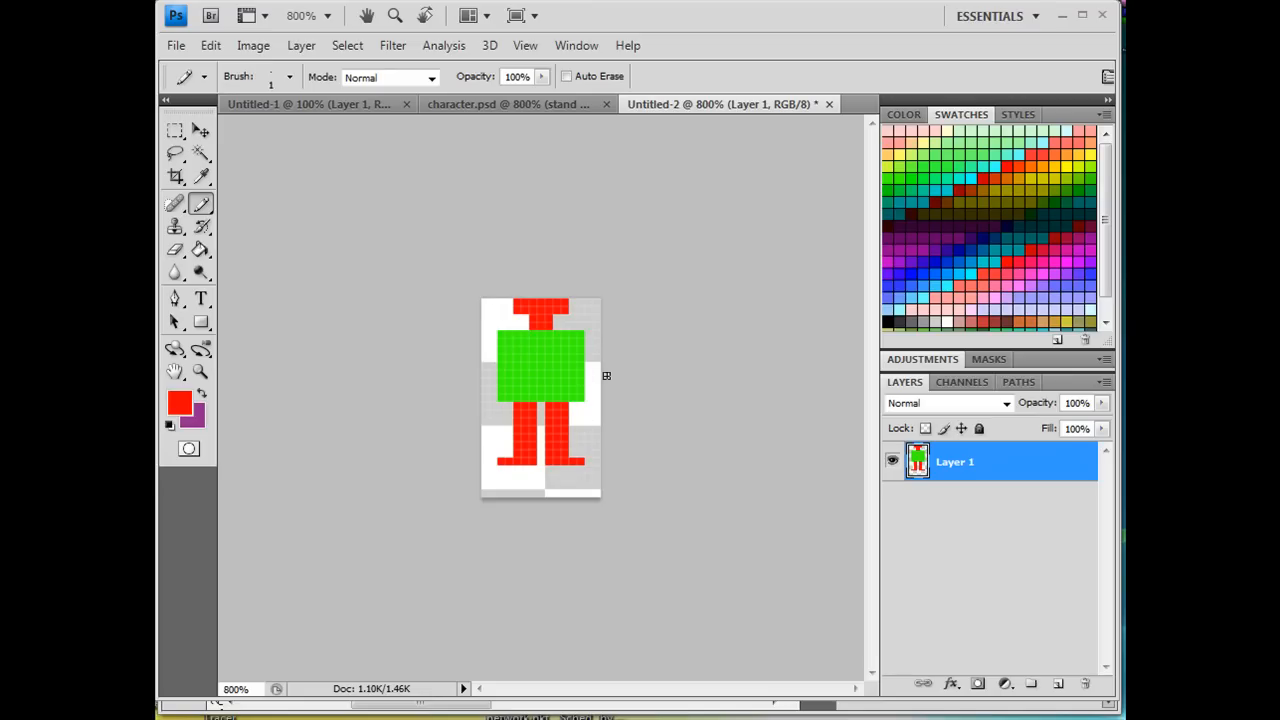
mouse_move(1036, 558)
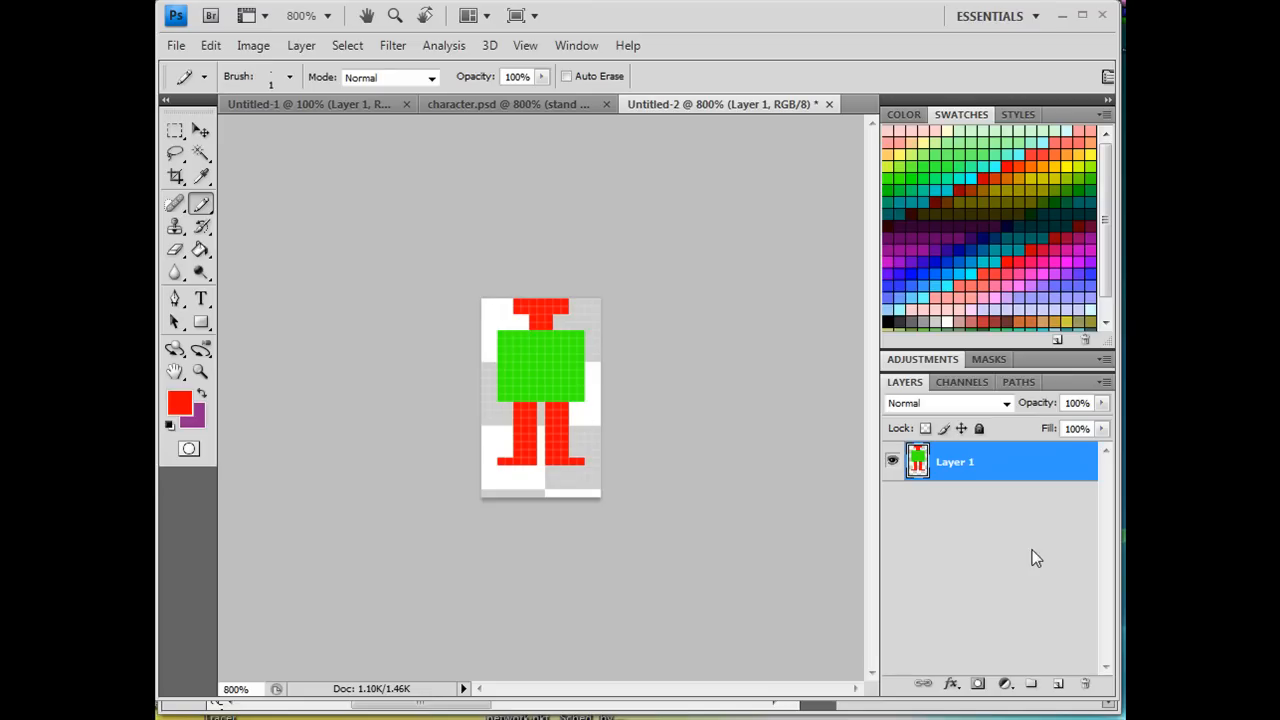
mouse_move(924, 392)
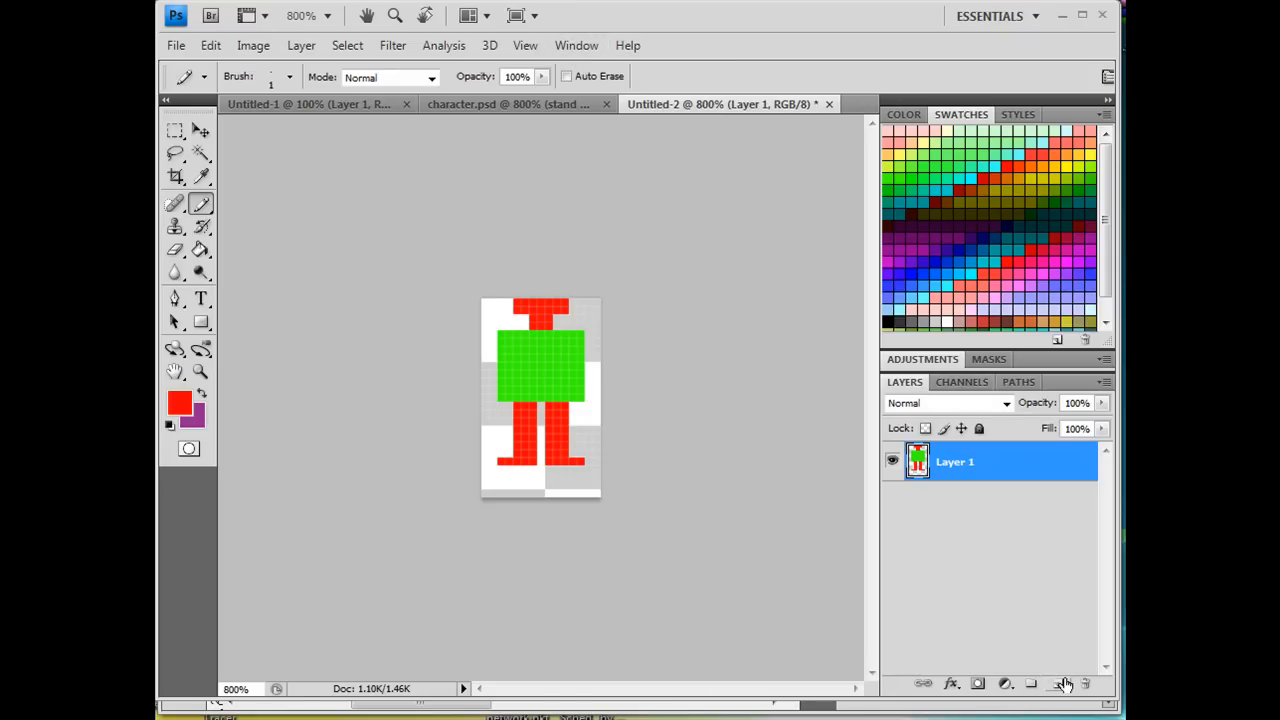
Add a new layer and fill it solid black with the Paint Bucket
click(1032, 684)
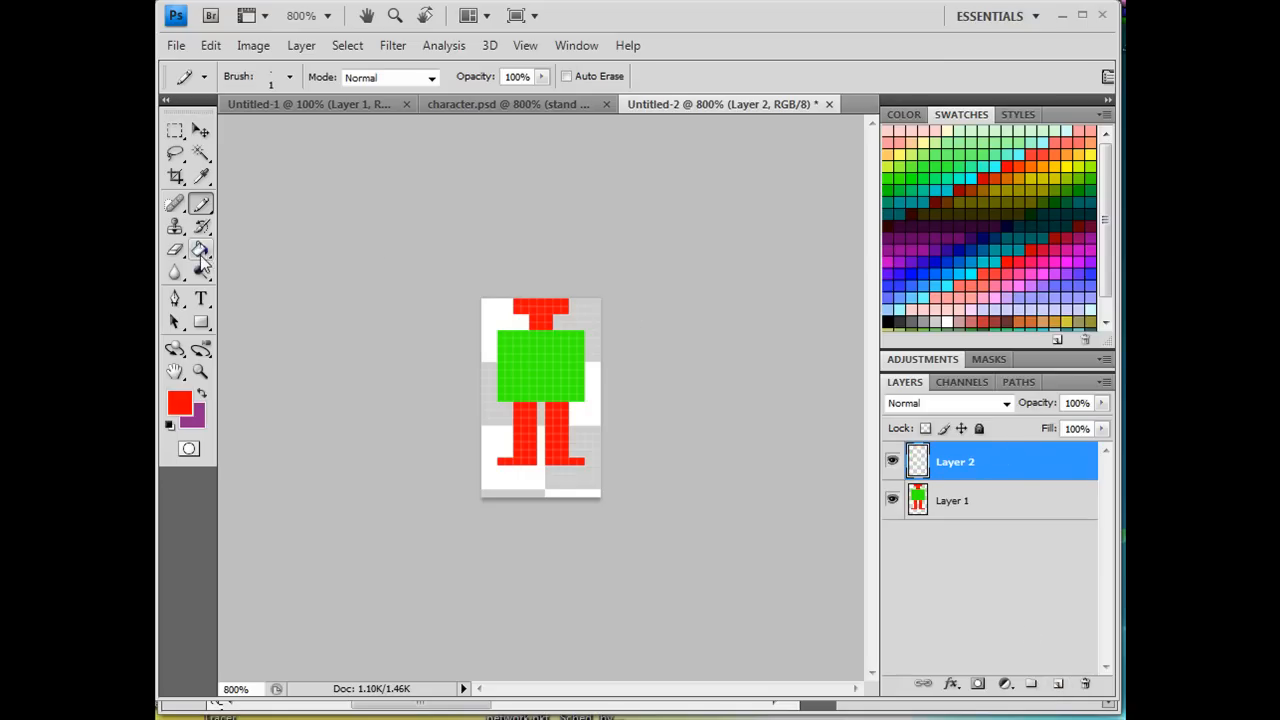
click(200, 248)
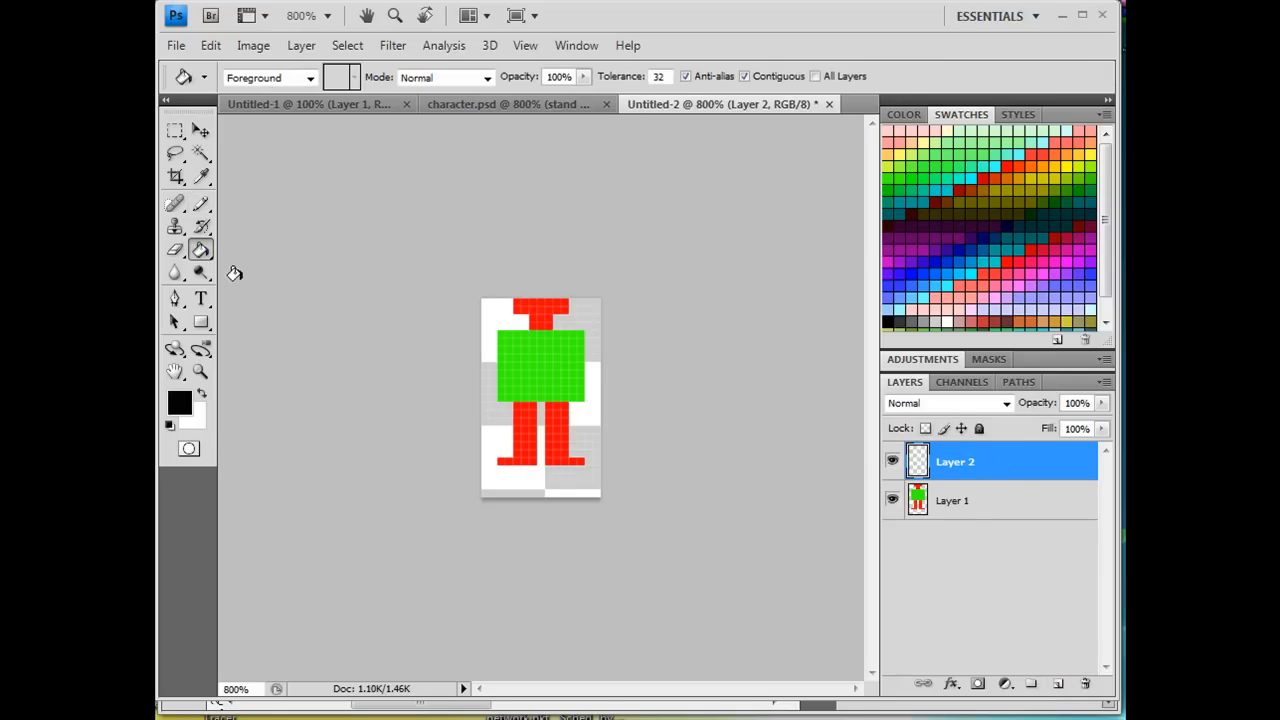
click(200, 248)
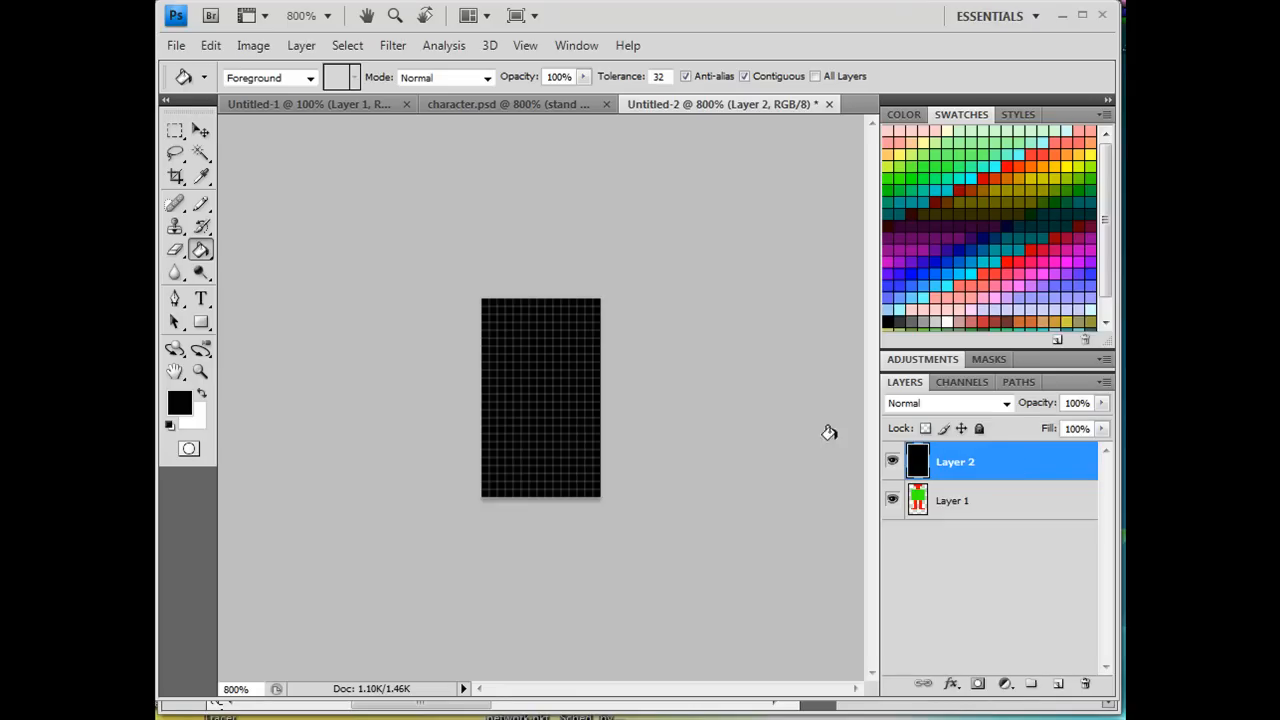
mouse_move(1064, 532)
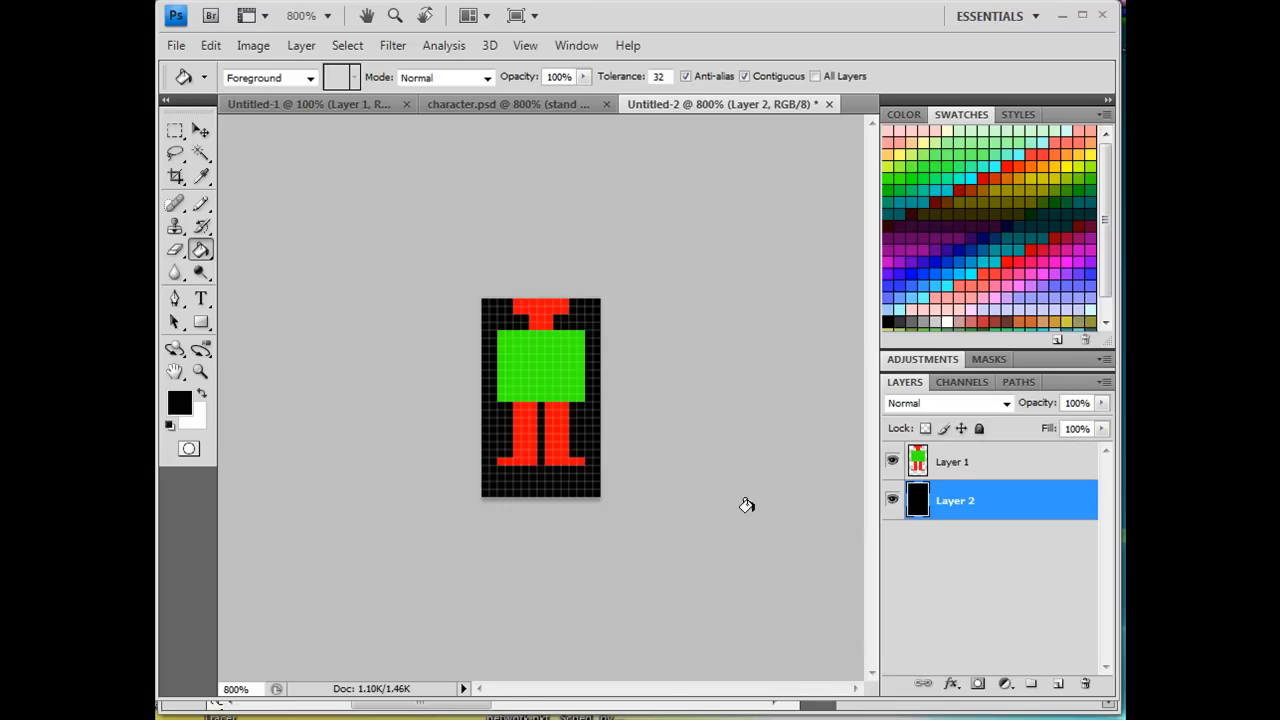
mouse_move(220, 232)
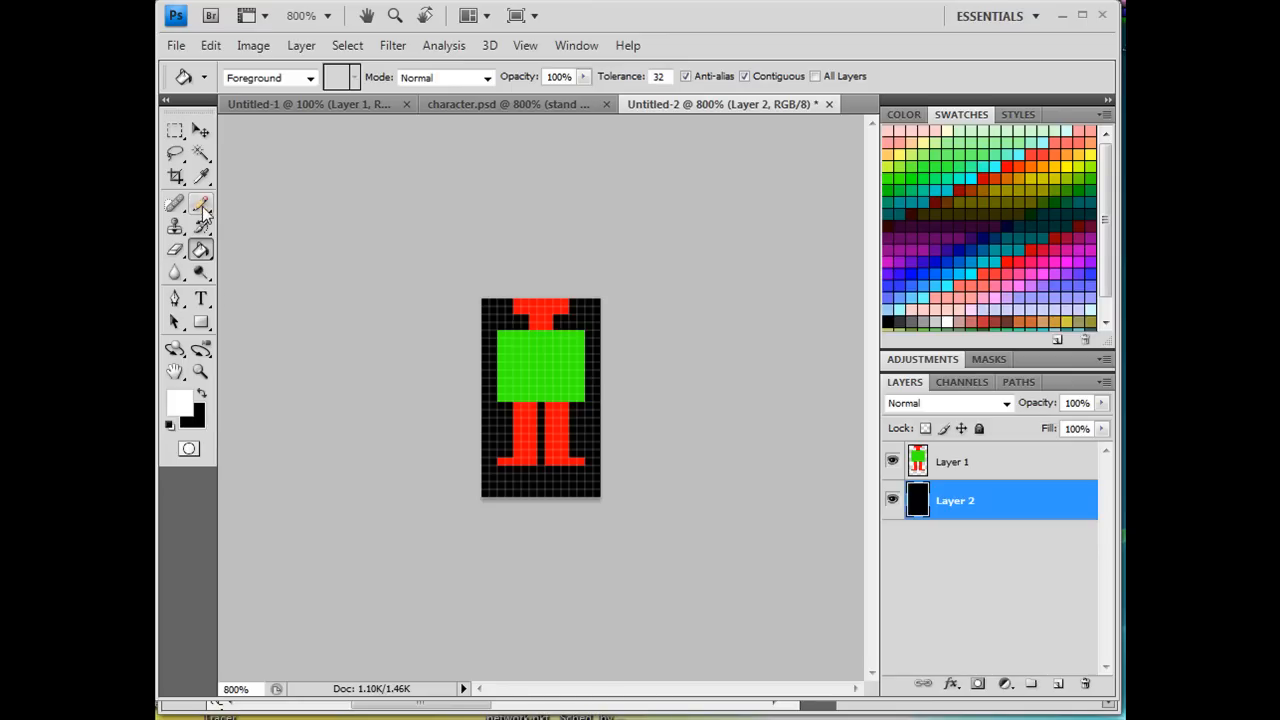
Paint the white arms beside the body on the black layer with the Pencil
click(200, 204)
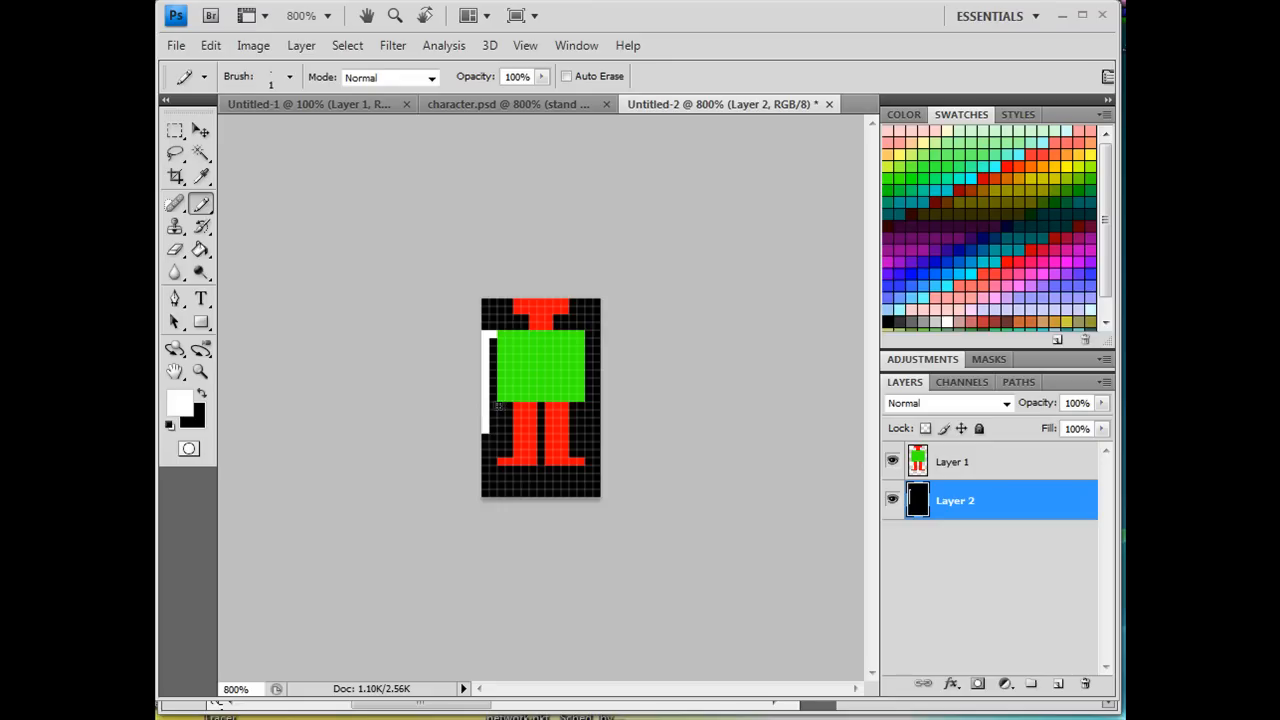
click(496, 414)
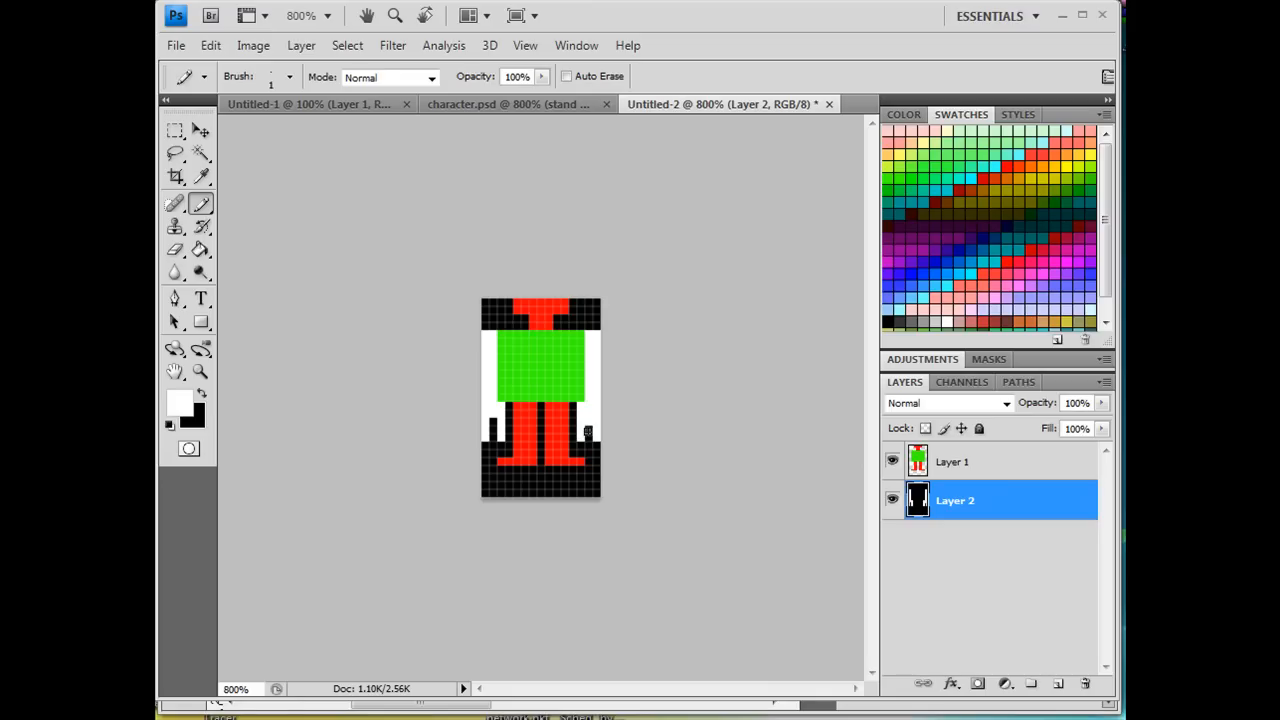
click(176, 248)
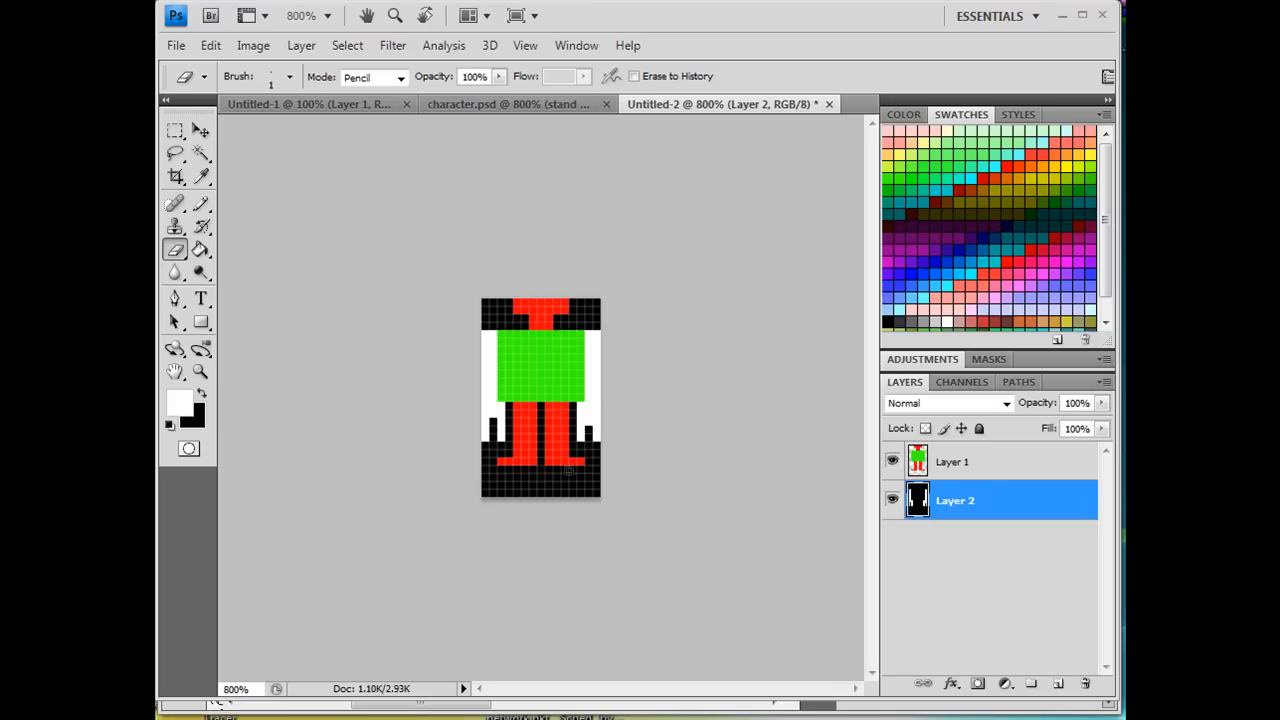
mouse_move(804, 474)
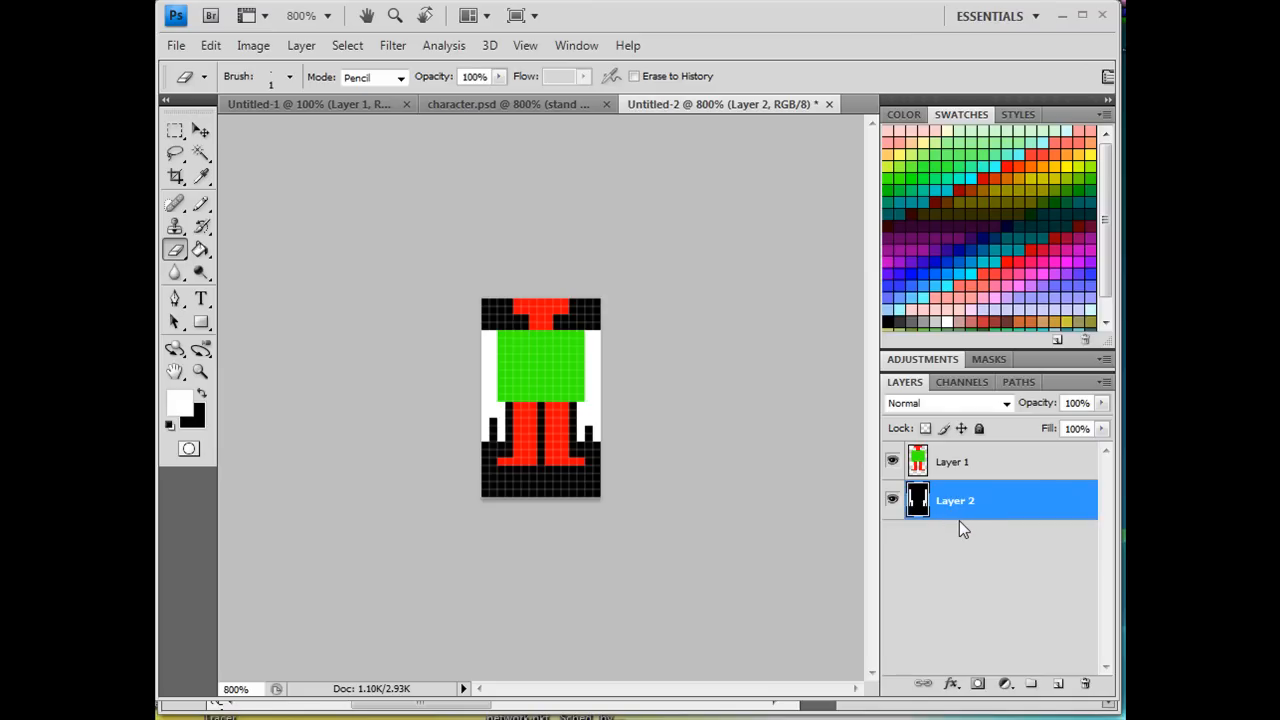
mouse_move(896, 468)
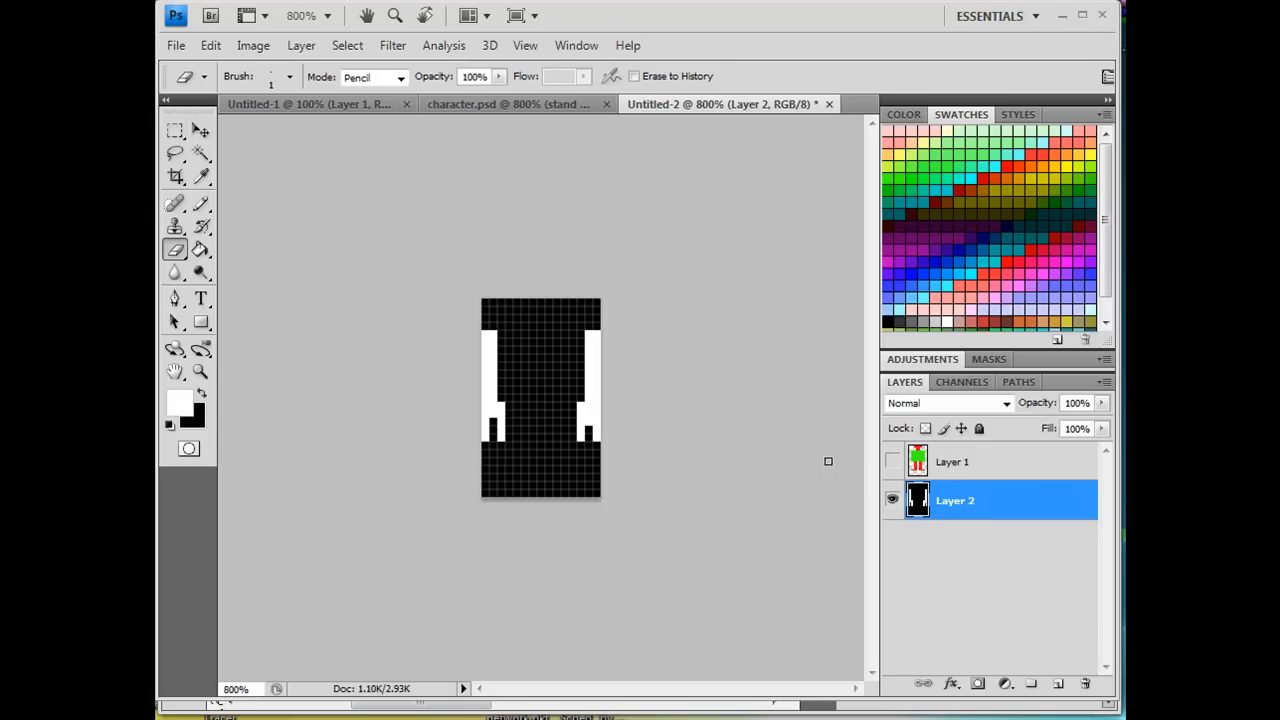
Make Layer 1 visible and active, then paint the white arms on both sides of the body
click(954, 460)
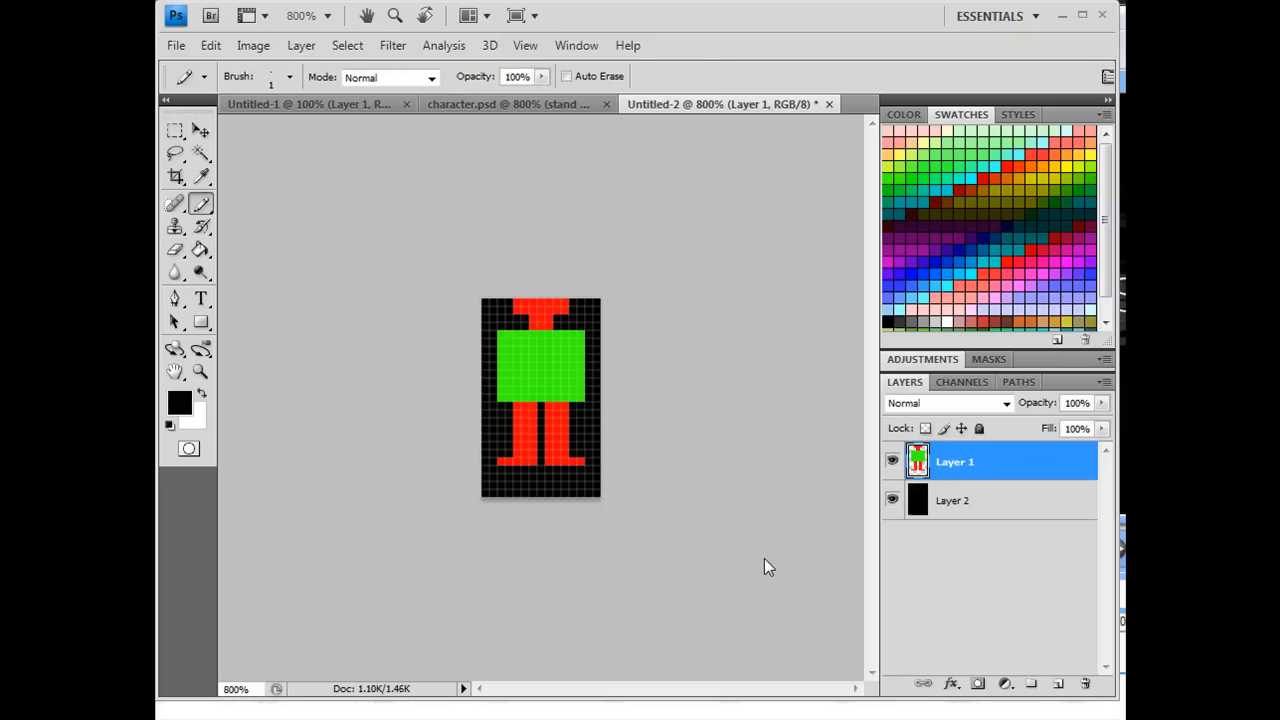
mouse_move(1004, 512)
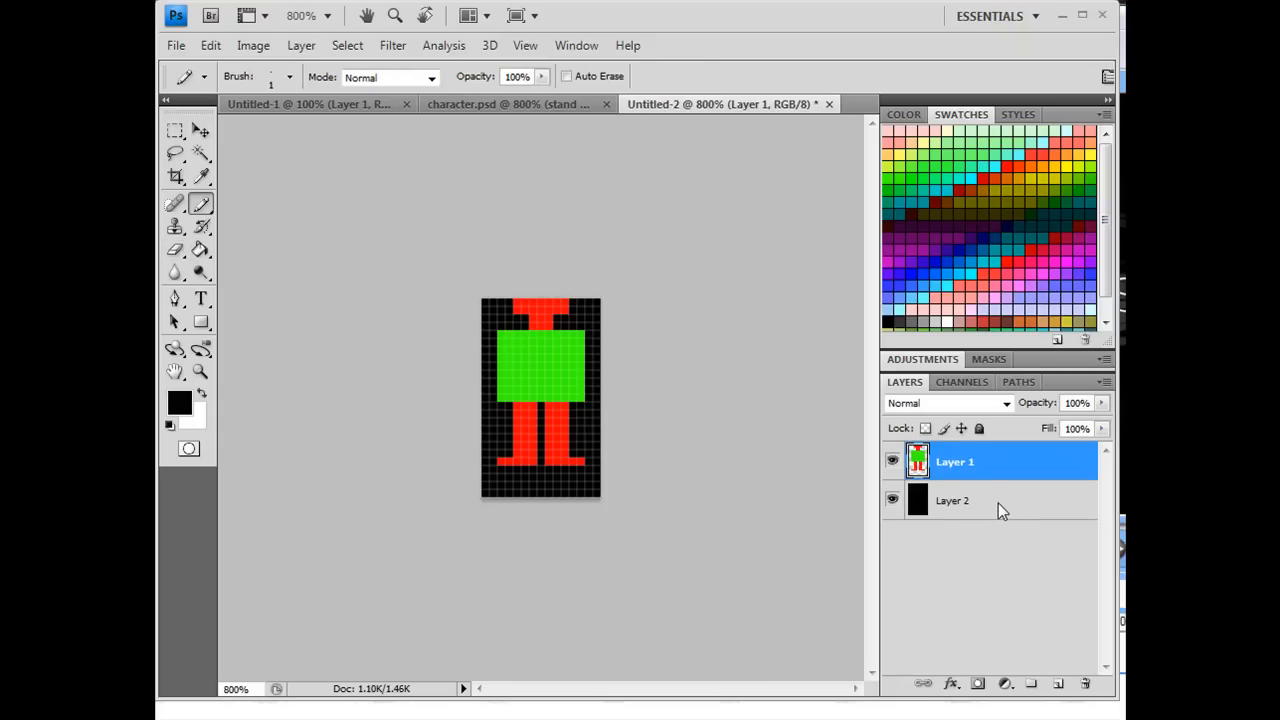
mouse_move(988, 520)
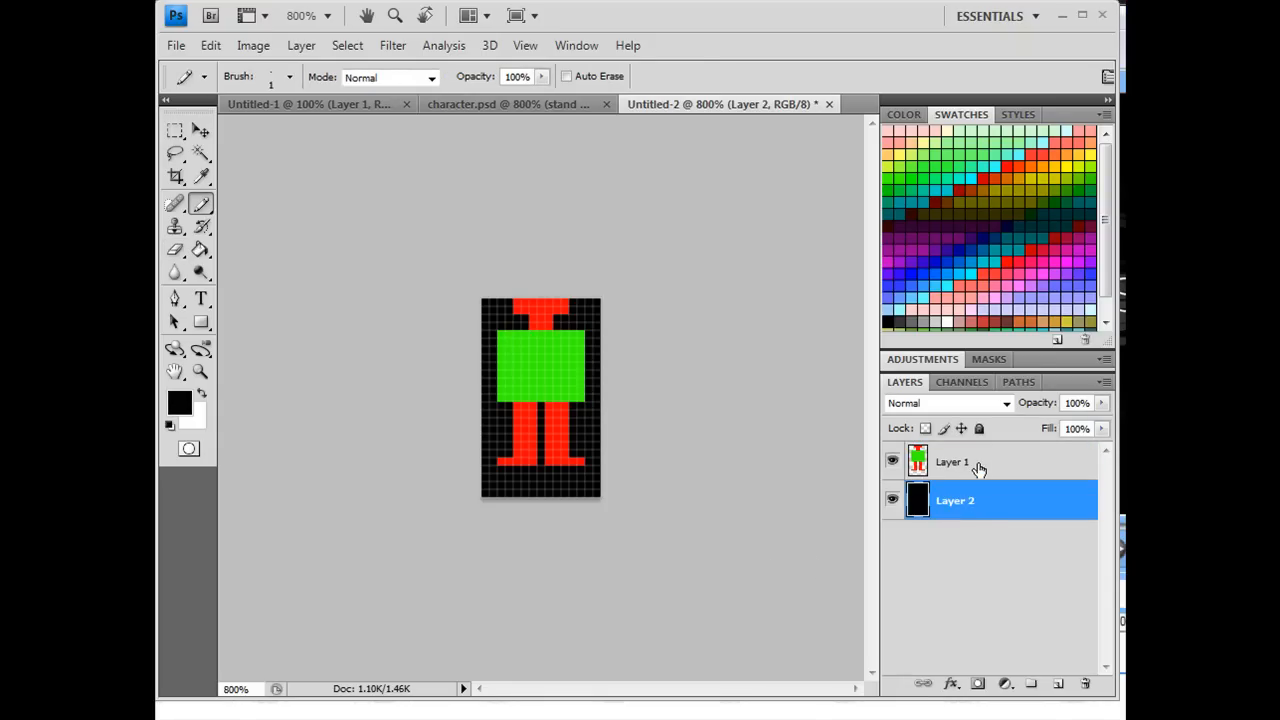
click(952, 460)
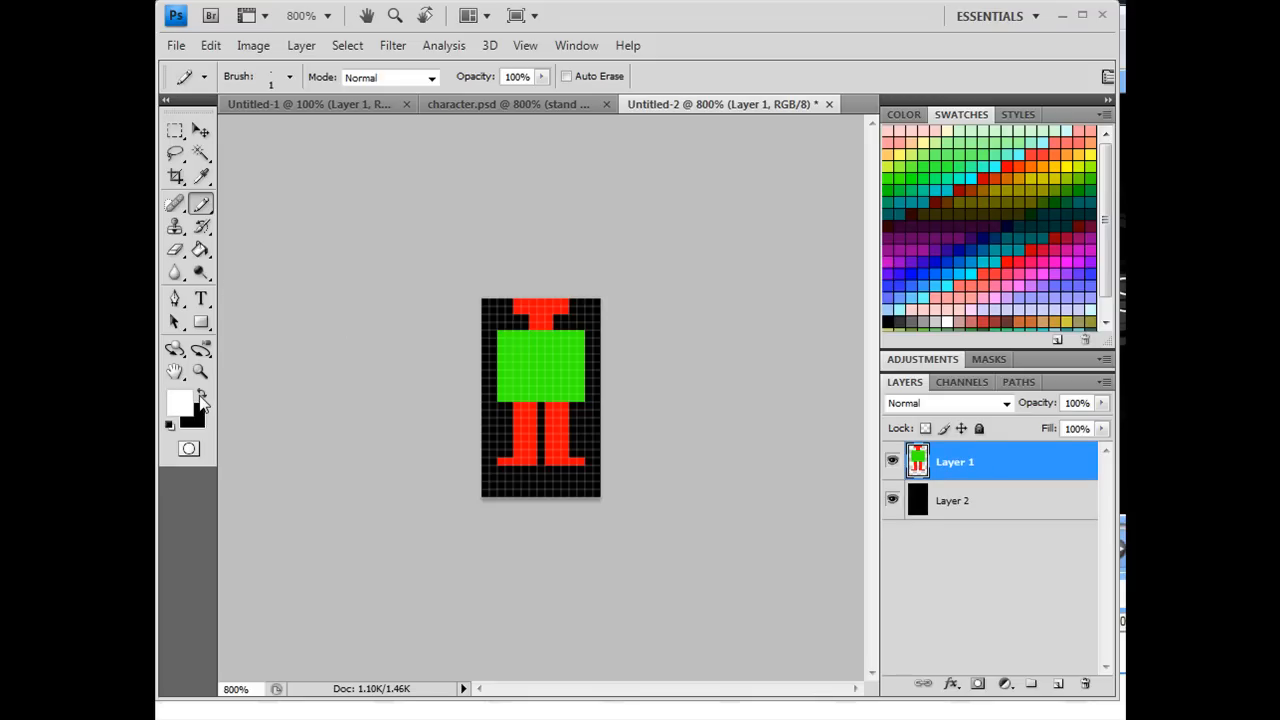
mouse_move(380, 232)
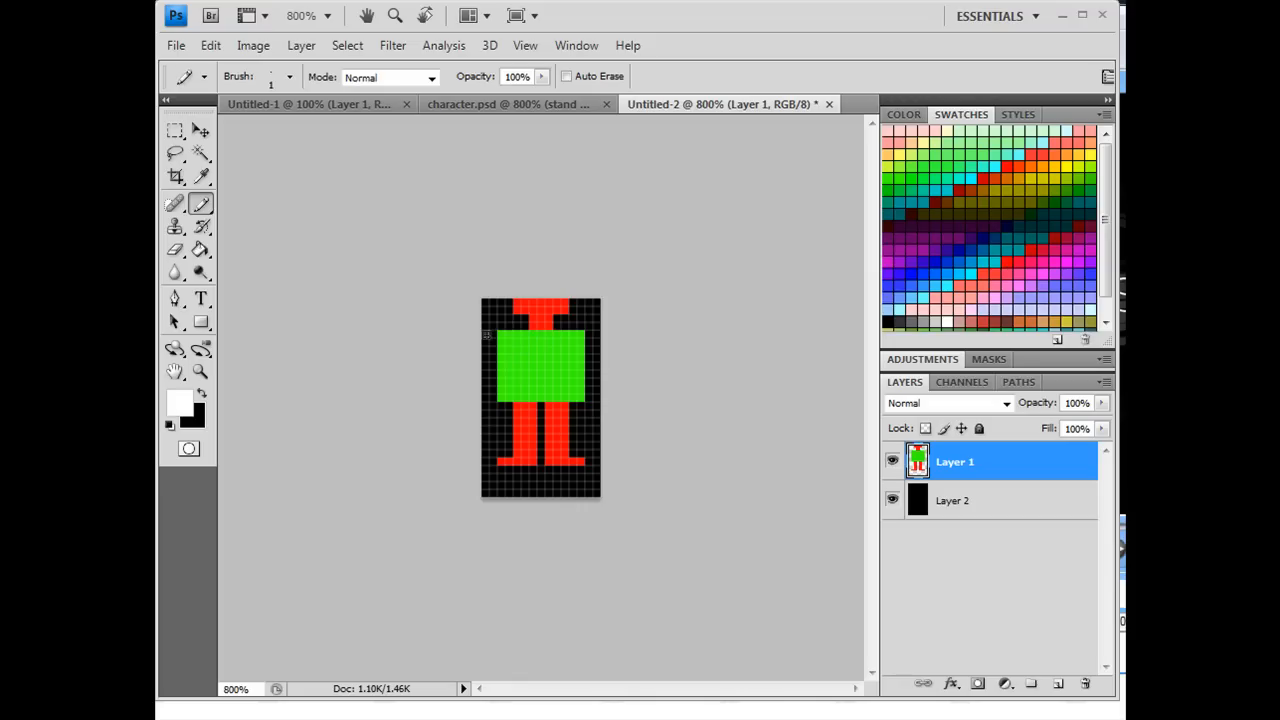
drag(488, 340, 488, 410)
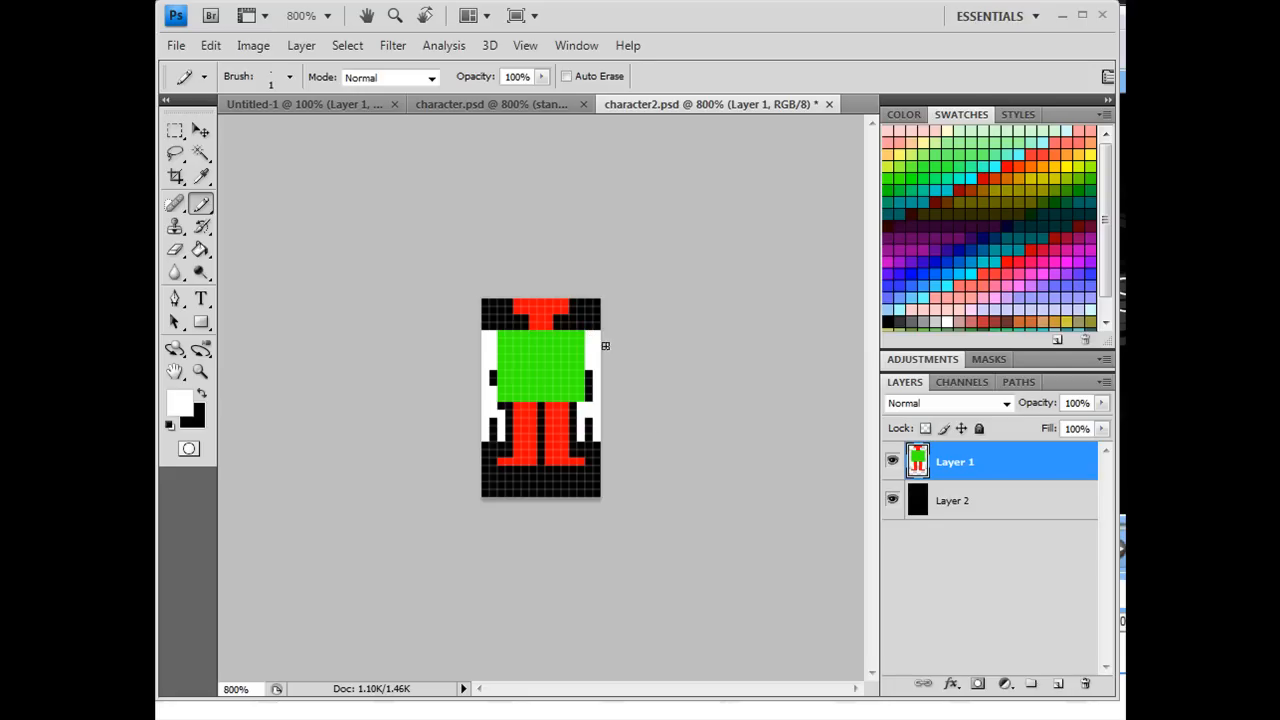
mouse_move(482, 468)
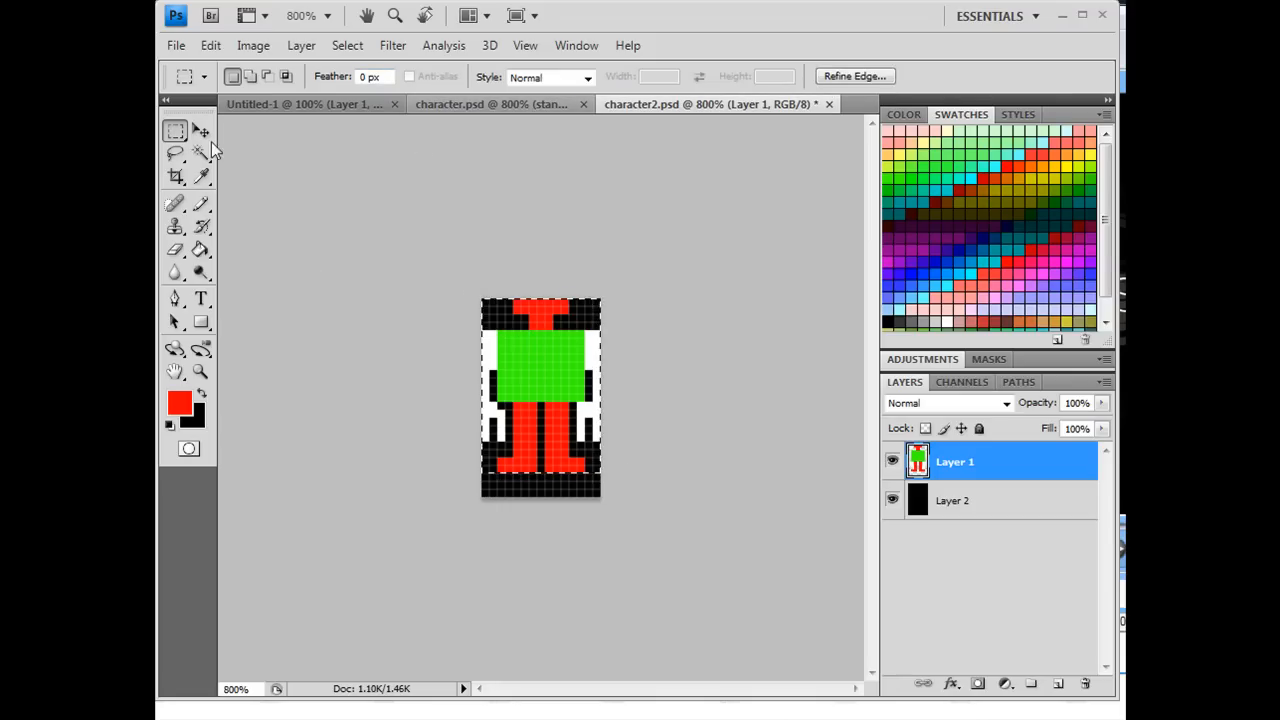
Select the robot with the Magic Wand, nudge it down one pixel with Move, then deselect
click(200, 132)
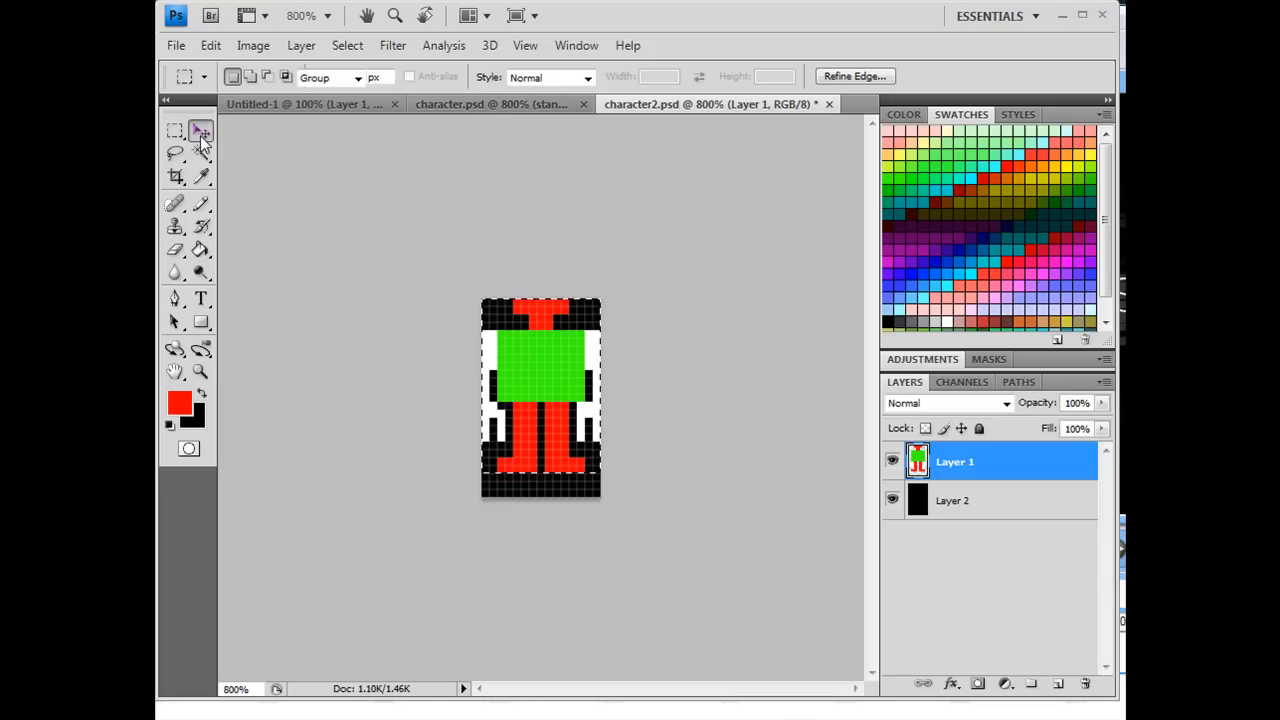
click(200, 132)
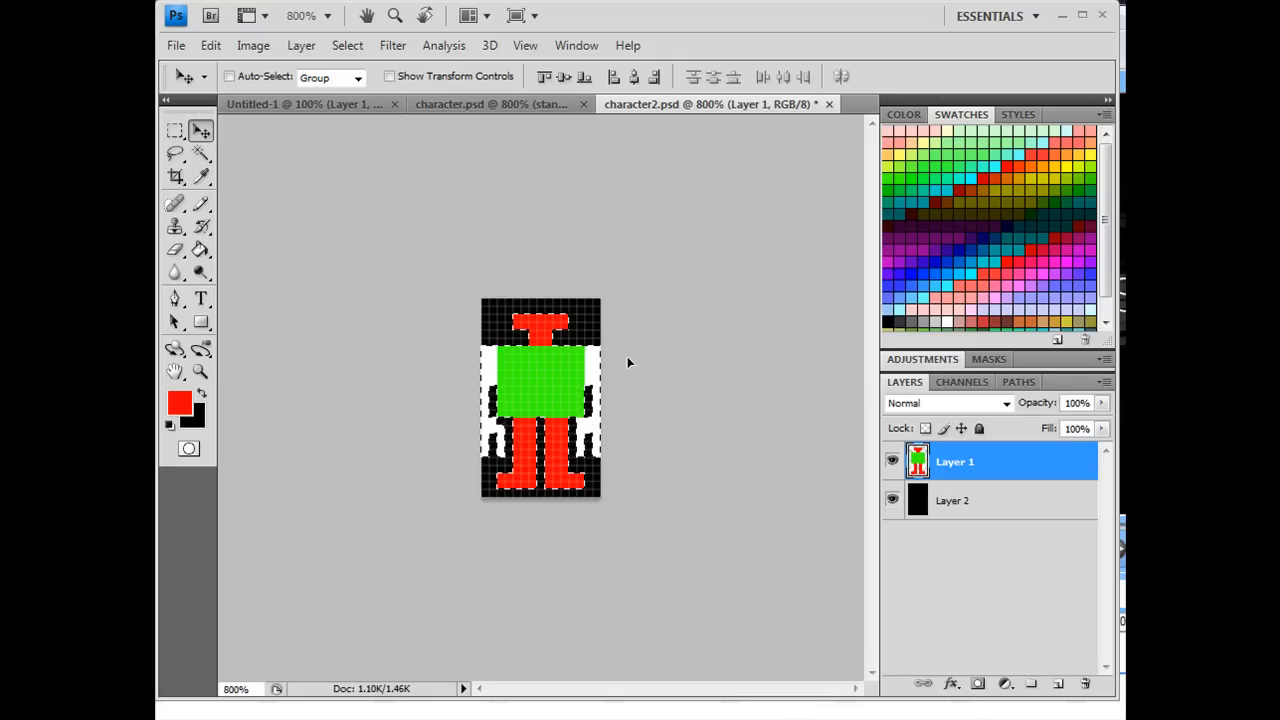
click(348, 44)
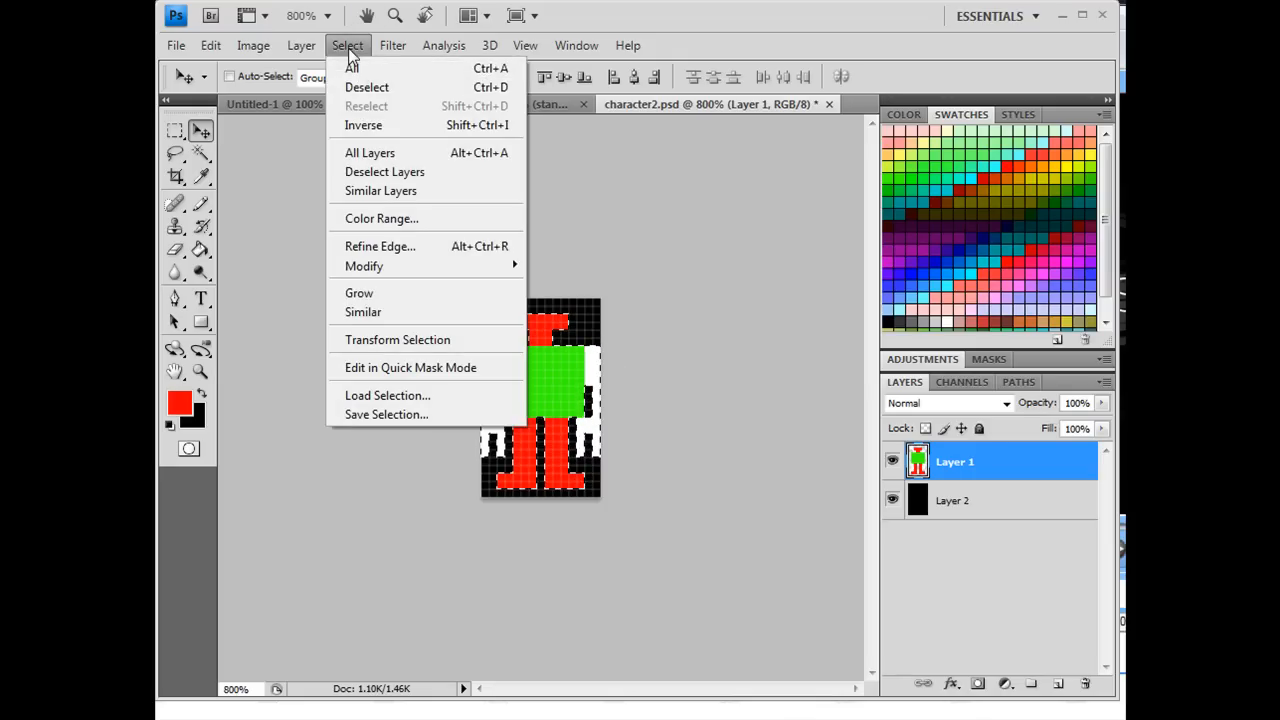
click(366, 88)
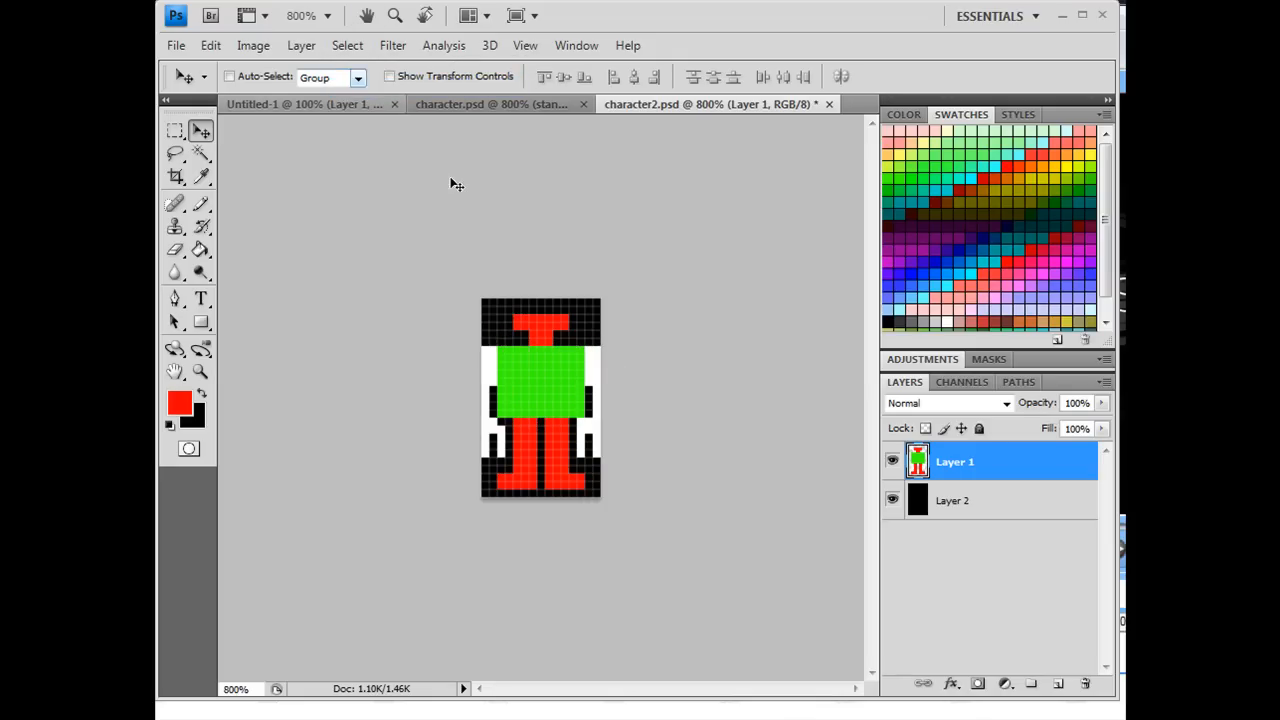
mouse_move(436, 476)
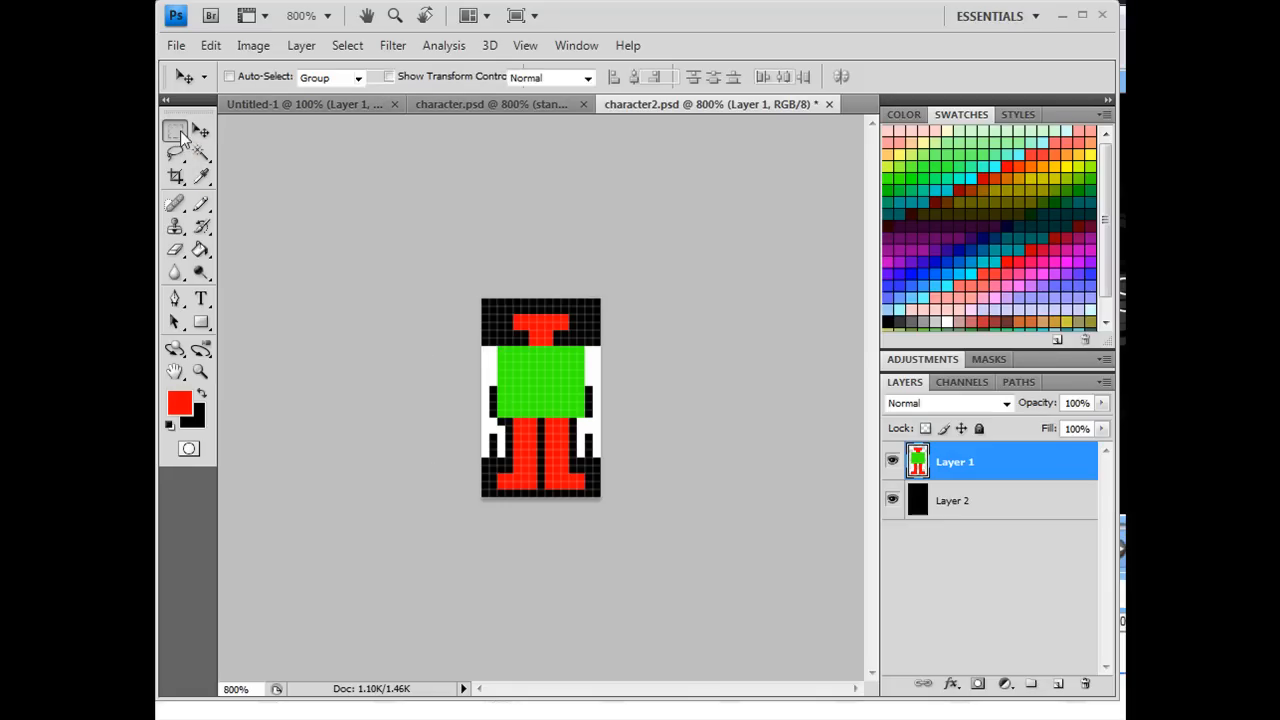
Sample the body's green with the Eyedropper and return to the 1-pixel Pencil
click(176, 132)
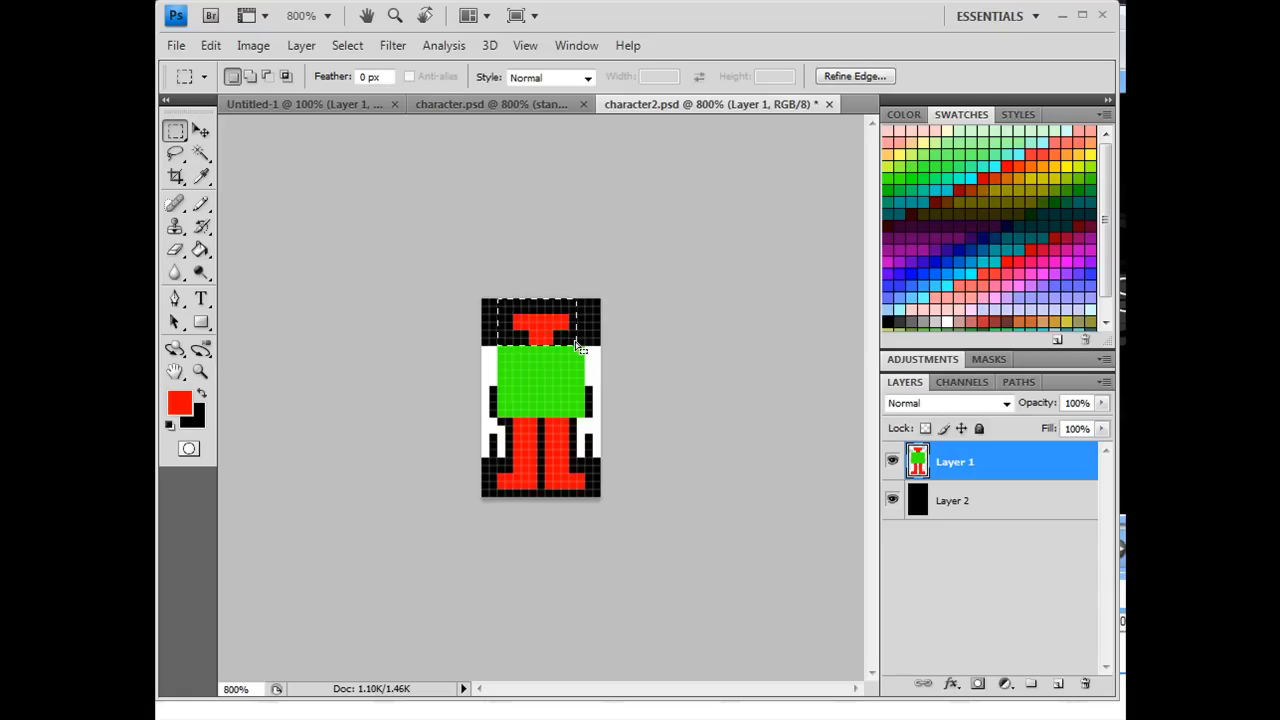
click(200, 132)
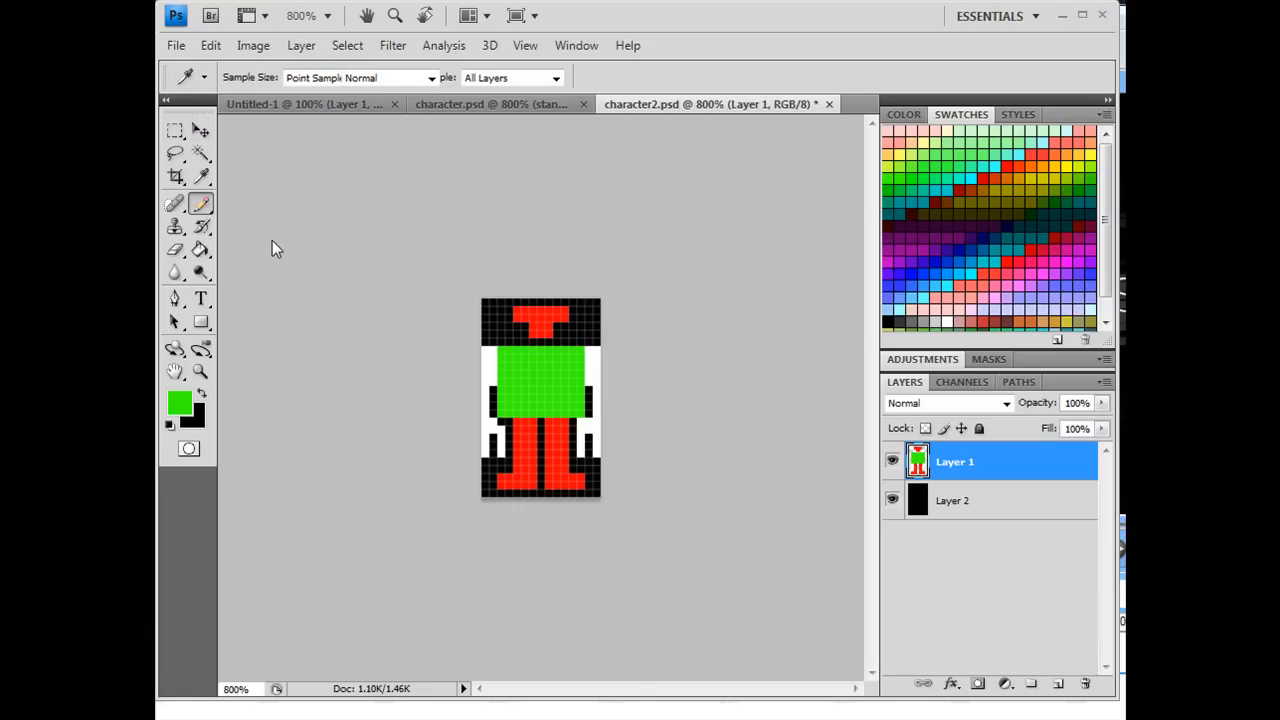
click(200, 202)
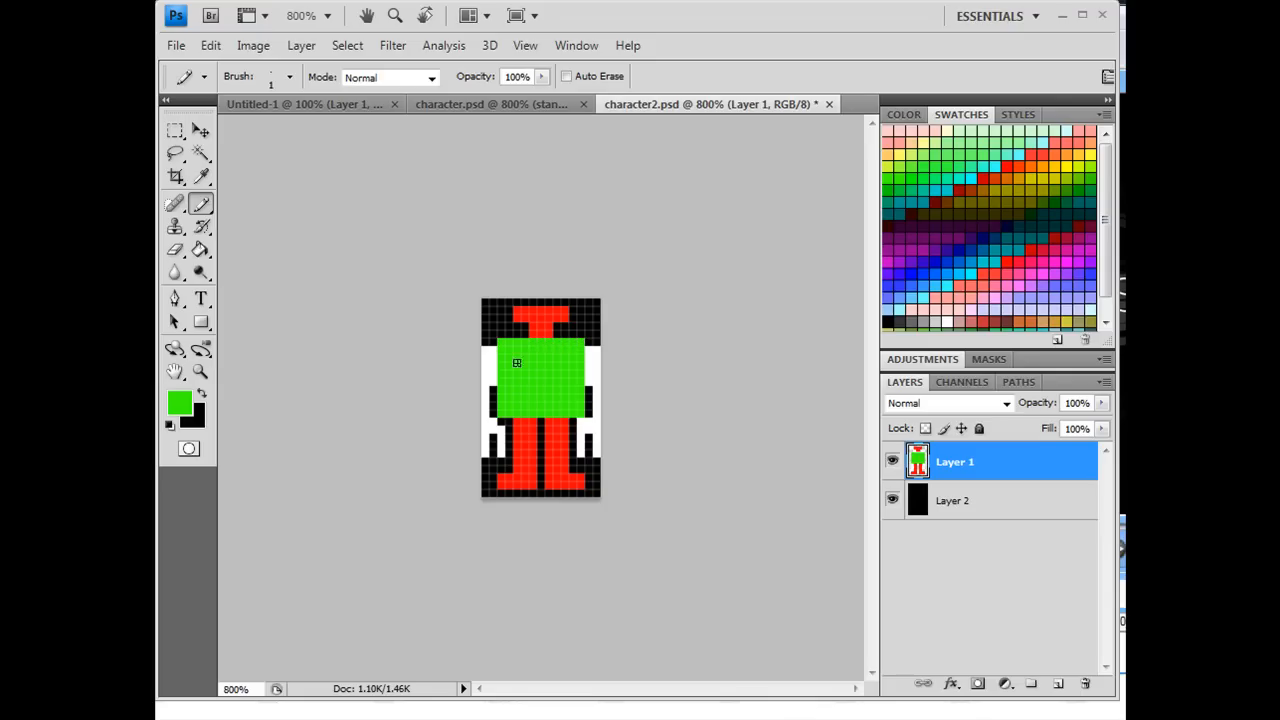
mouse_move(374, 320)
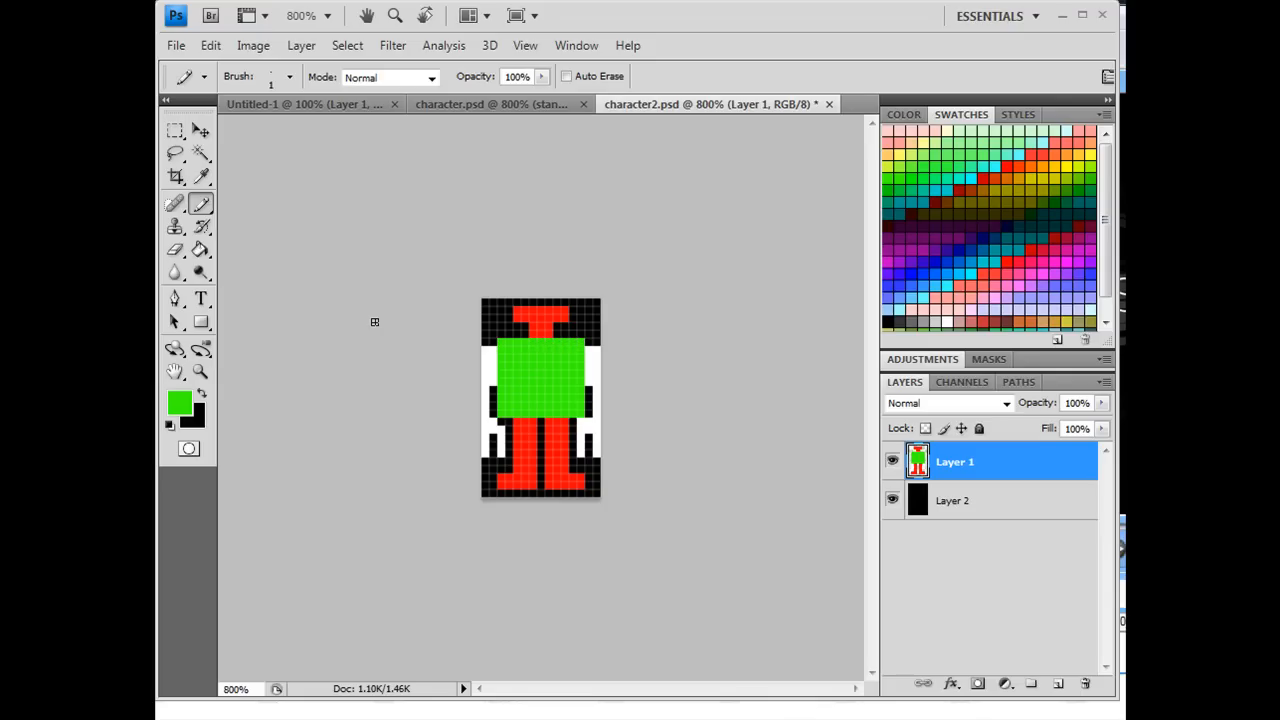